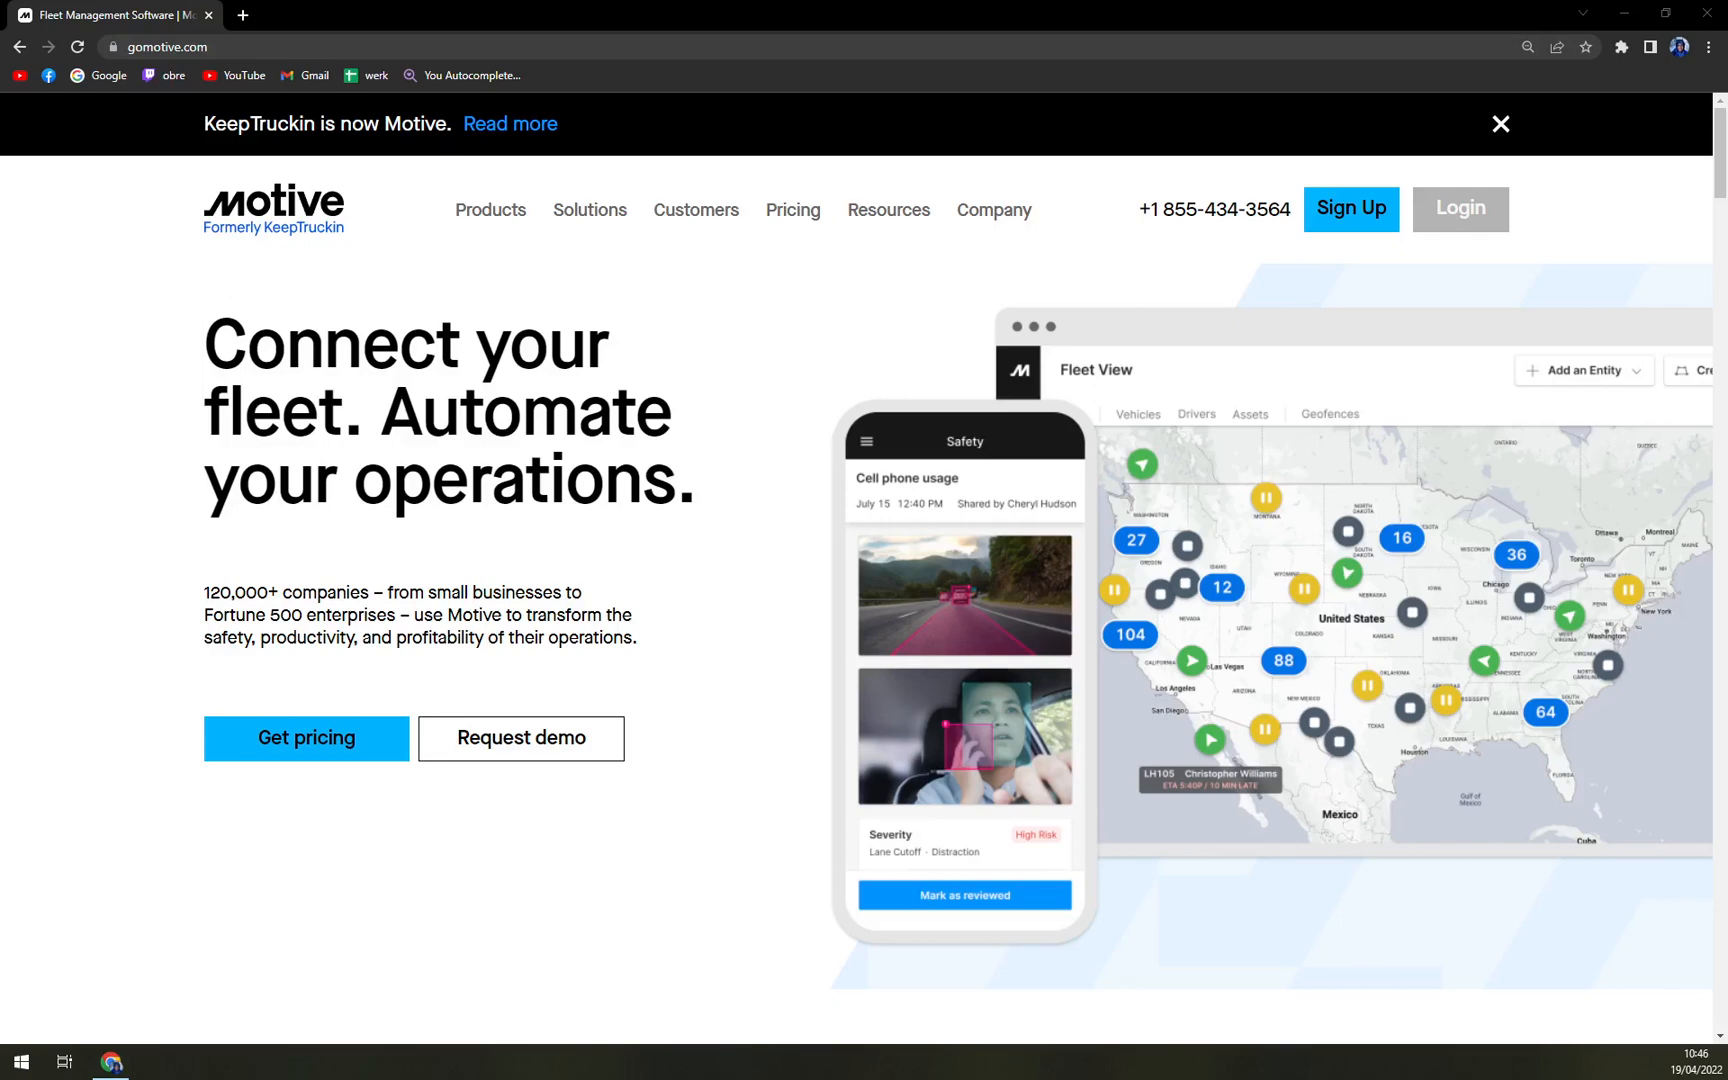
pyautogui.moveTo(379, 264)
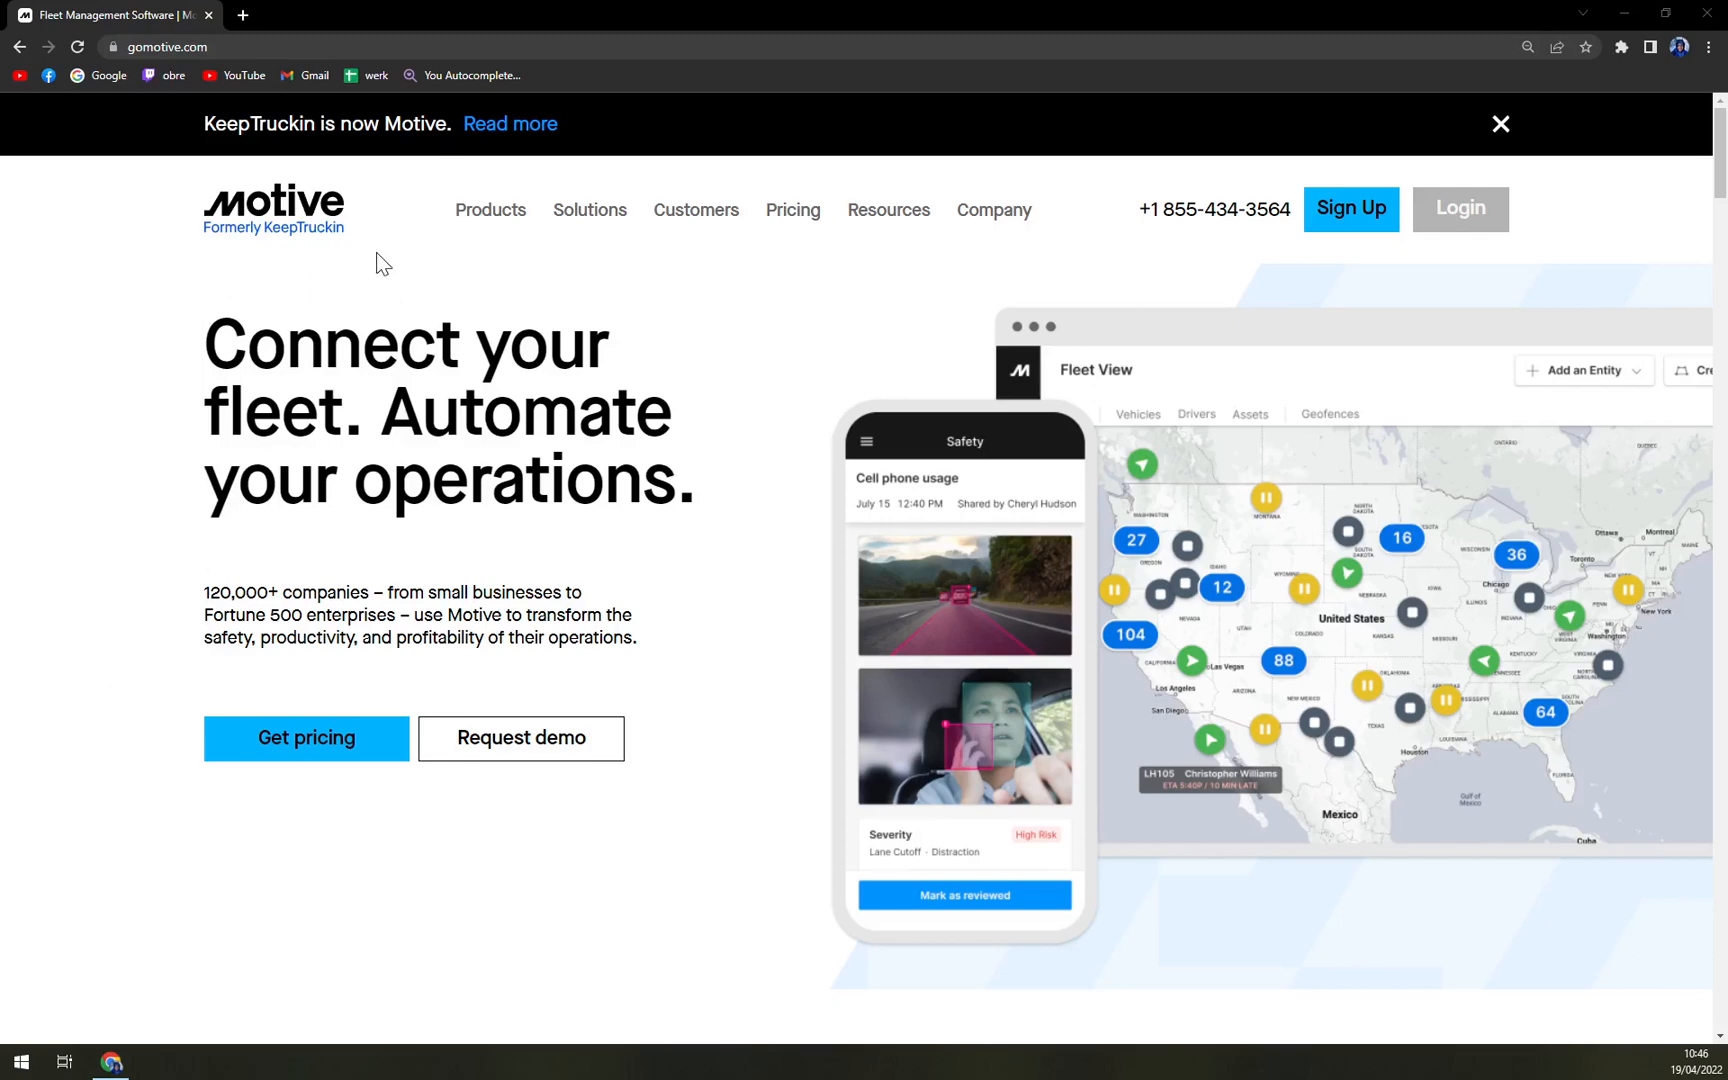
pyautogui.moveTo(287, 228)
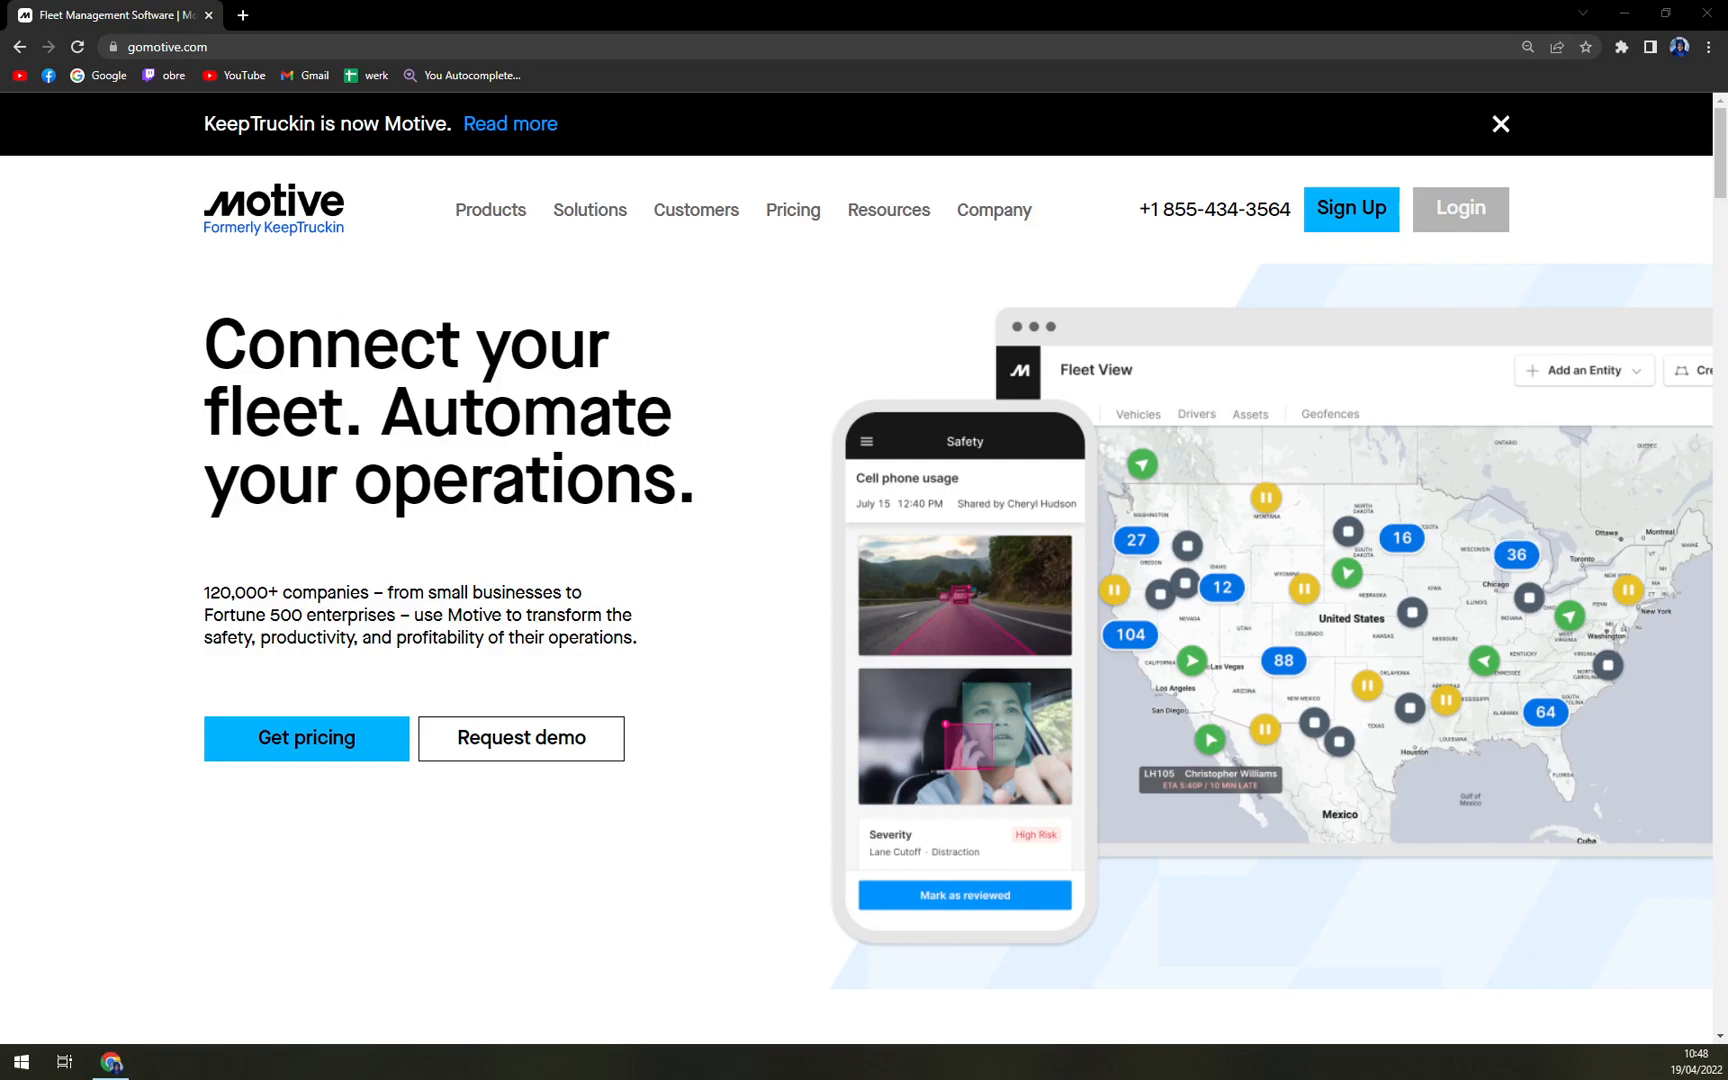
# Scroll down the Motive homepage and back up to the 'Connect your fleet' hero.
pyautogui.scroll(-3)
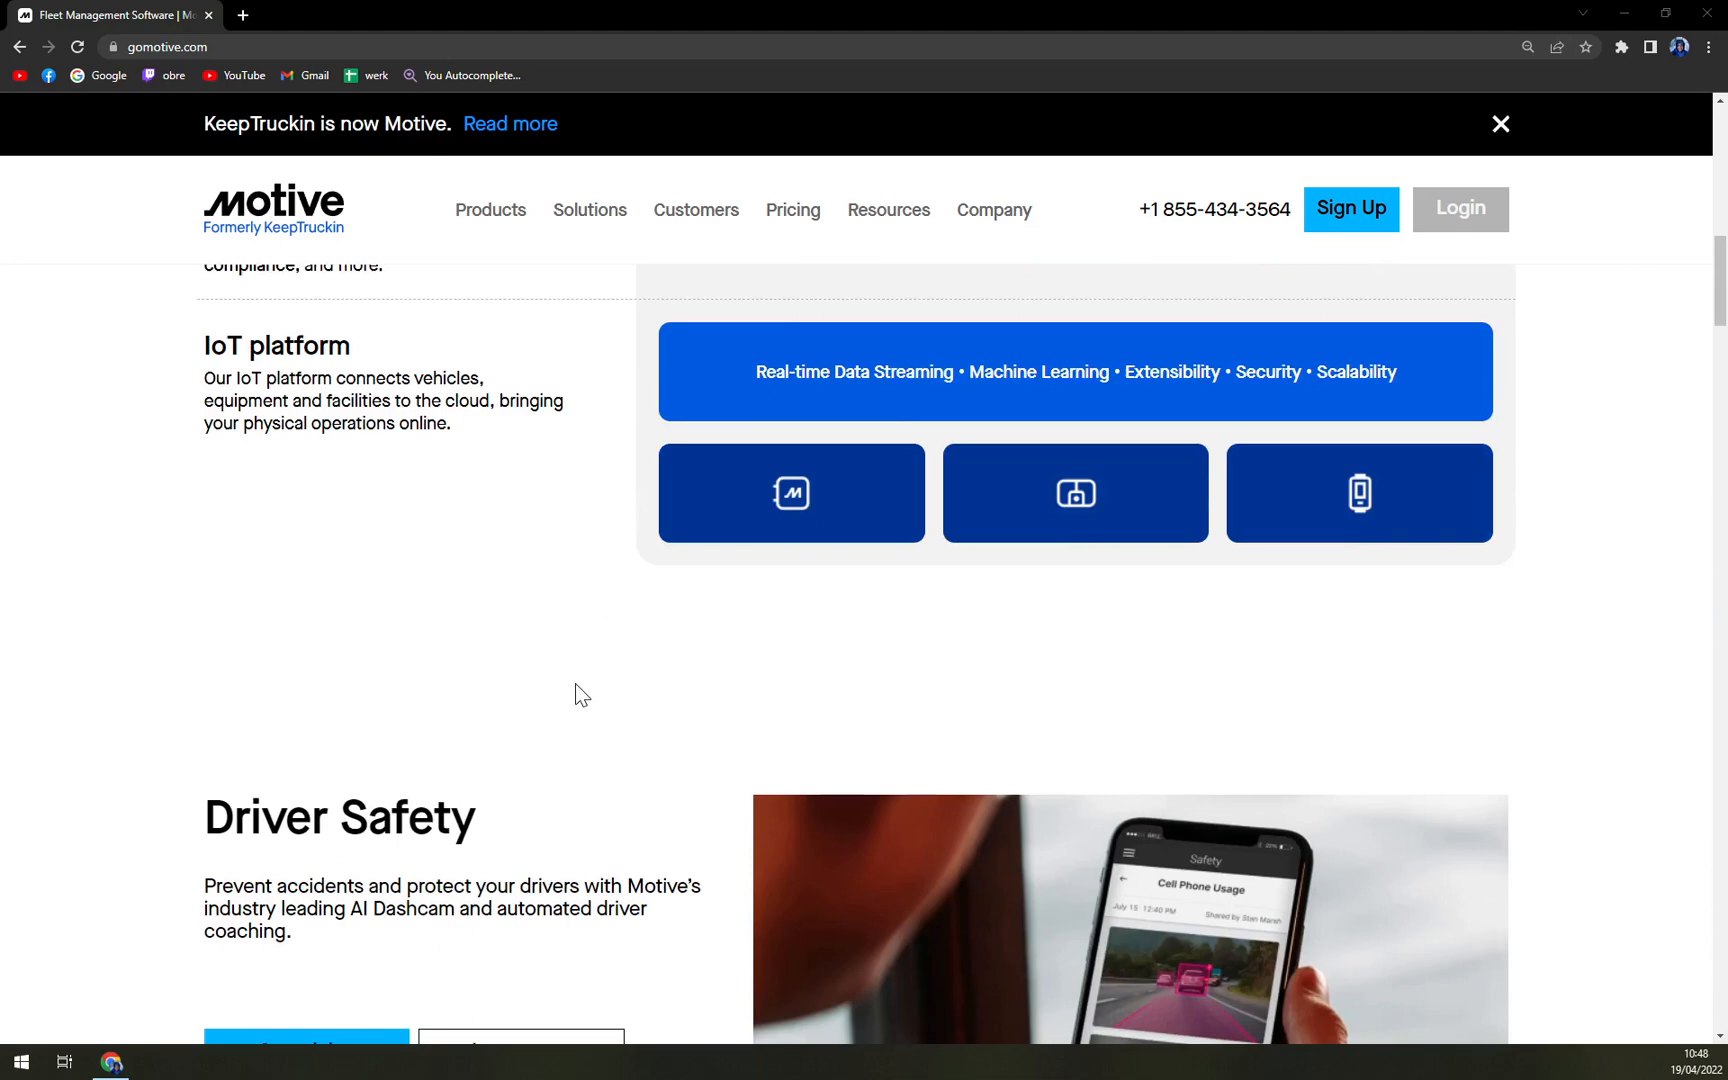
pyautogui.scroll(3)
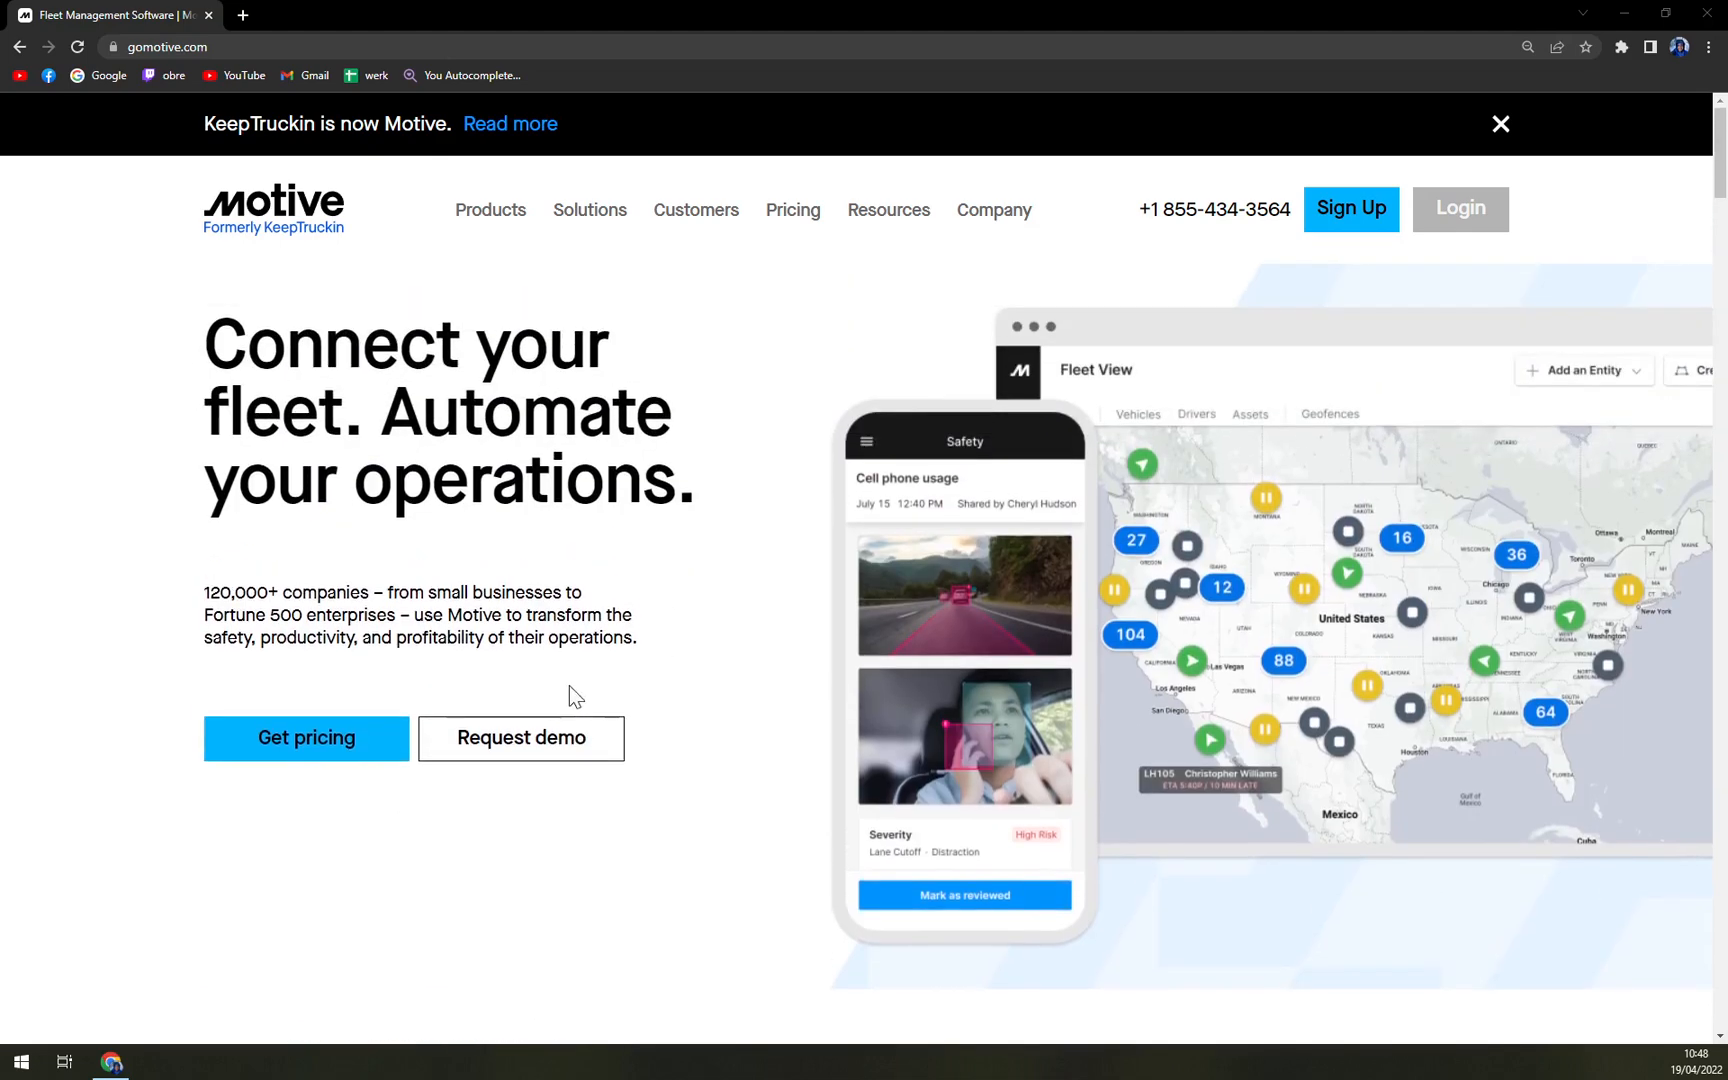
pyautogui.moveTo(572, 695)
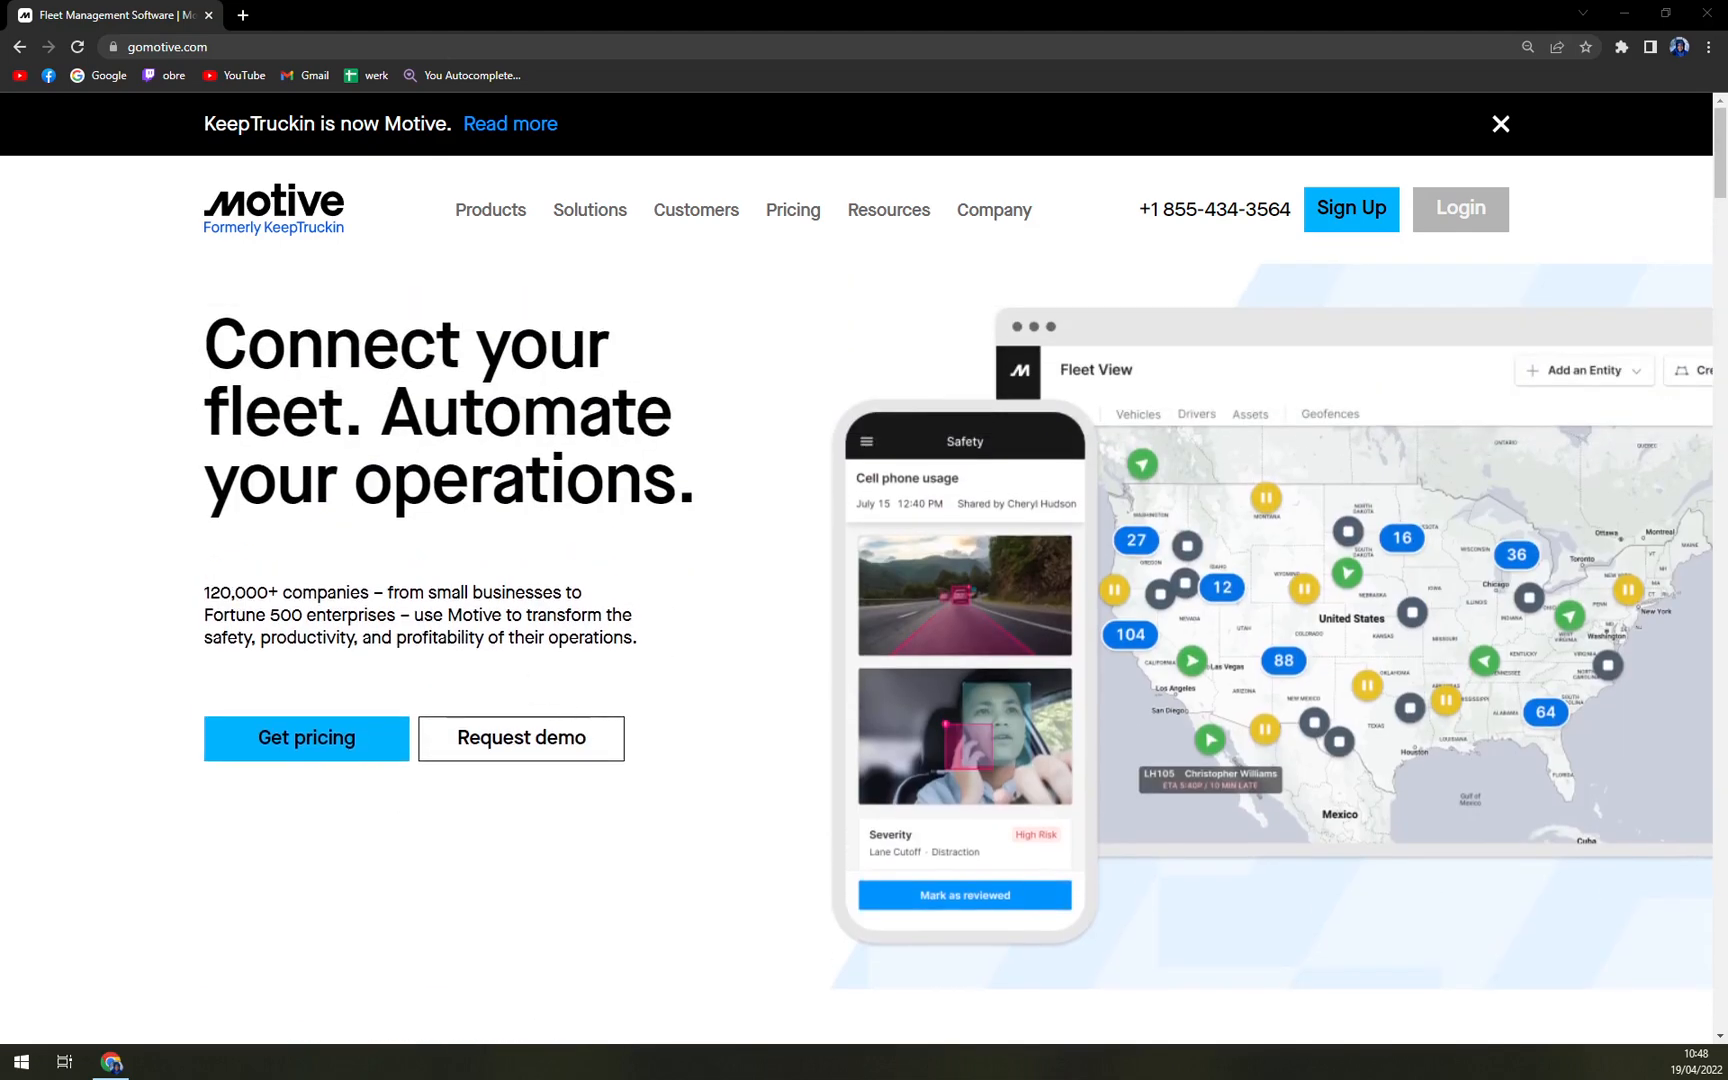
pyautogui.moveTo(411, 829)
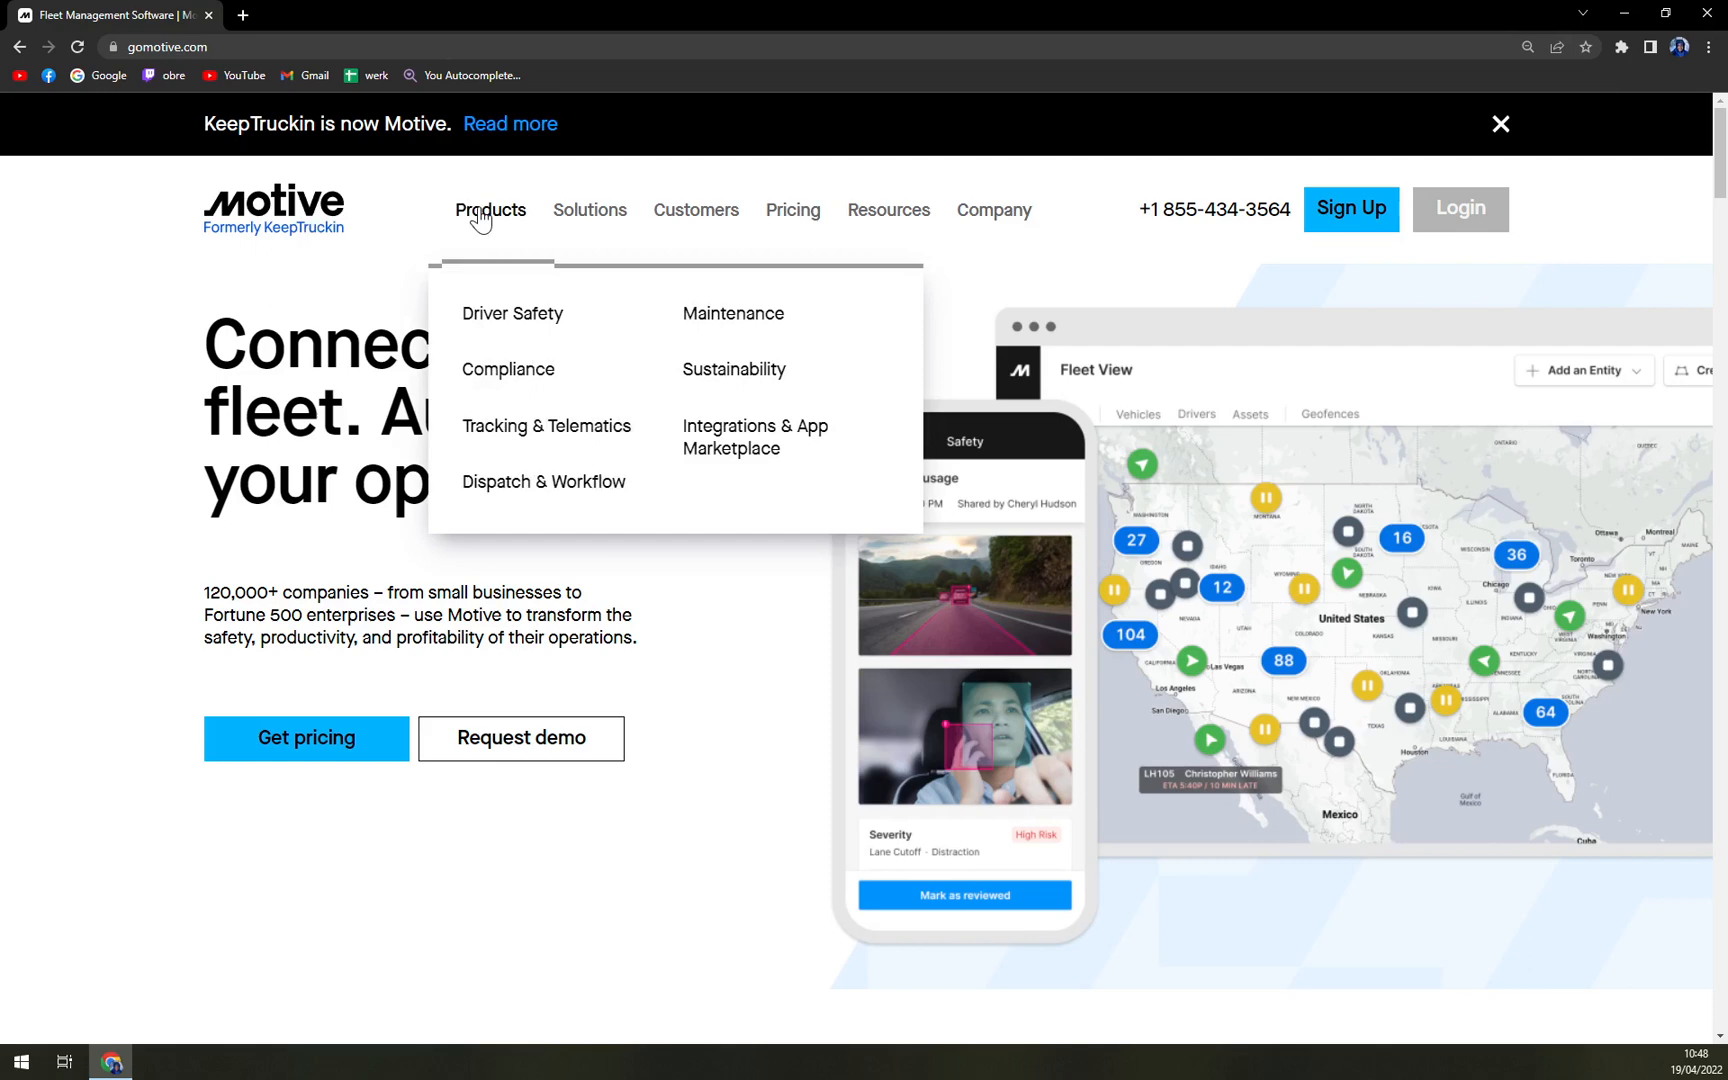
pyautogui.moveTo(512, 314)
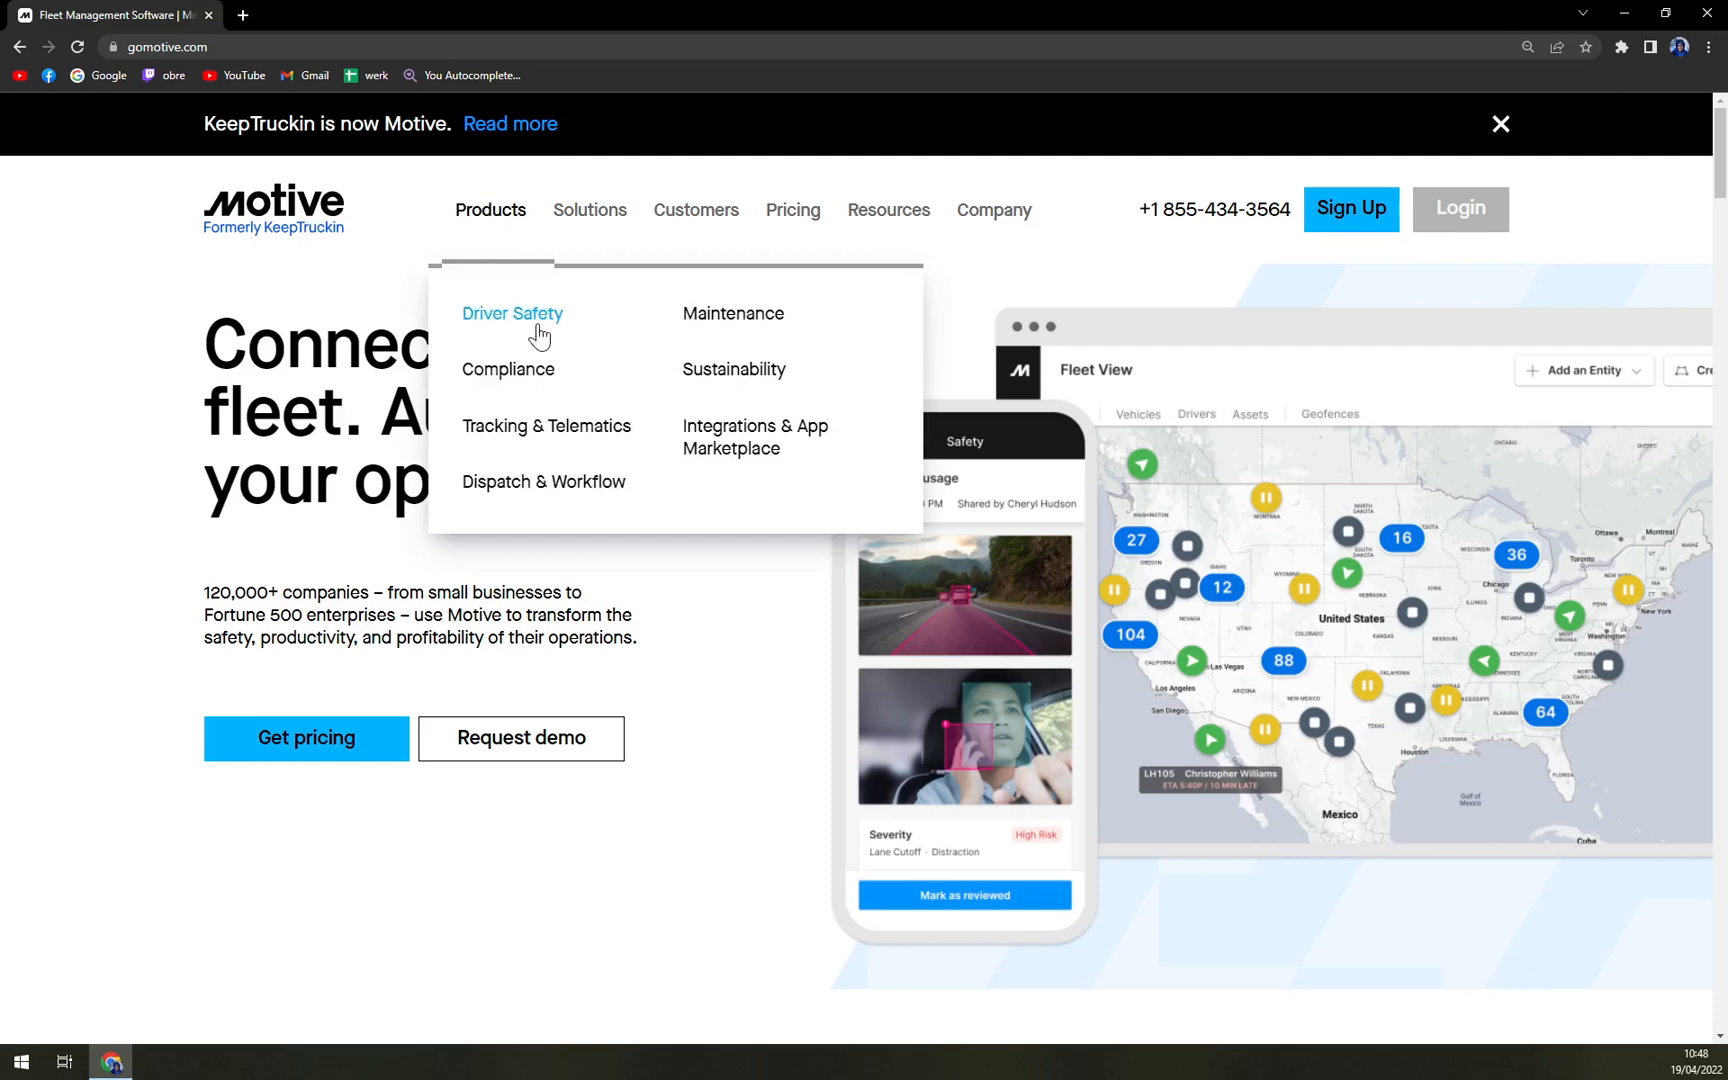
pyautogui.moveTo(548, 426)
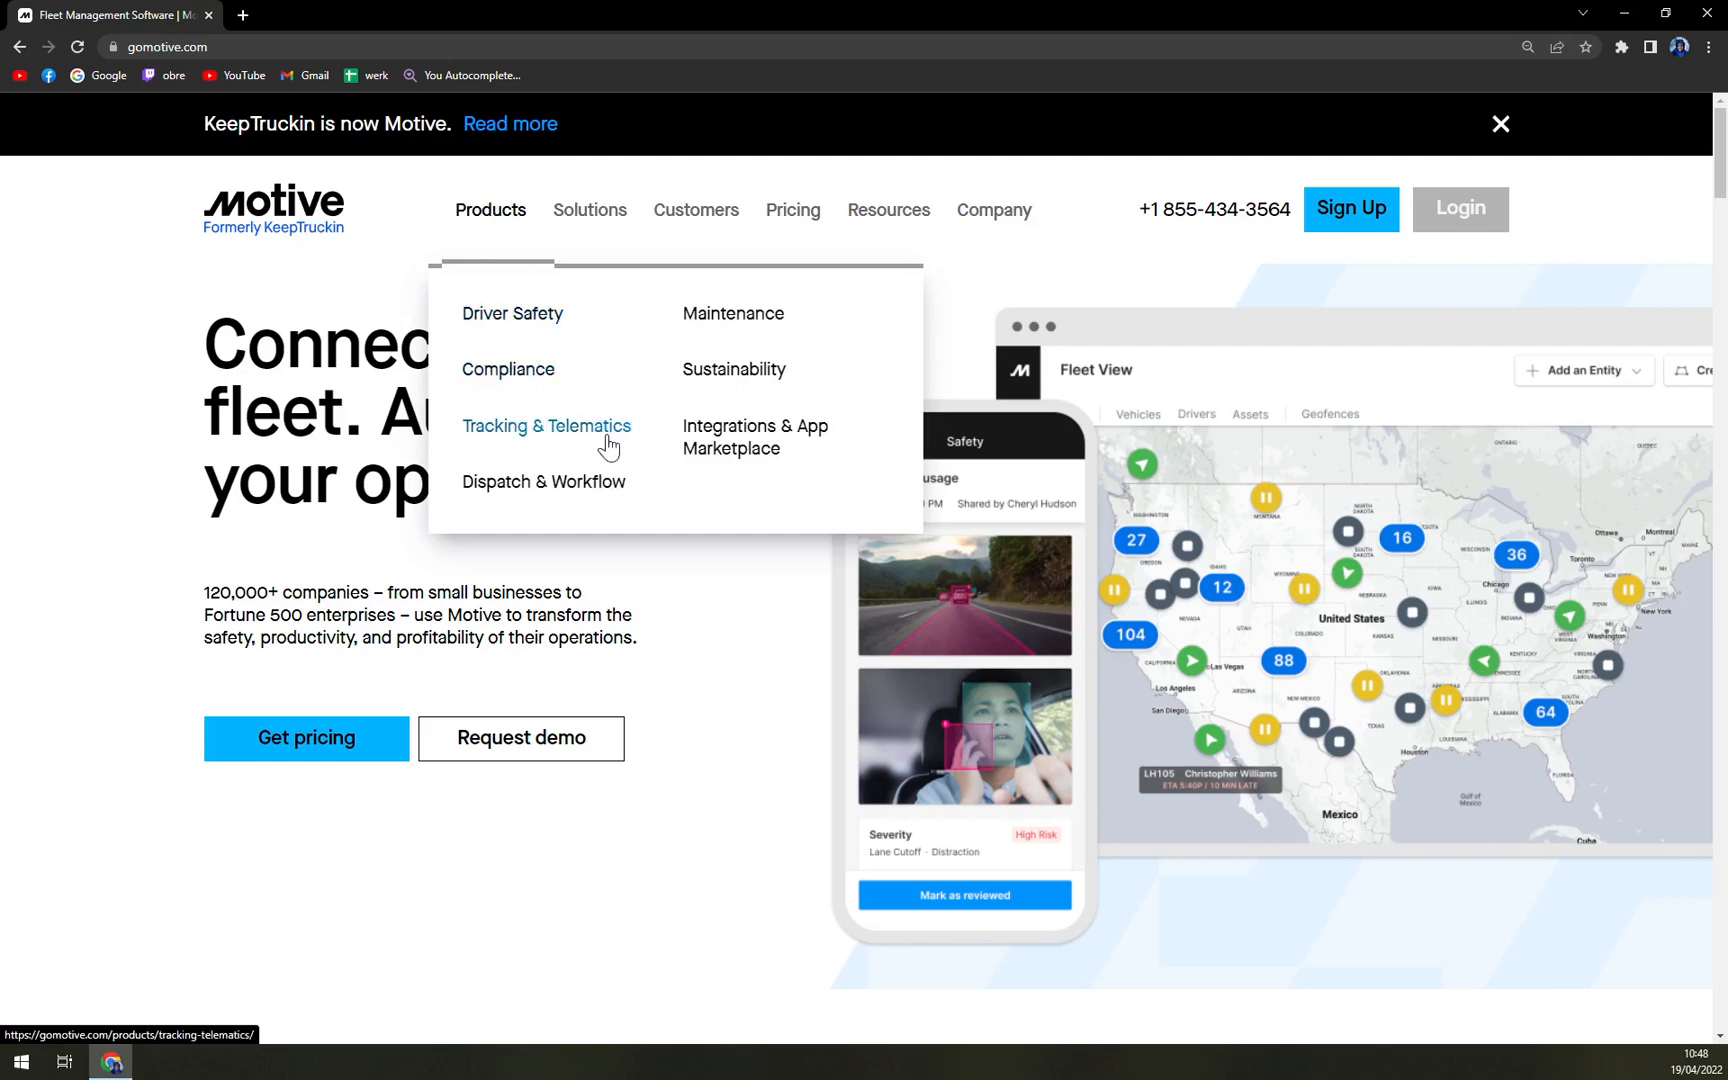
pyautogui.moveTo(733, 506)
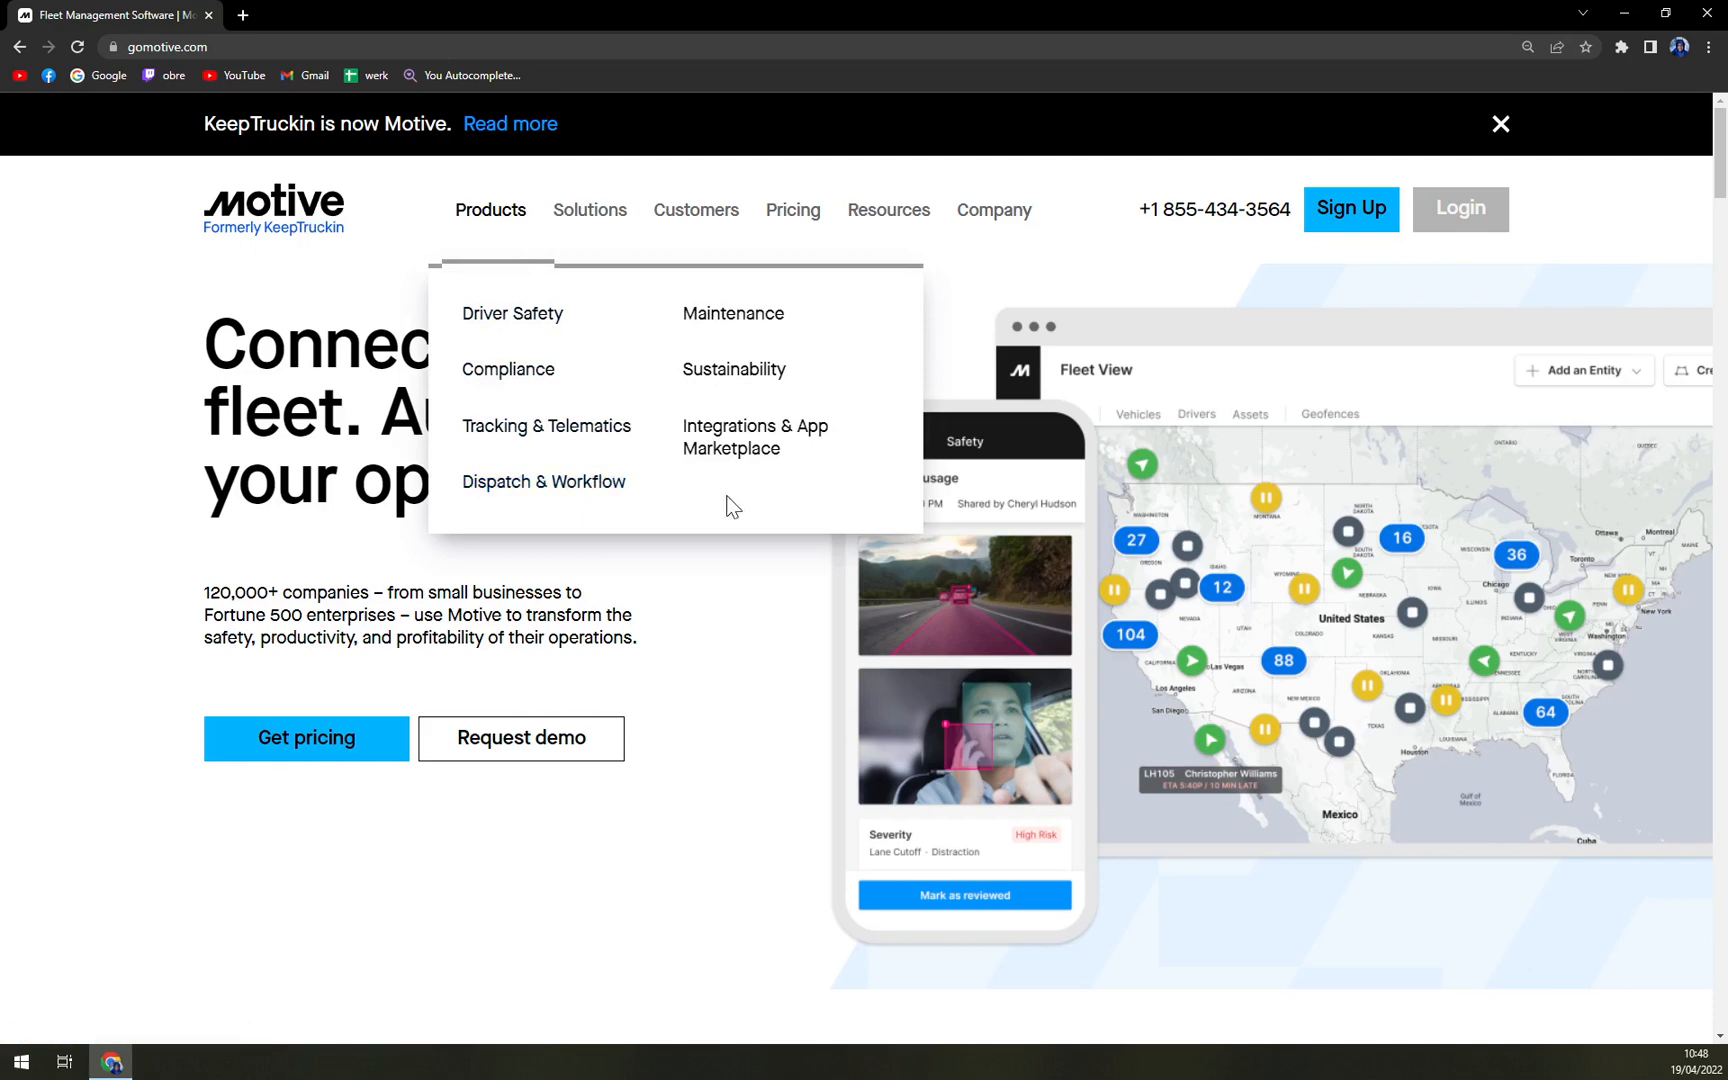
pyautogui.moveTo(827, 343)
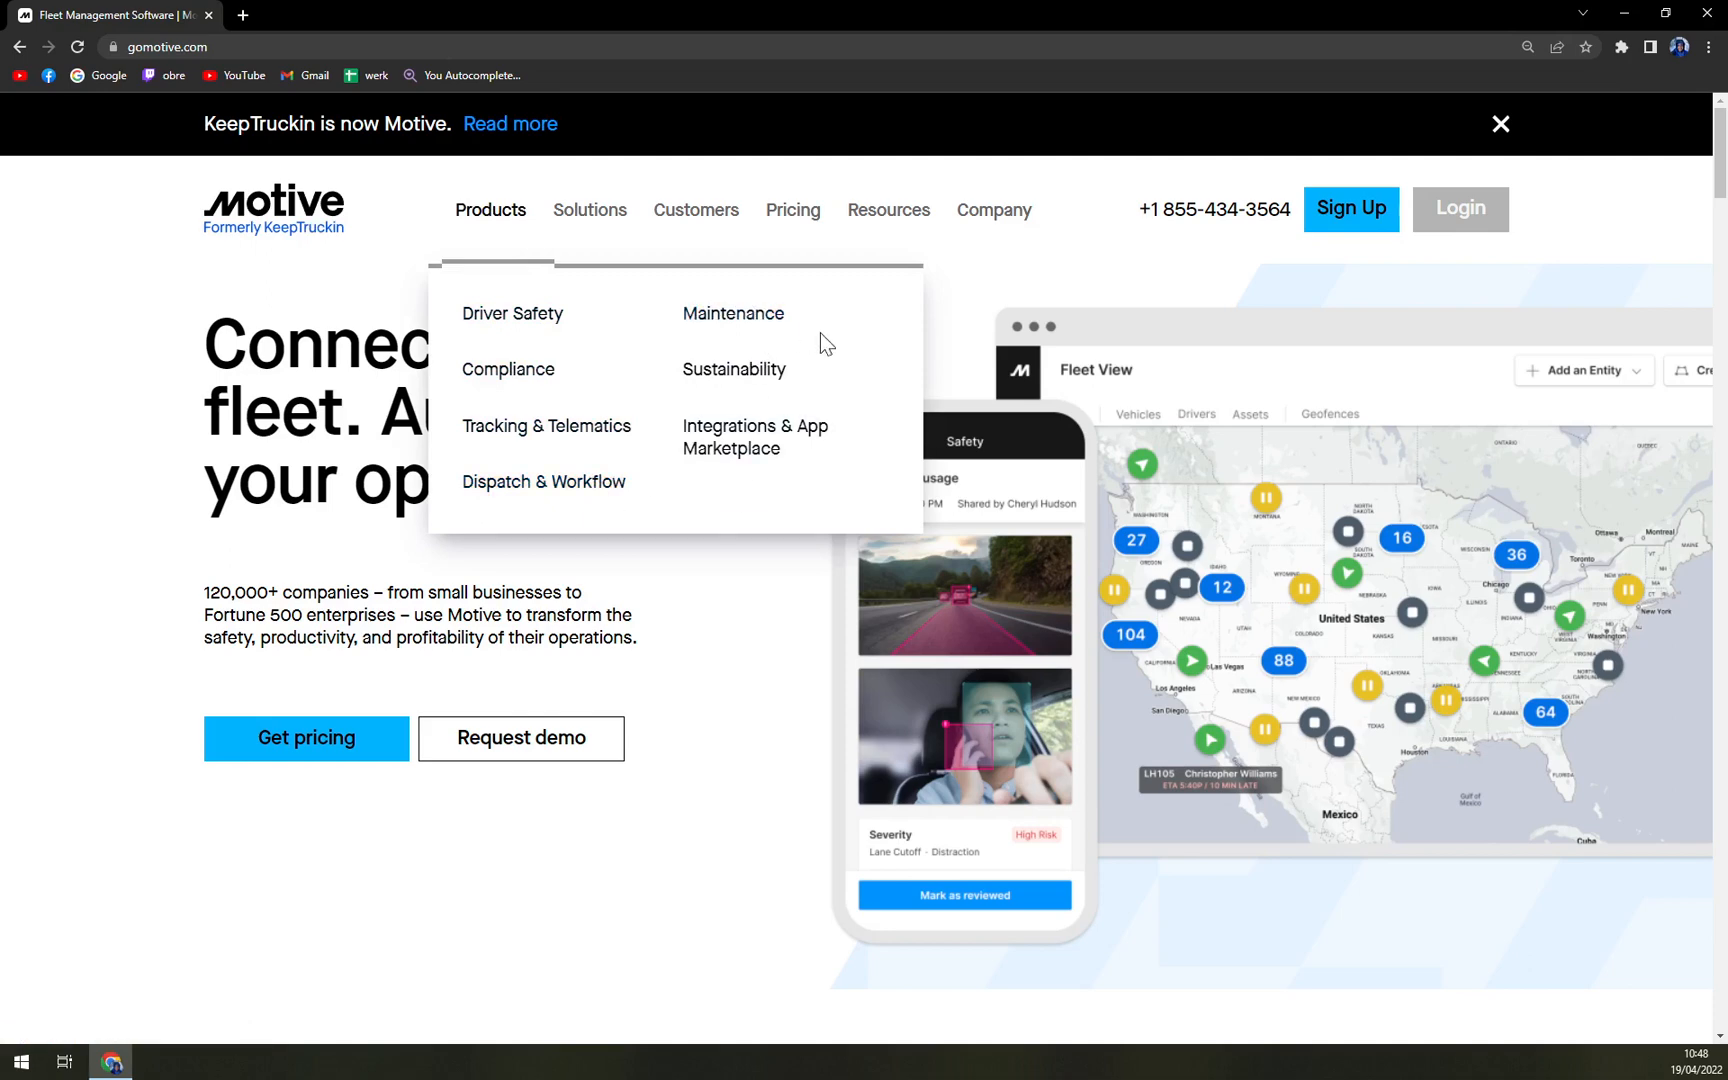
pyautogui.moveTo(755, 436)
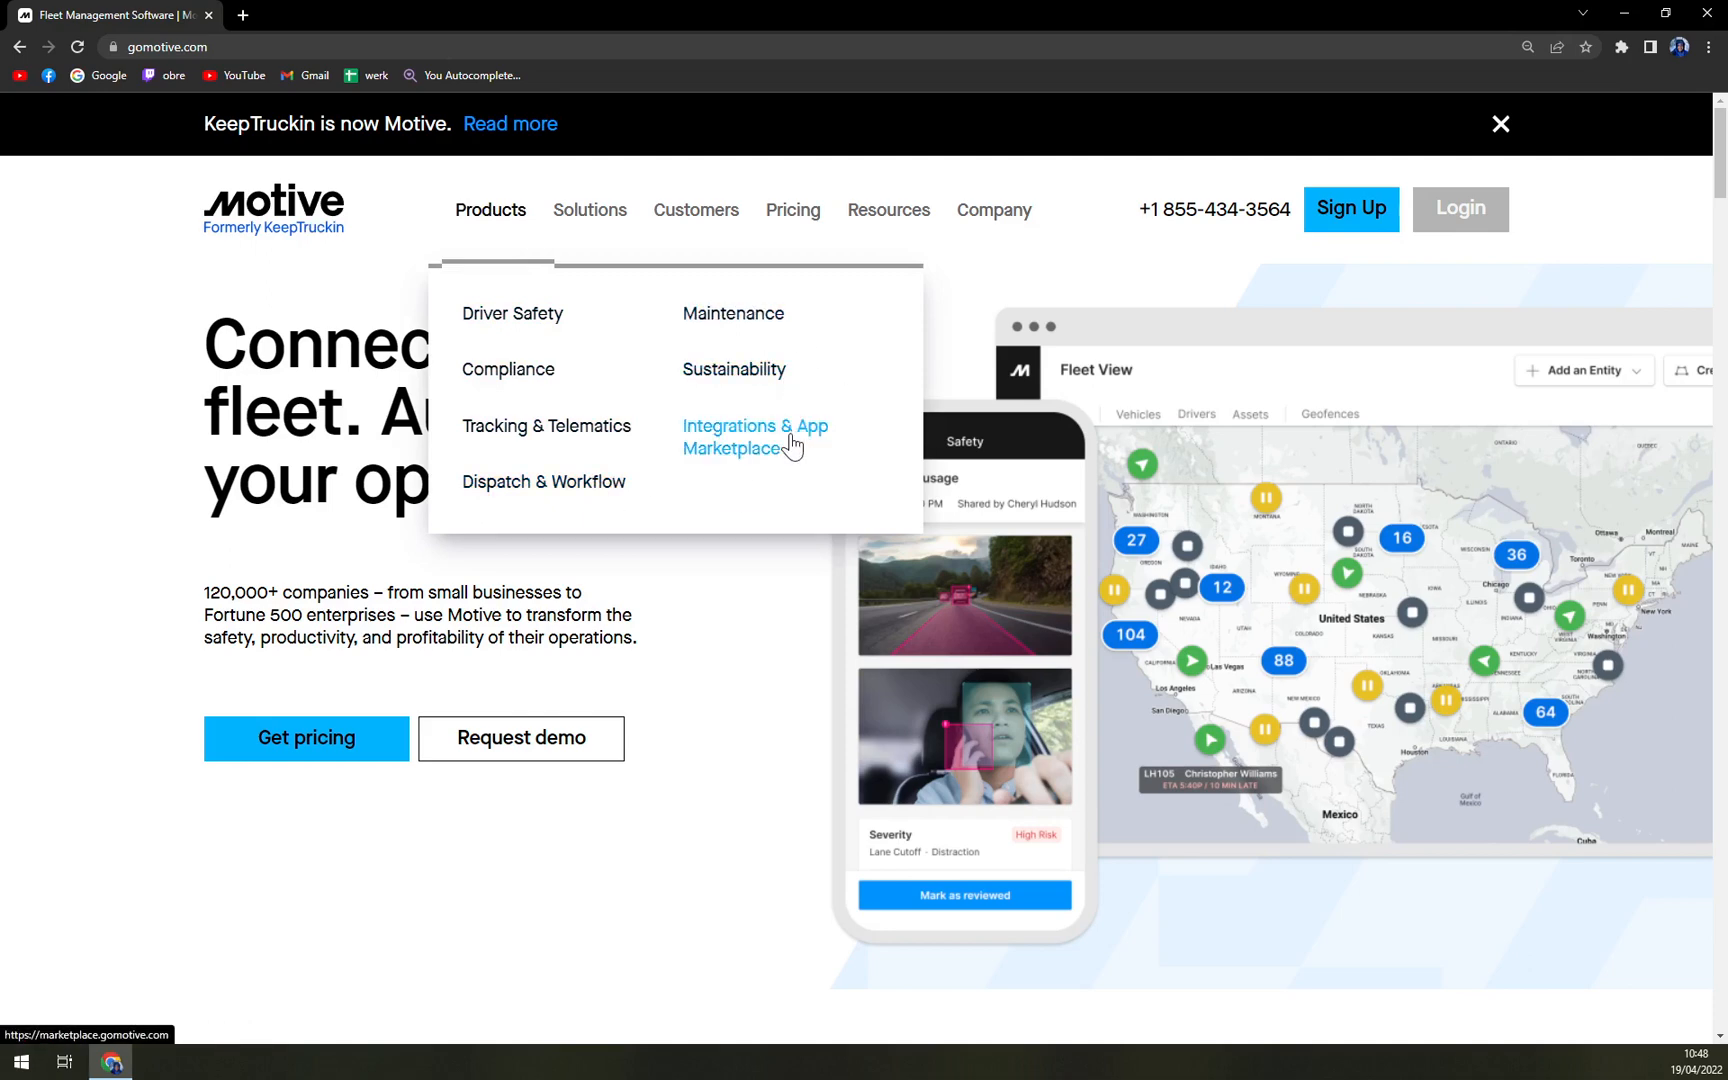
pyautogui.moveTo(766, 450)
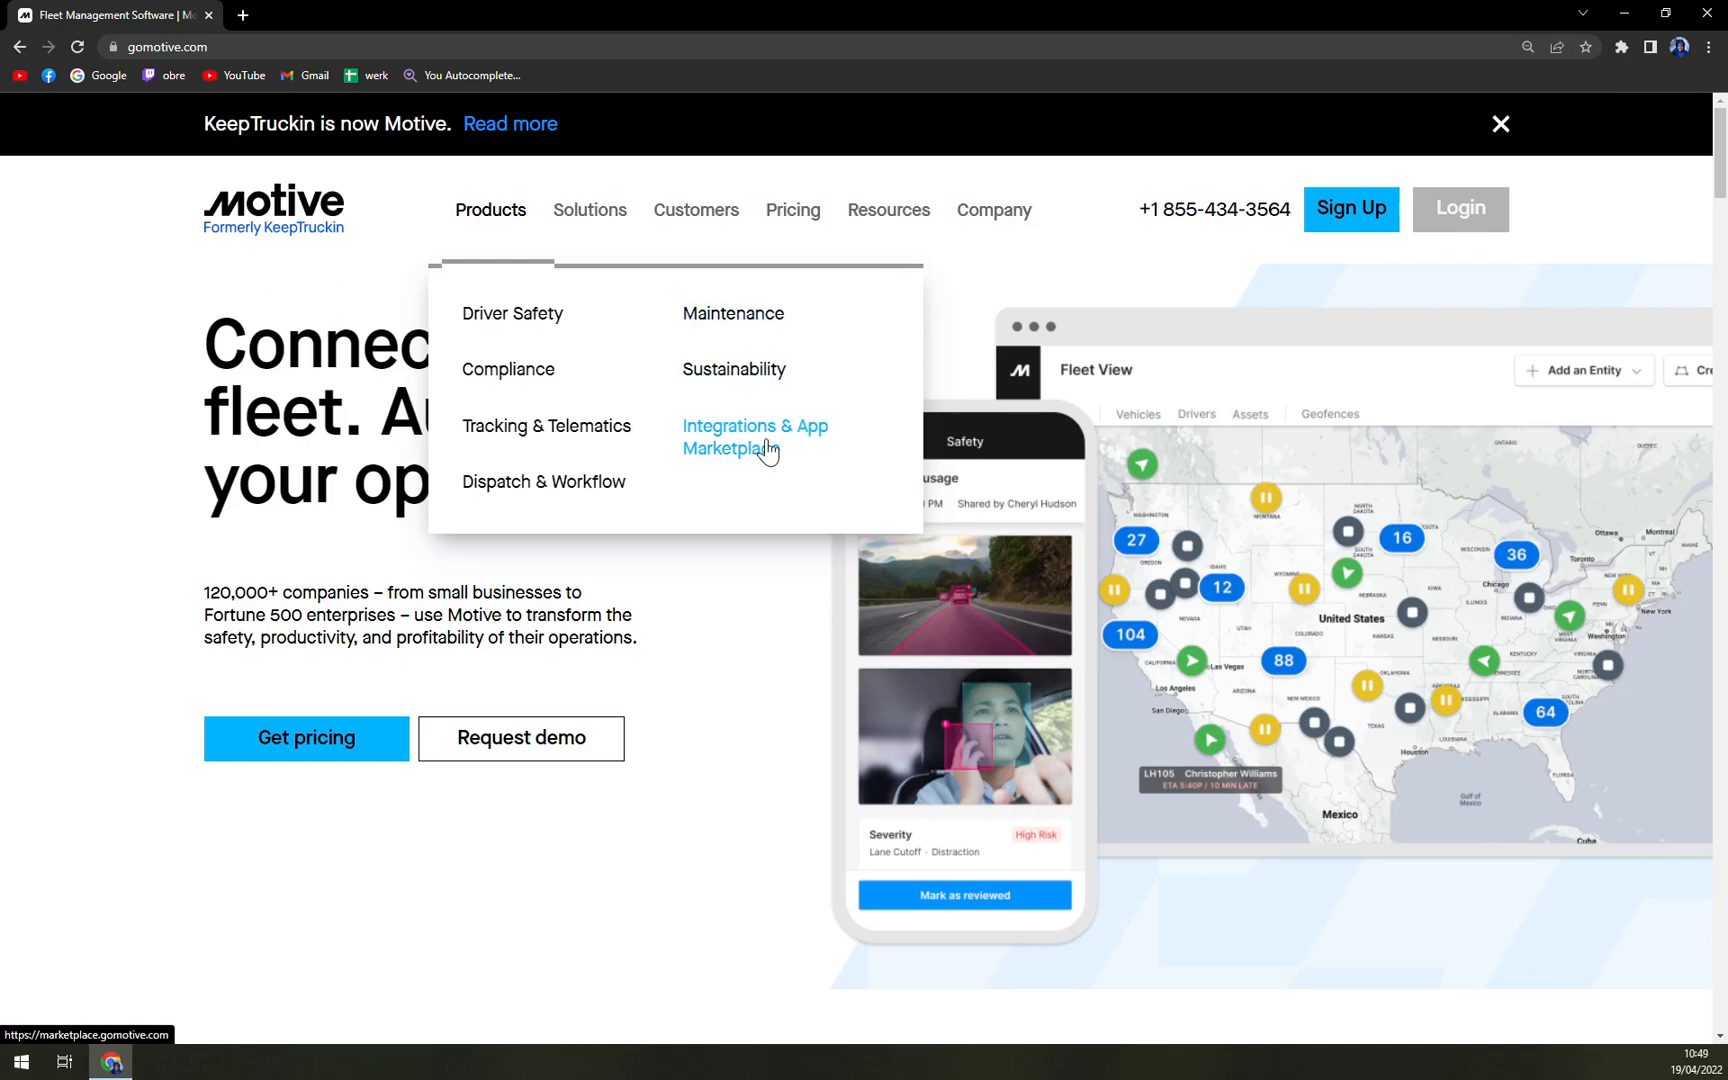
pyautogui.moveTo(872, 399)
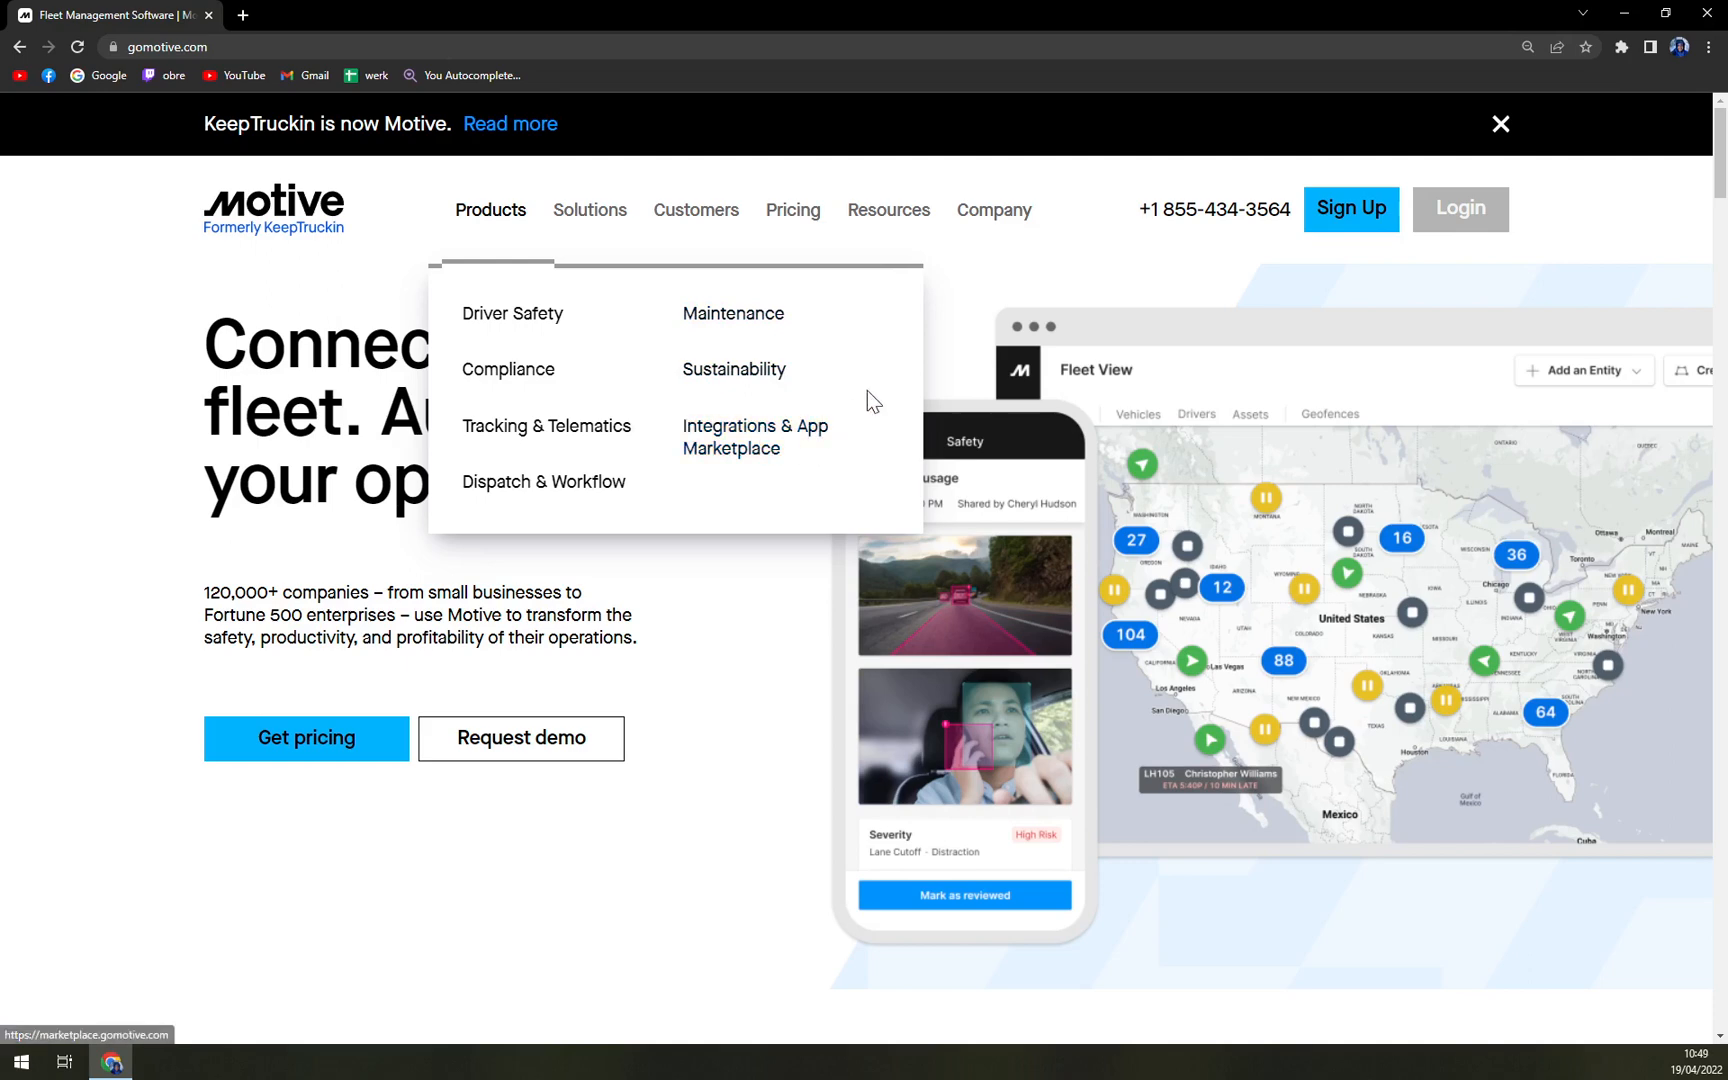
# Browse the App Marketplace's Featured, Newly Added and All Apps sections, then return to gomotive.com.
pyautogui.click(755, 436)
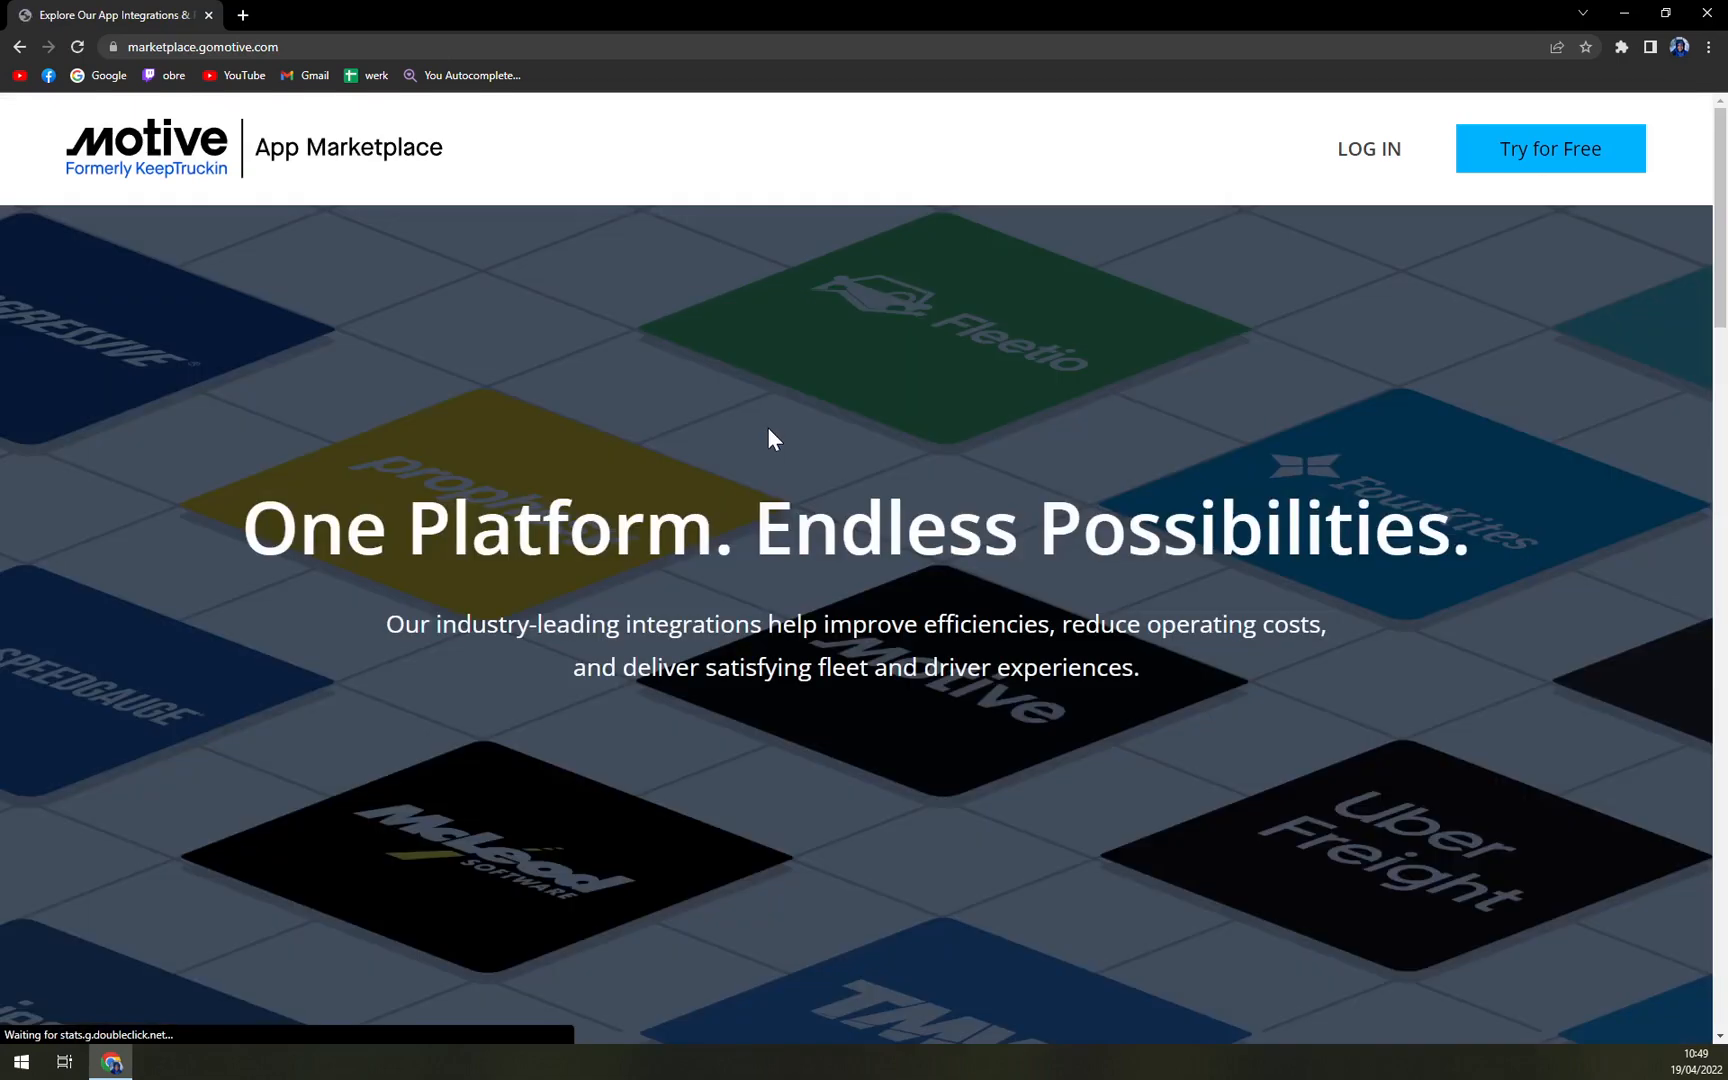
pyautogui.scroll(-3)
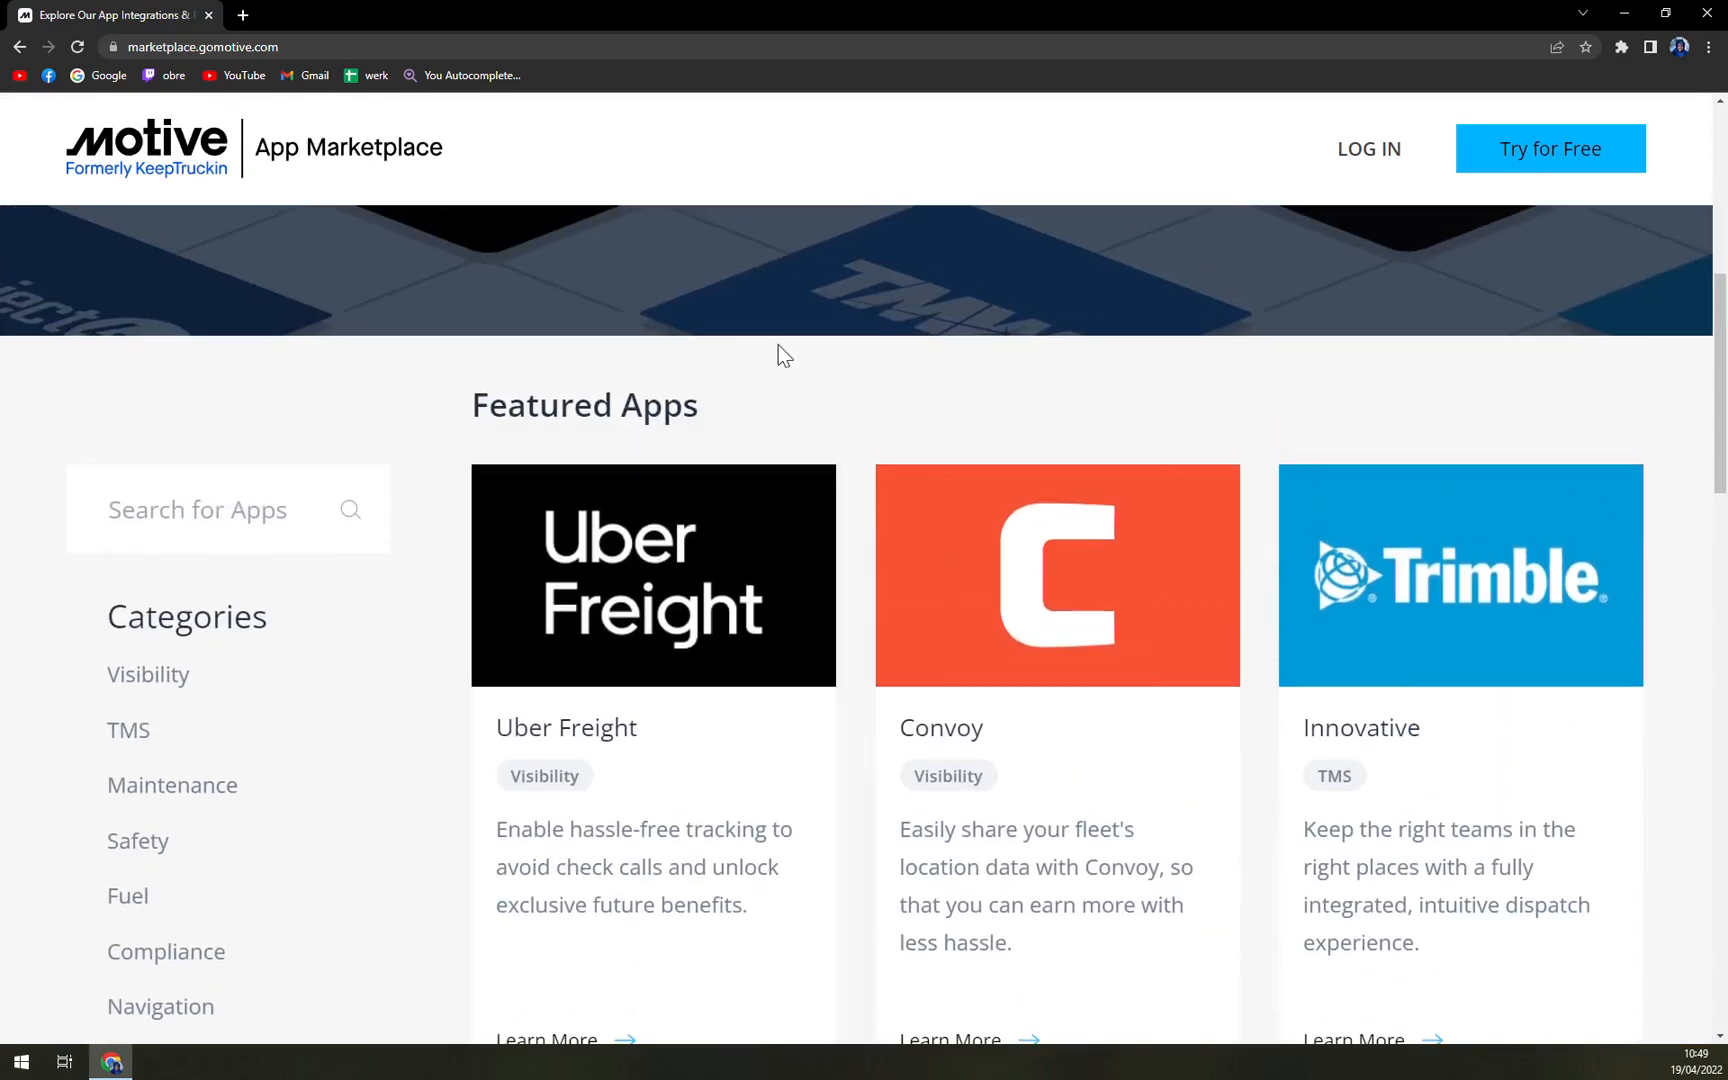
pyautogui.scroll(-3)
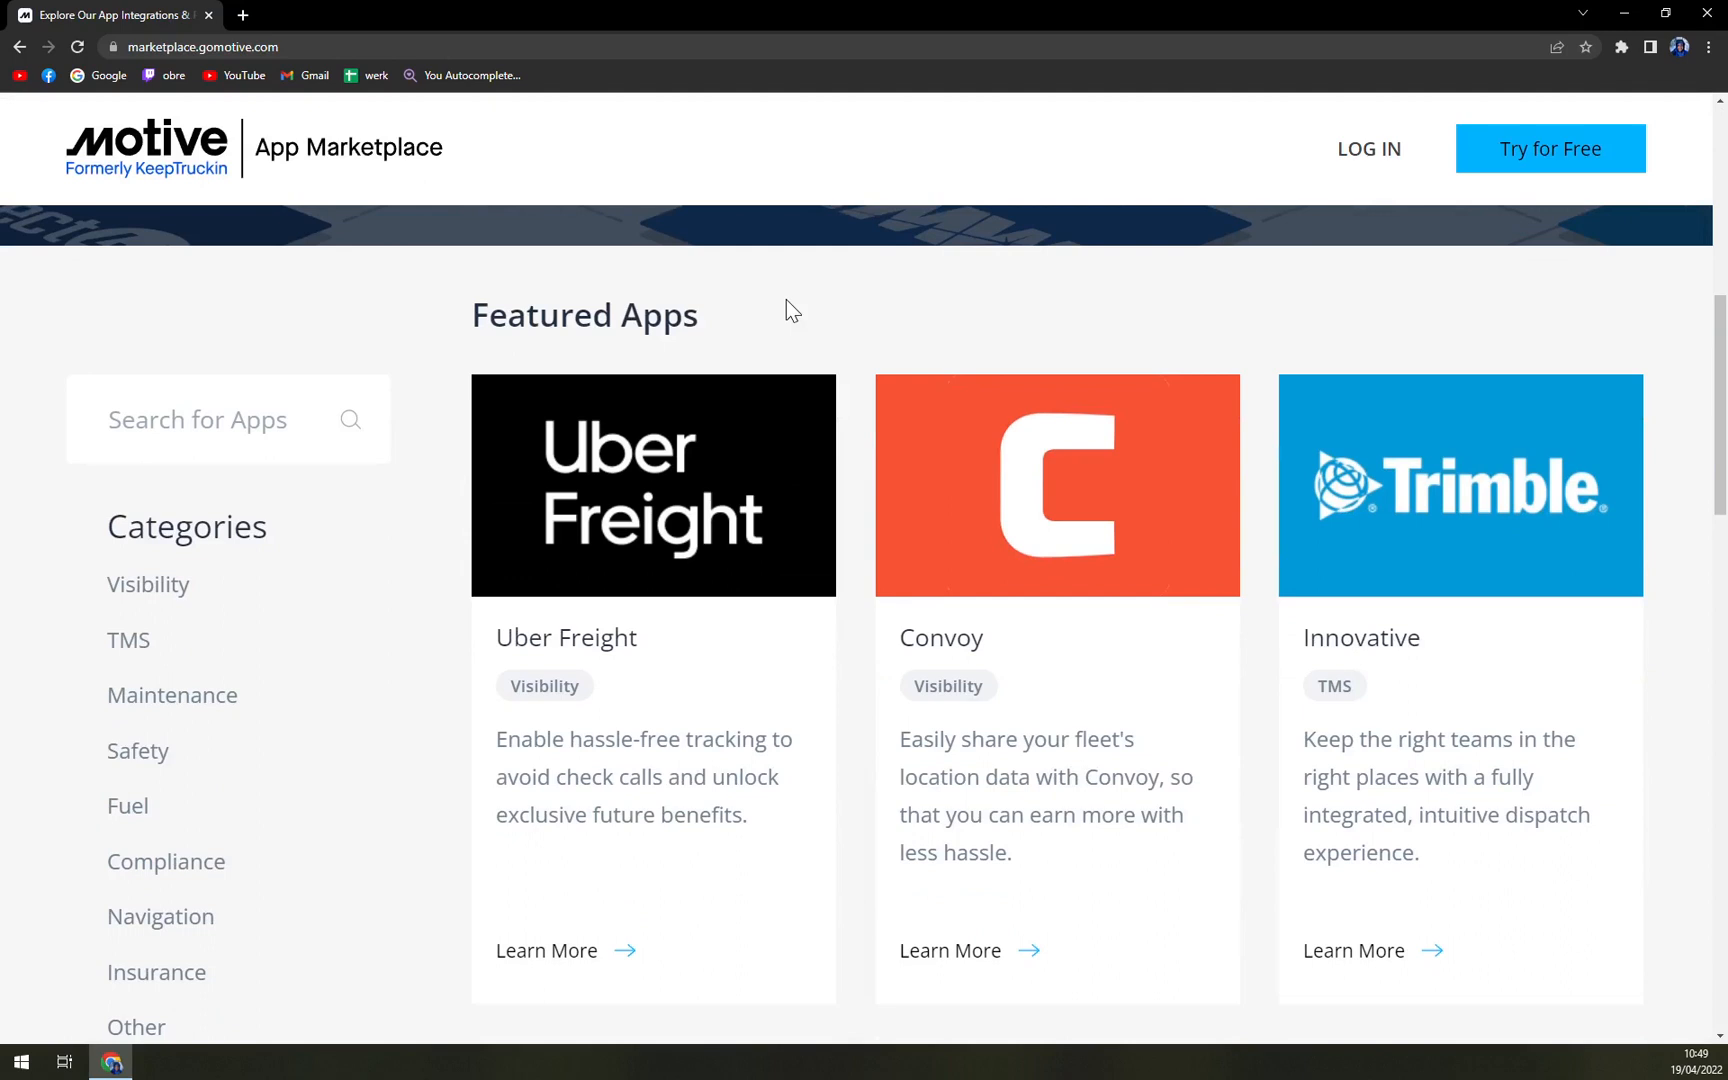
pyautogui.scroll(-3)
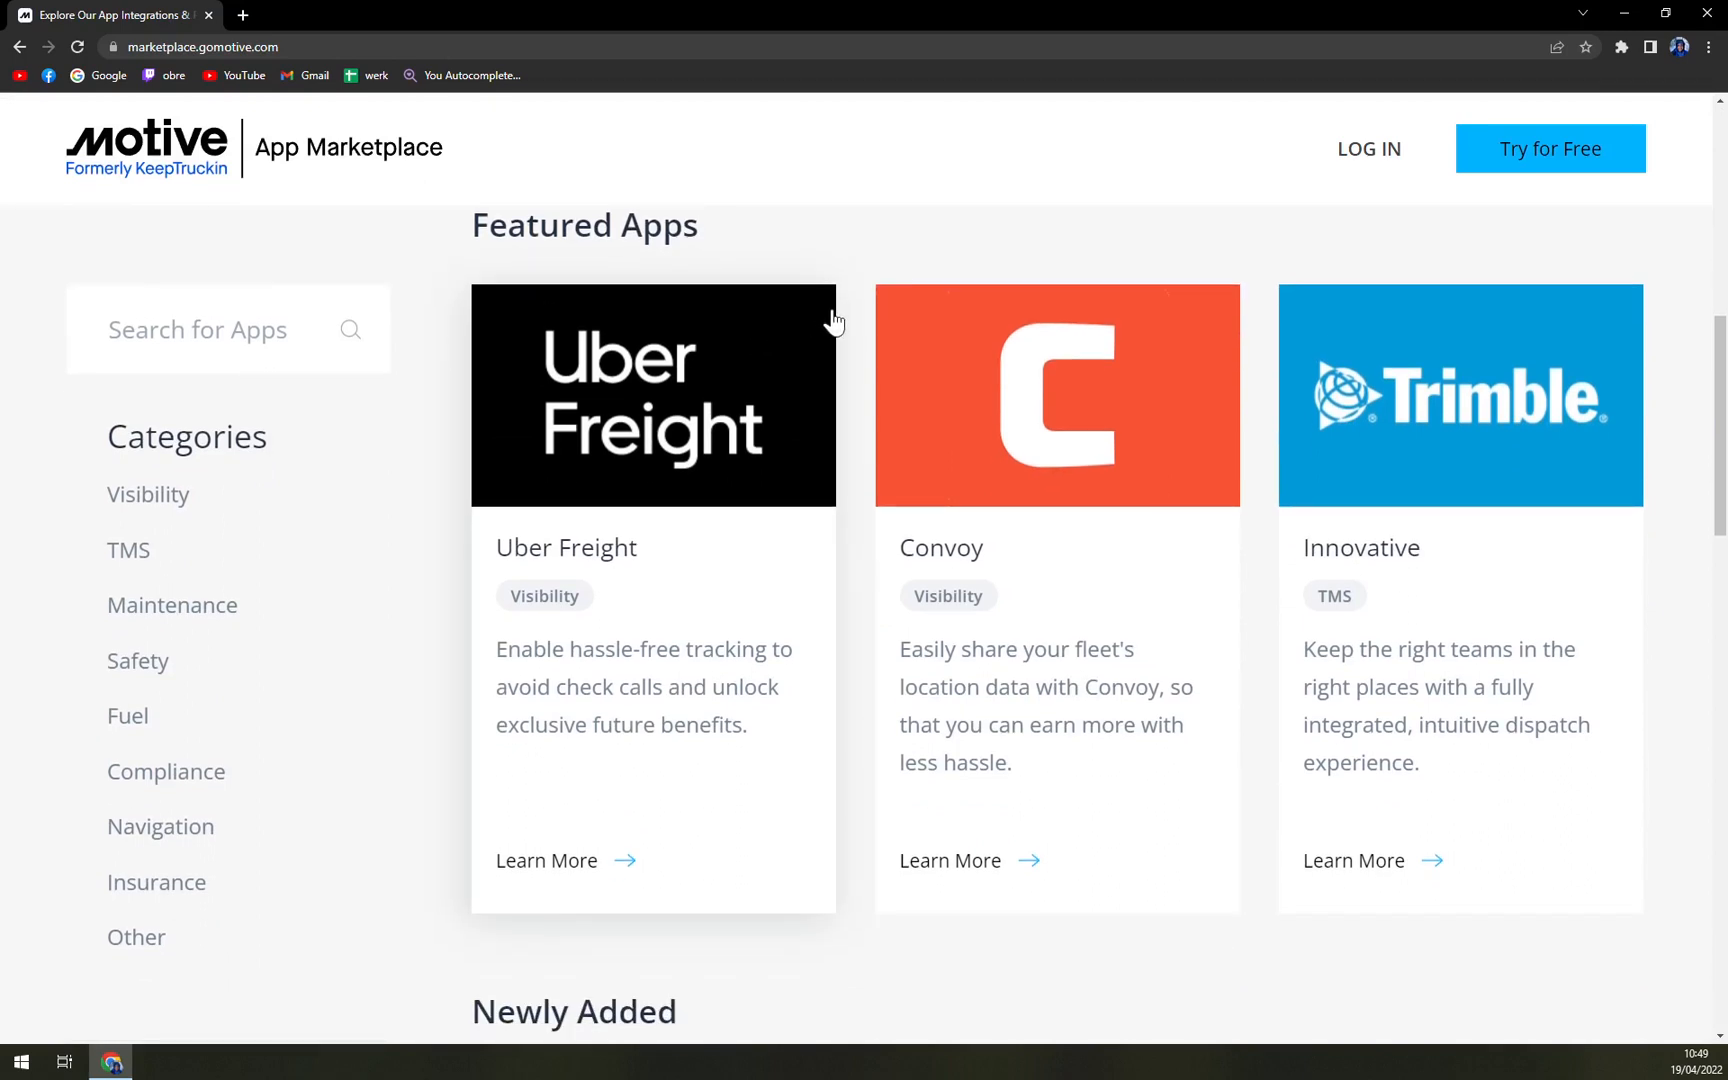
pyautogui.scroll(-3)
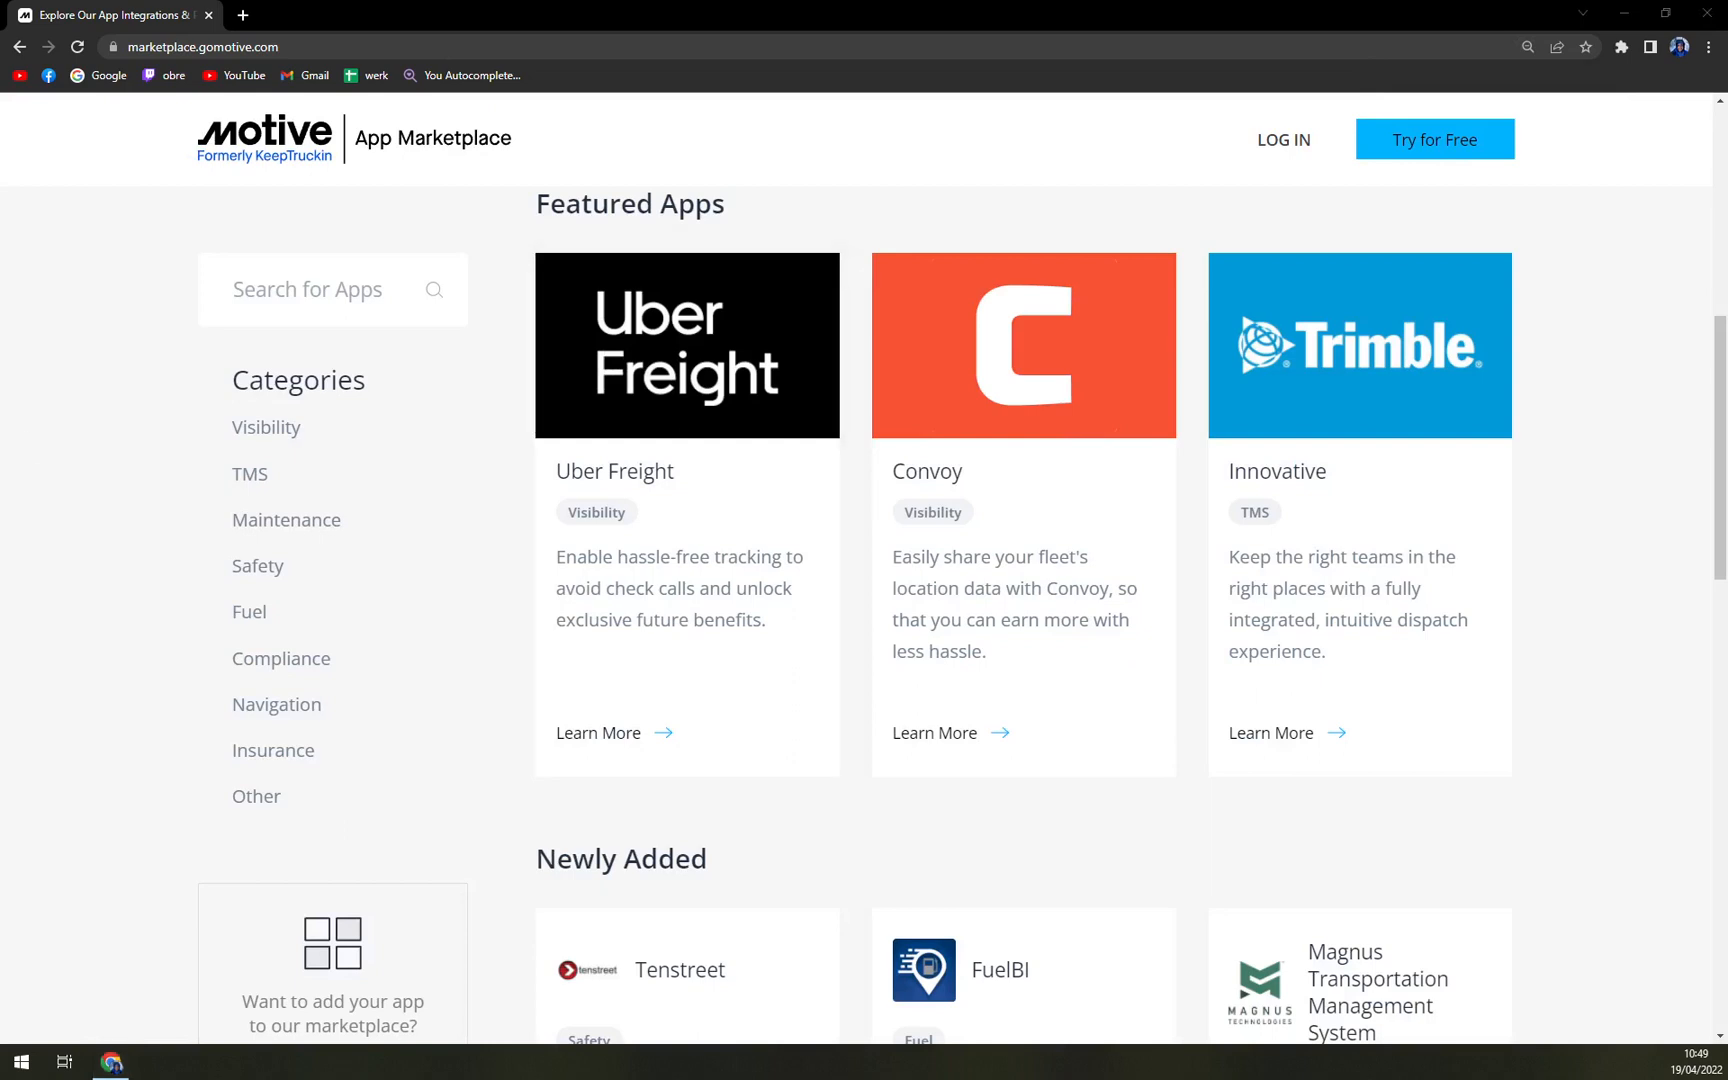
pyautogui.moveTo(1505, 391)
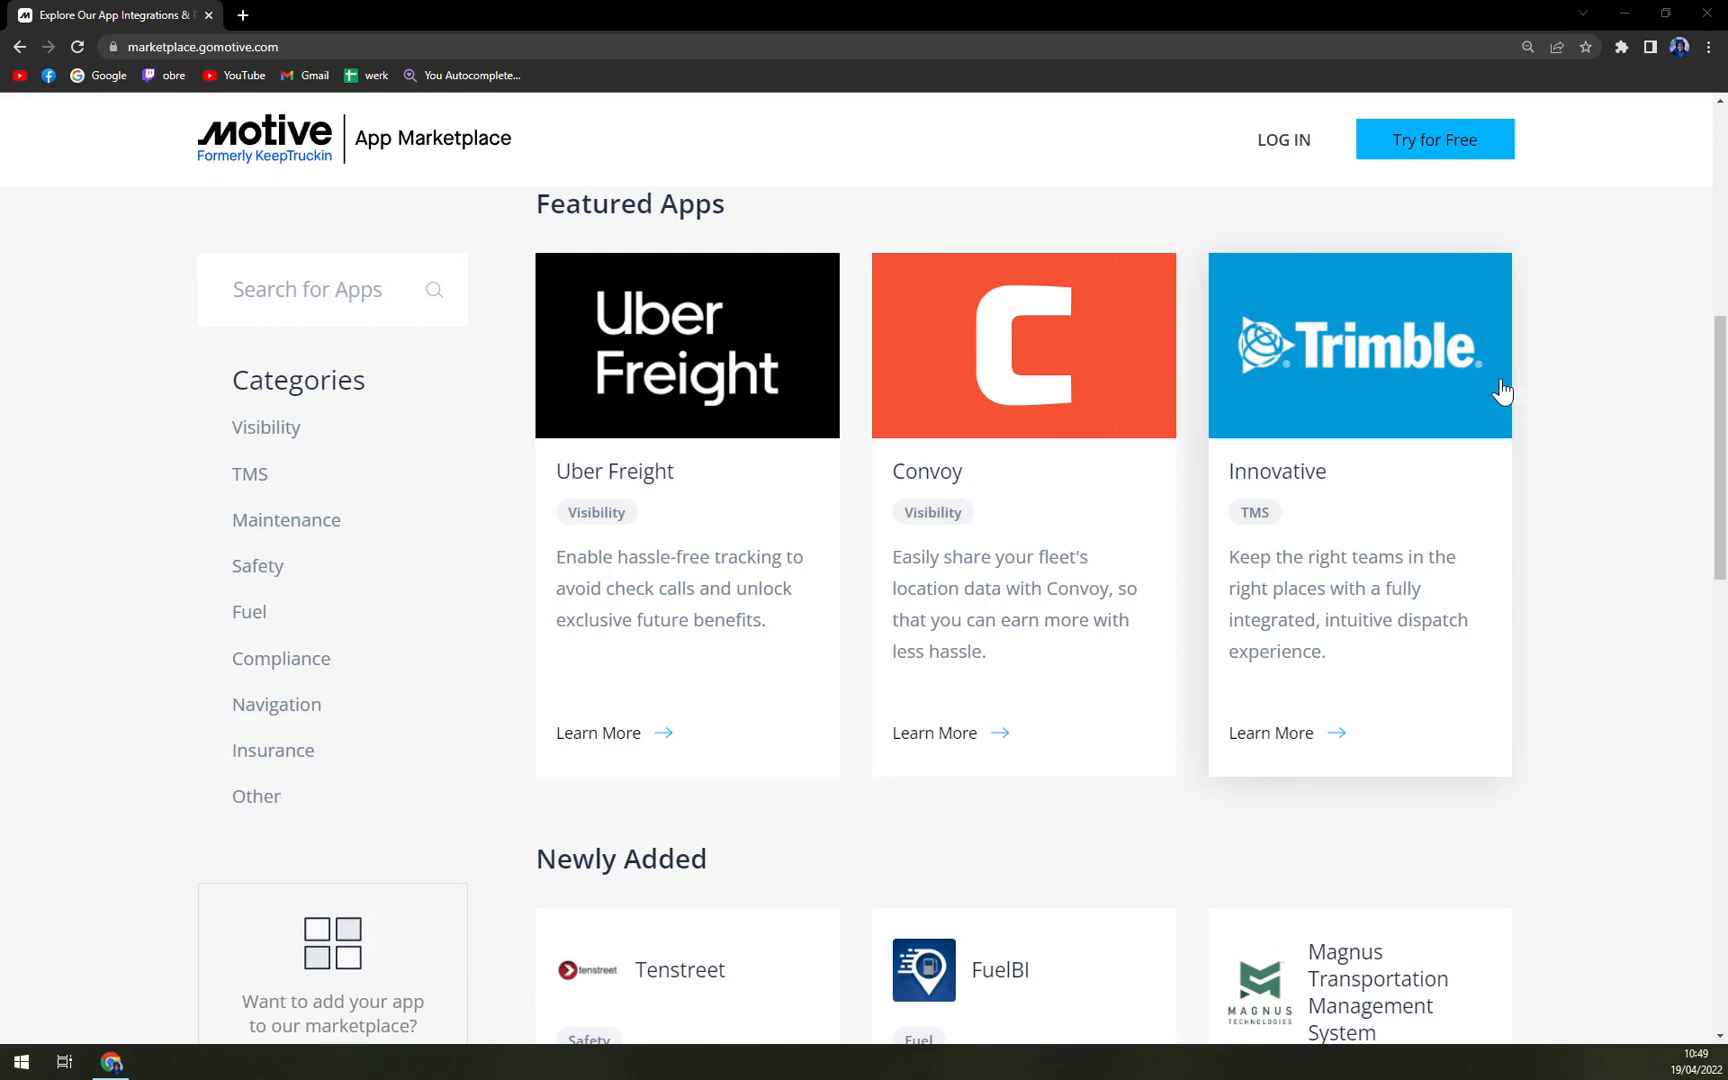
pyautogui.scroll(-3)
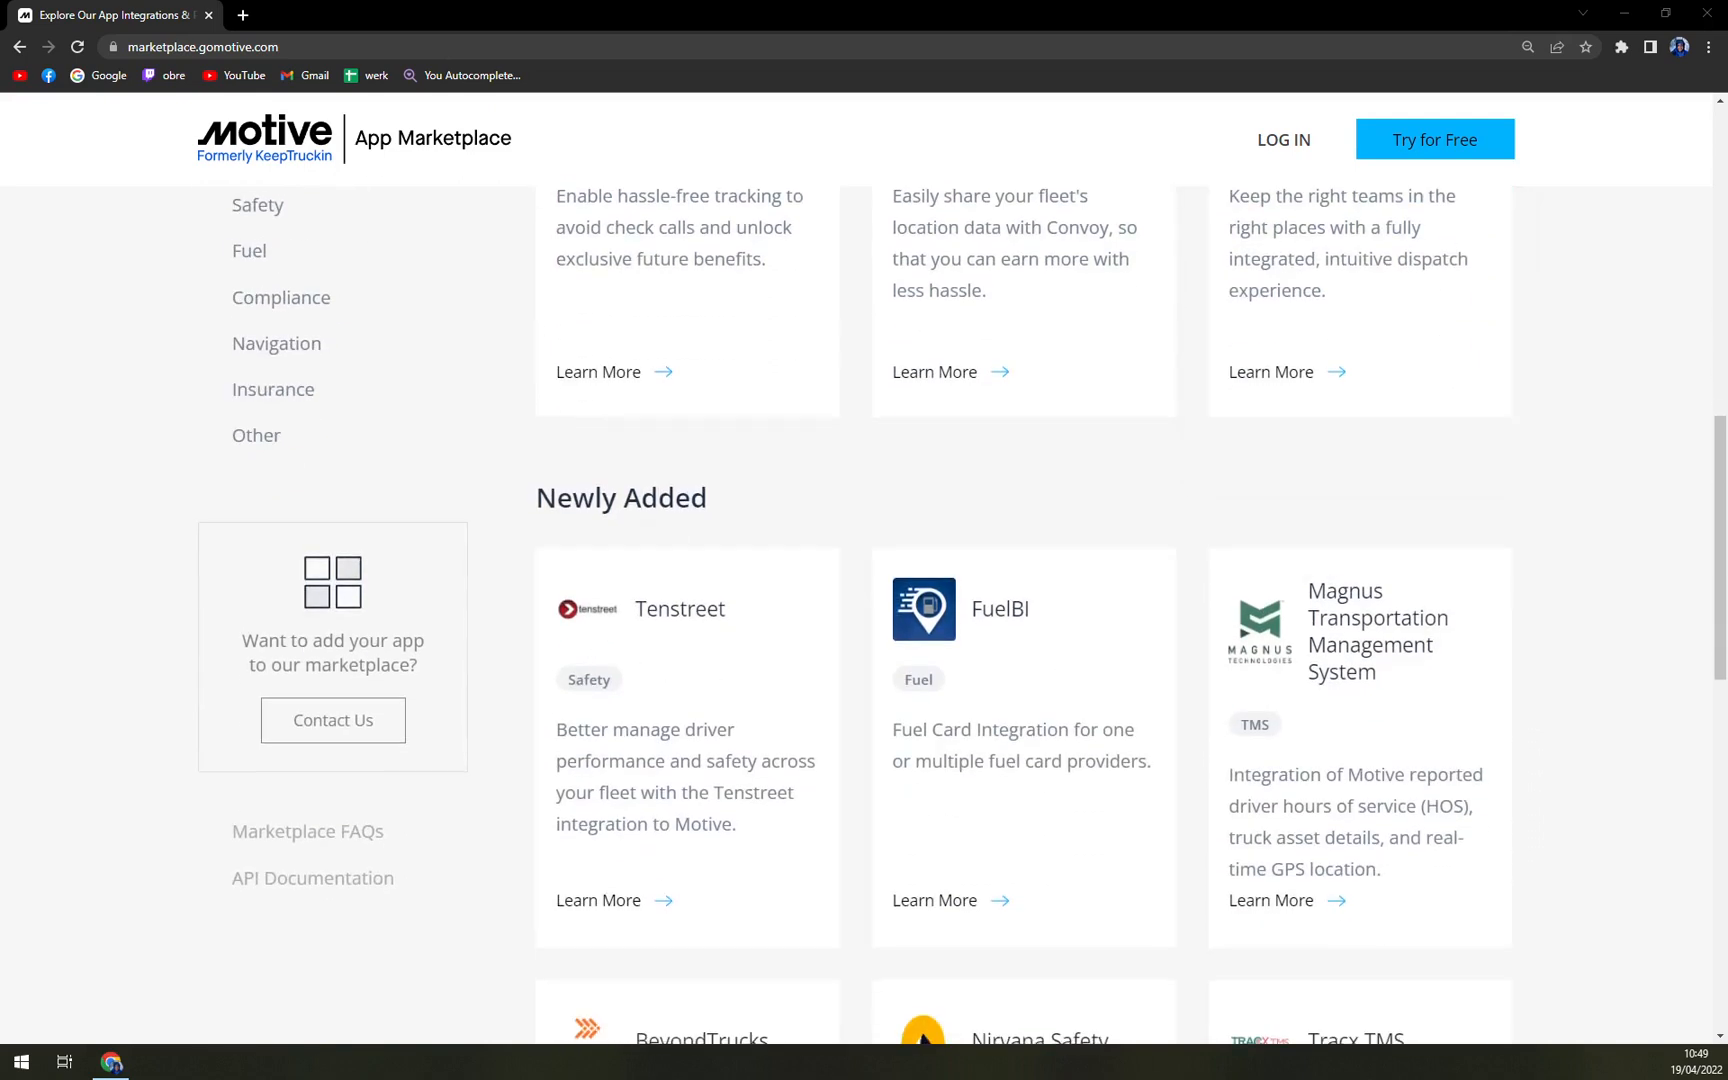
pyautogui.scroll(-3)
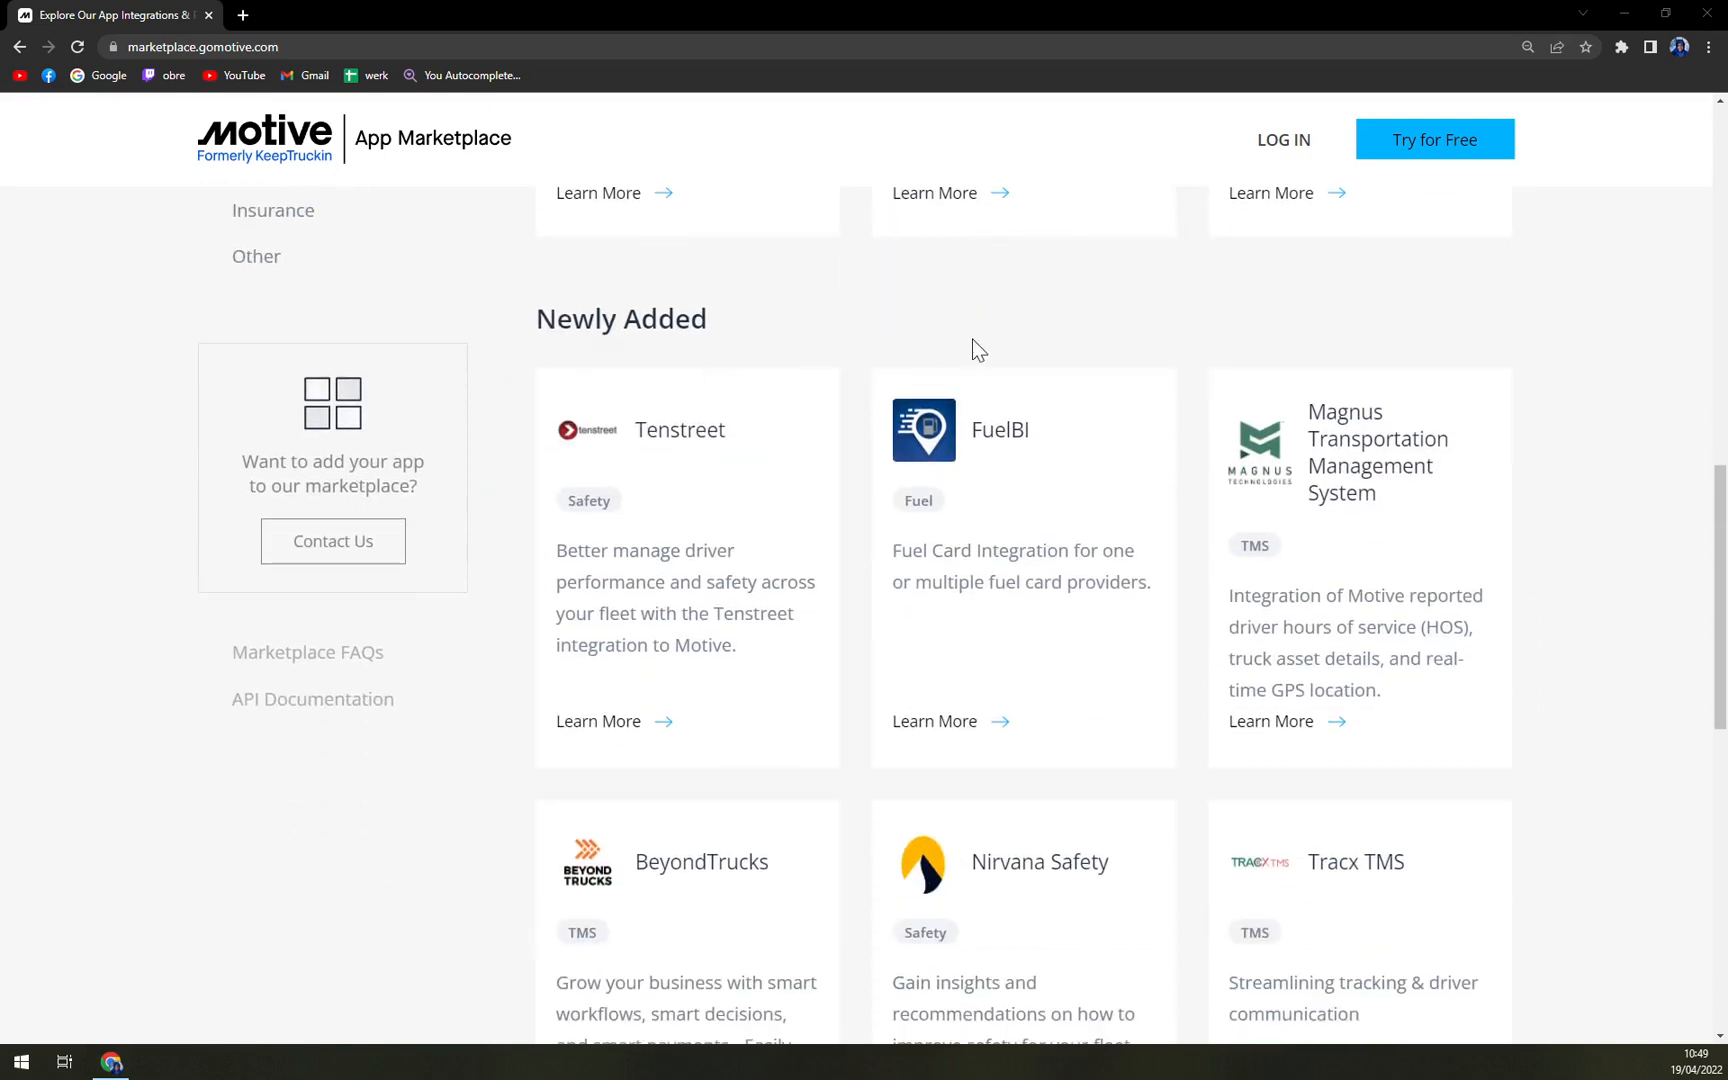
pyautogui.moveTo(1260, 375)
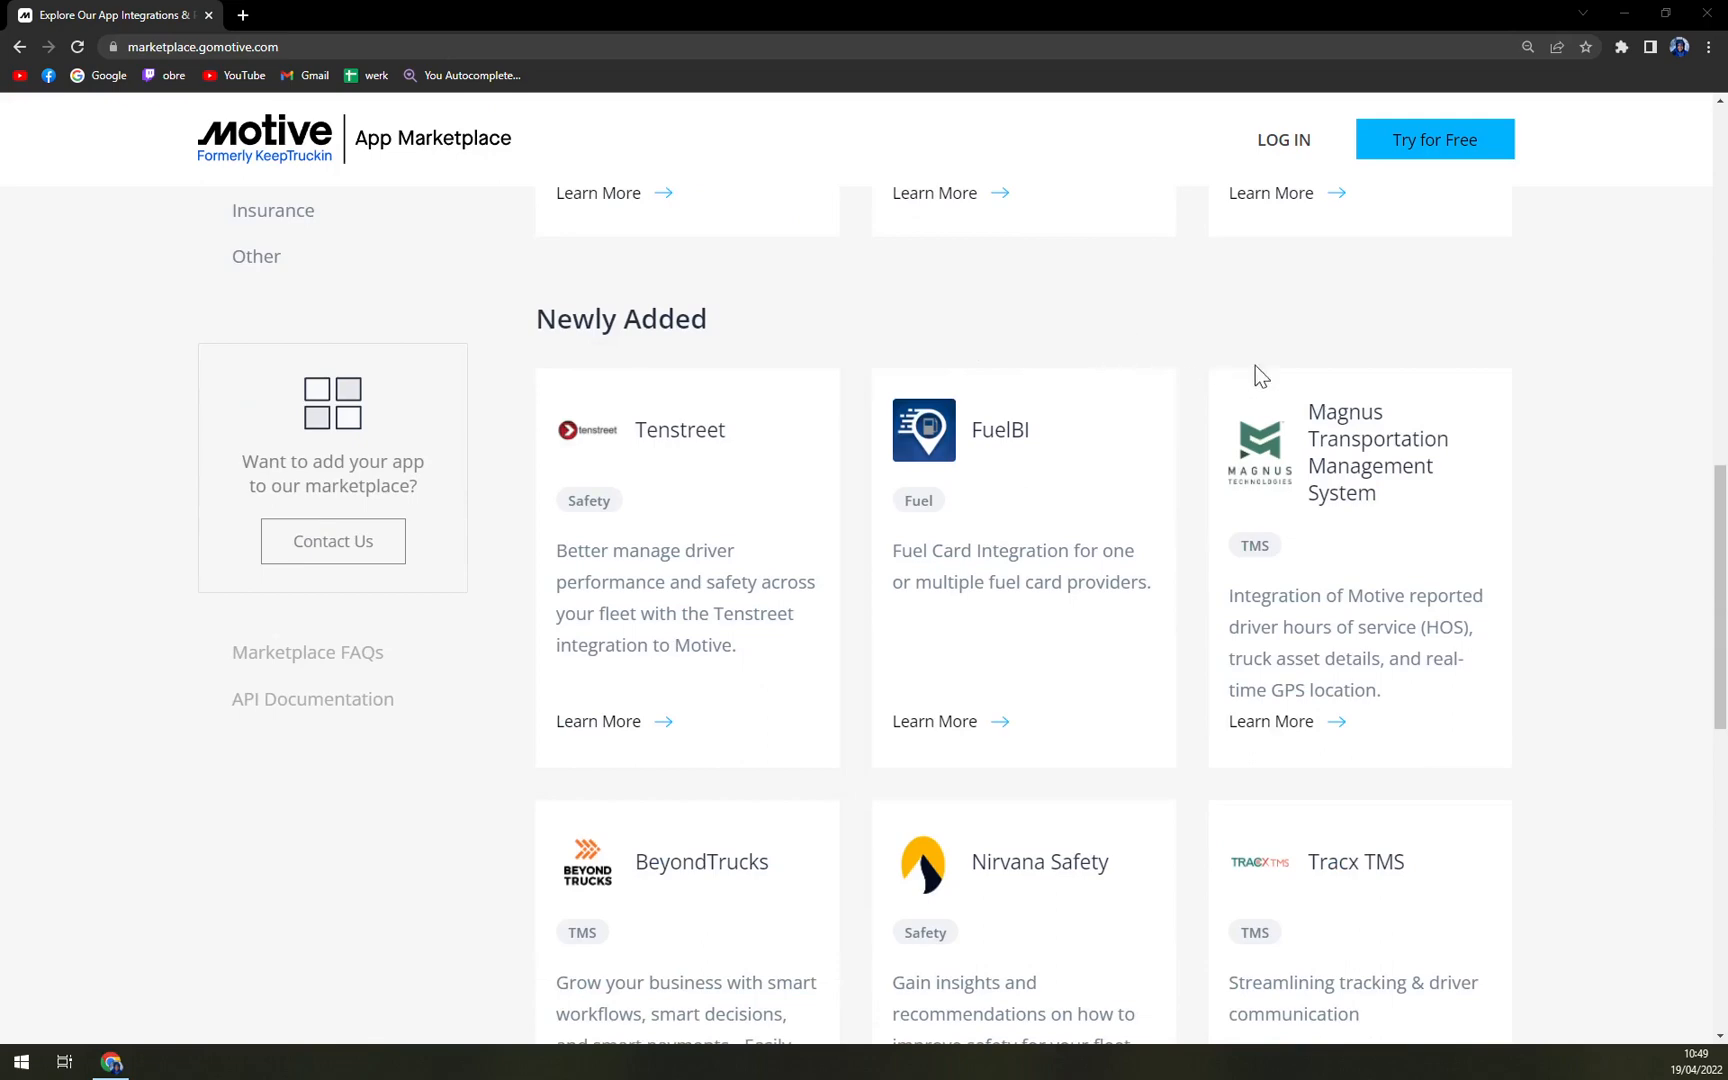
pyautogui.scroll(-3)
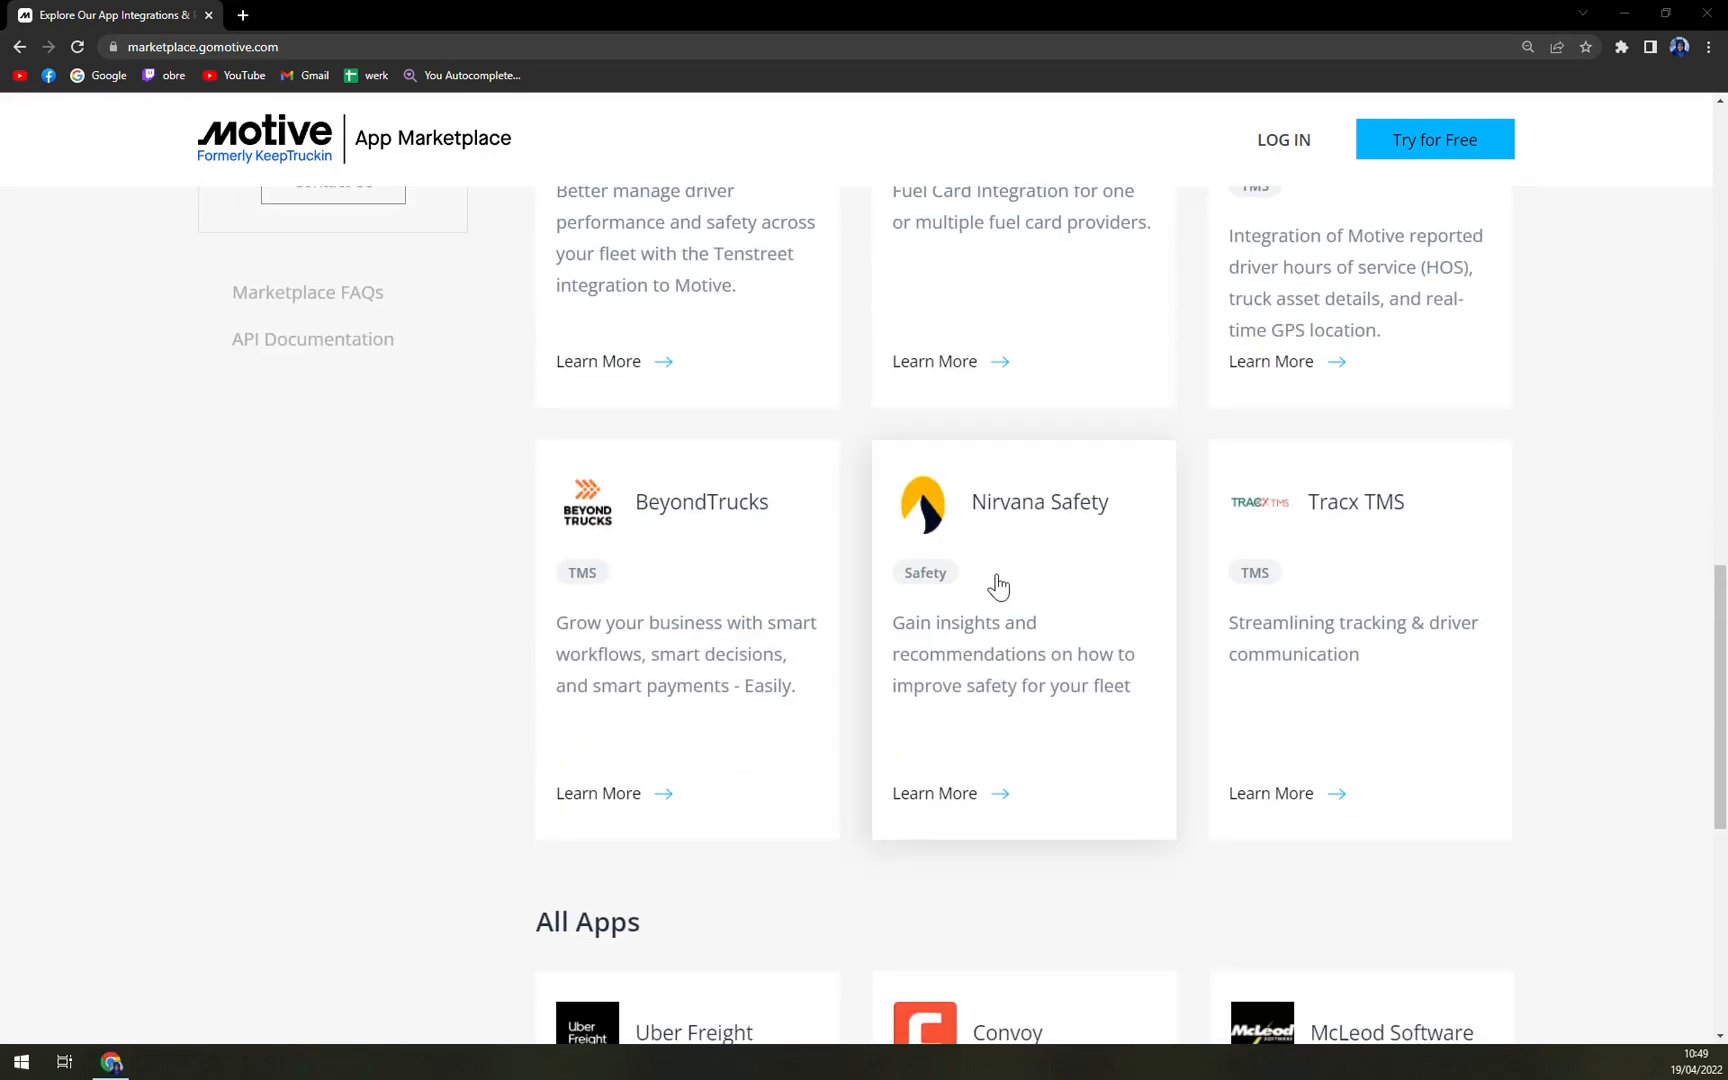
pyautogui.scroll(-3)
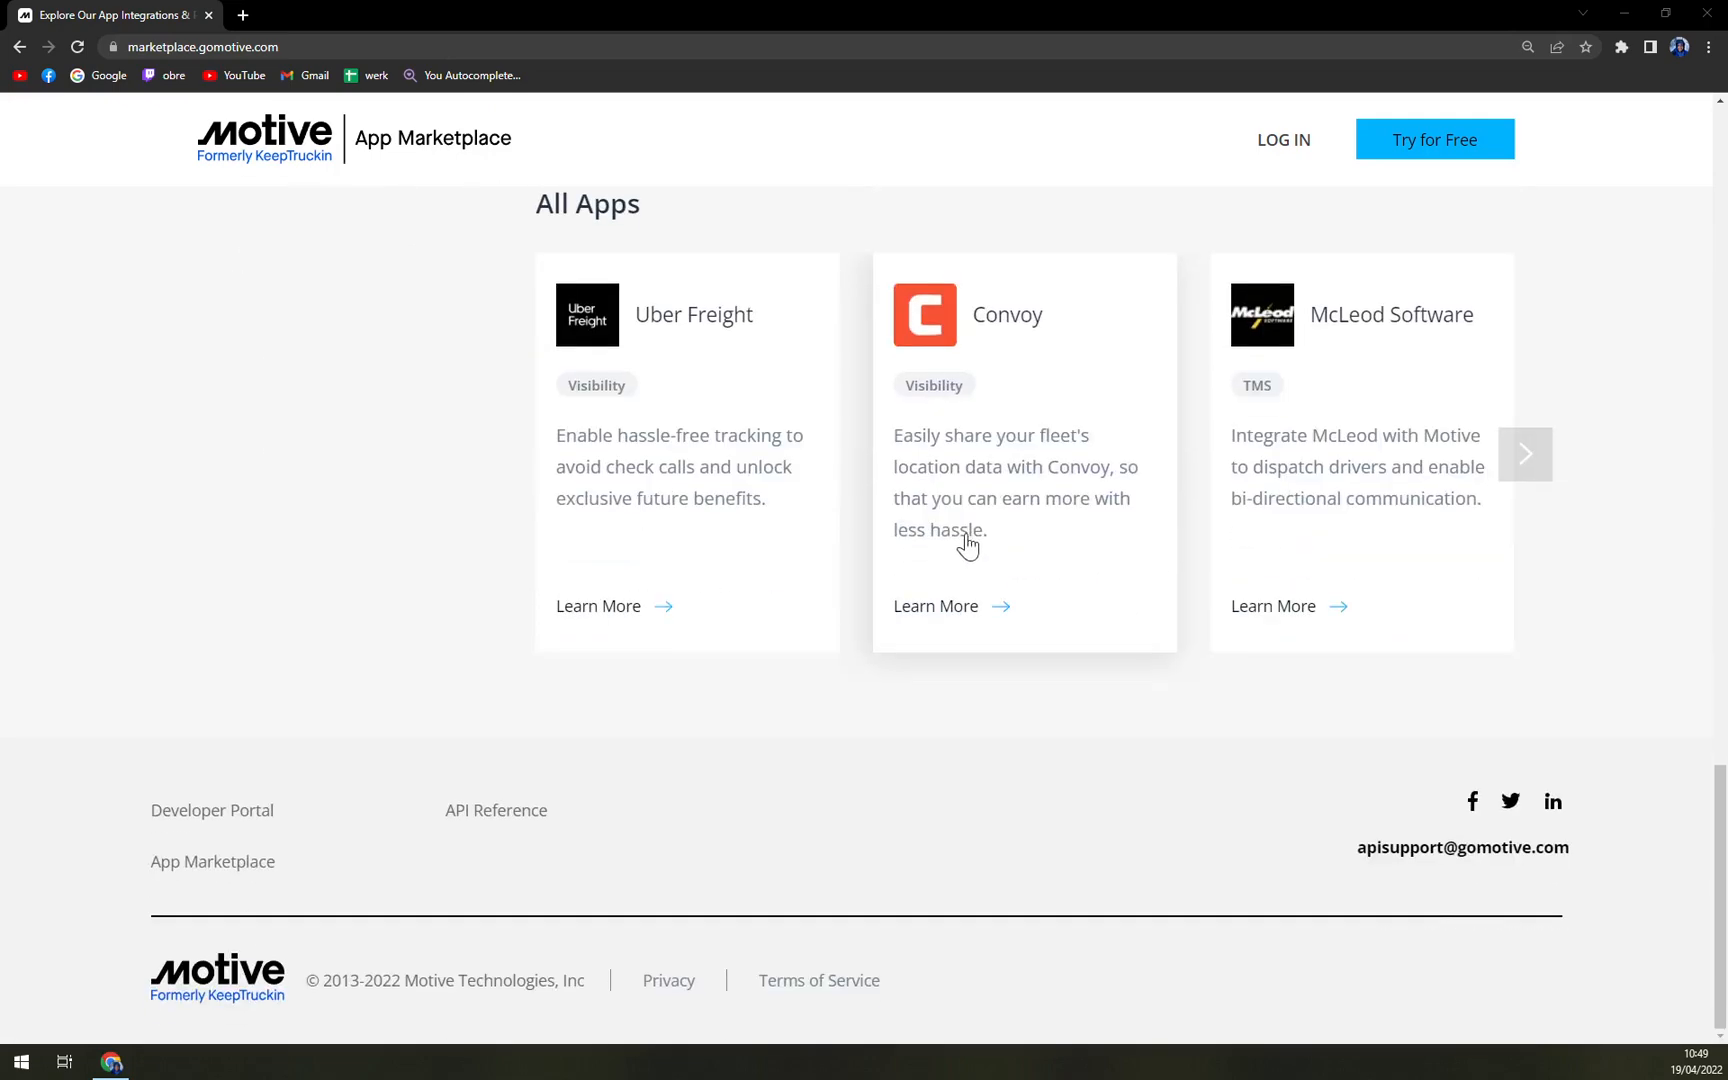
pyautogui.scroll(3)
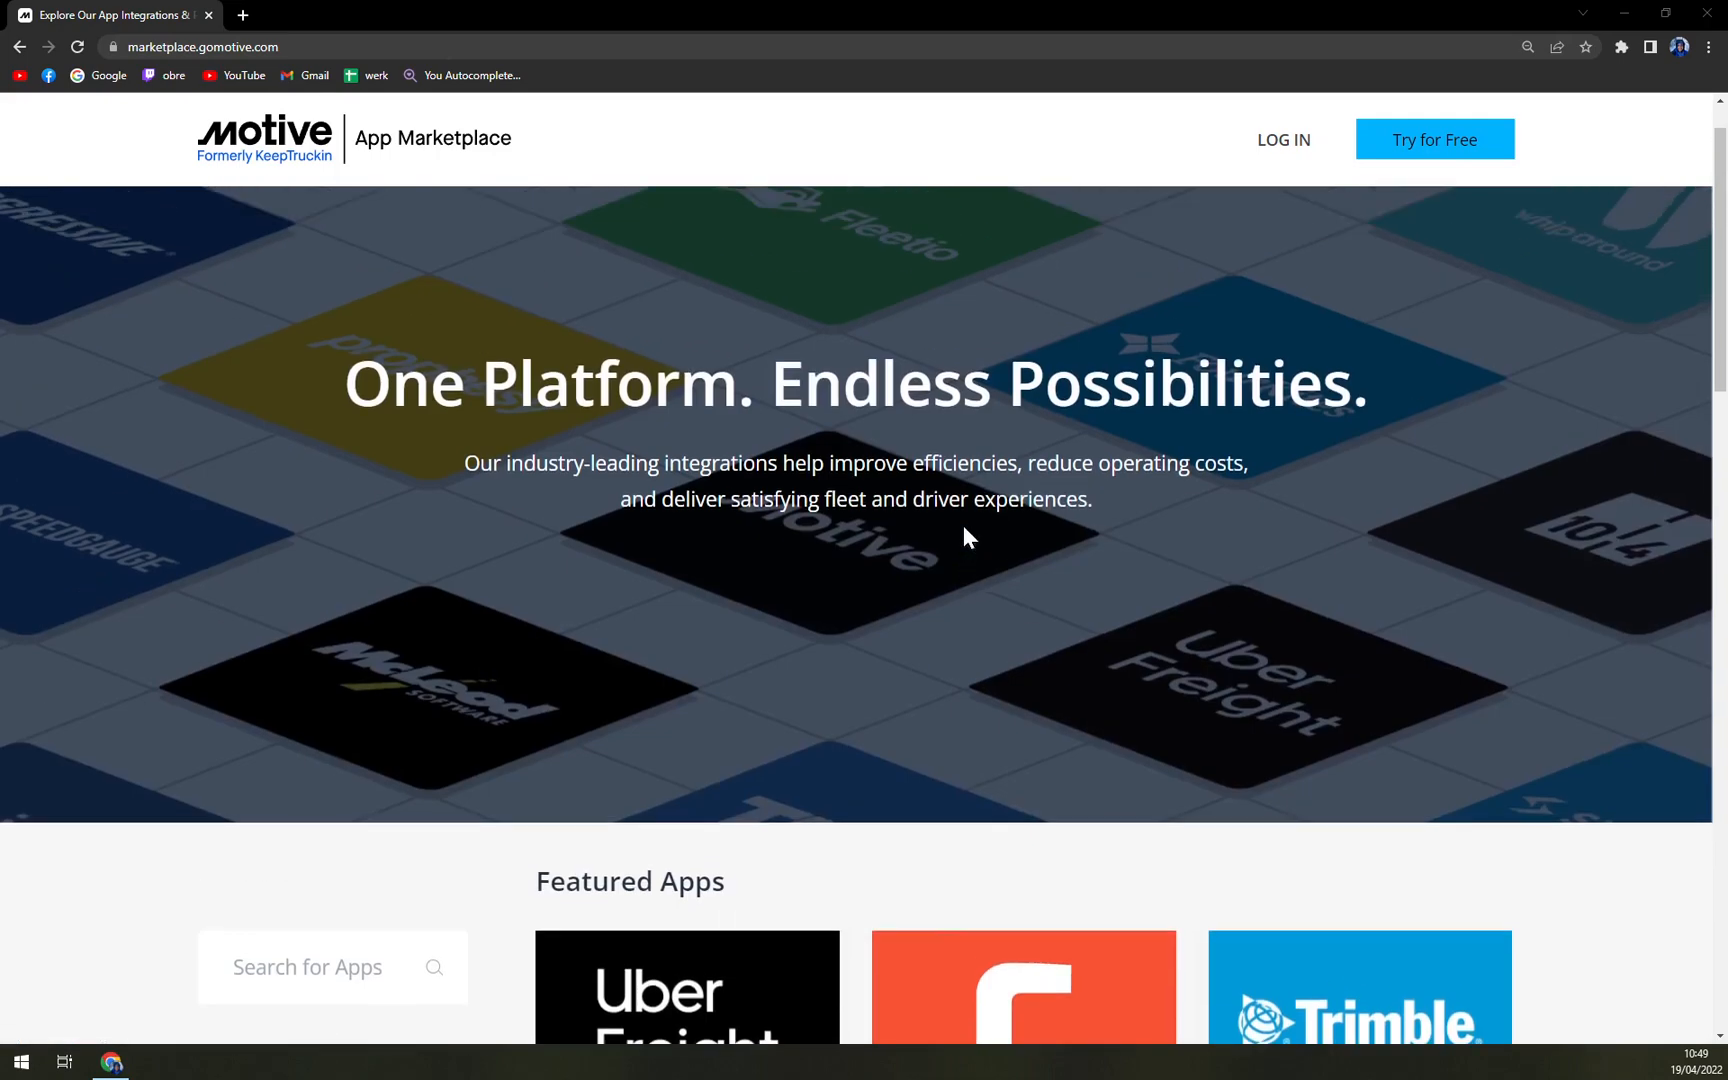
pyautogui.click(20, 46)
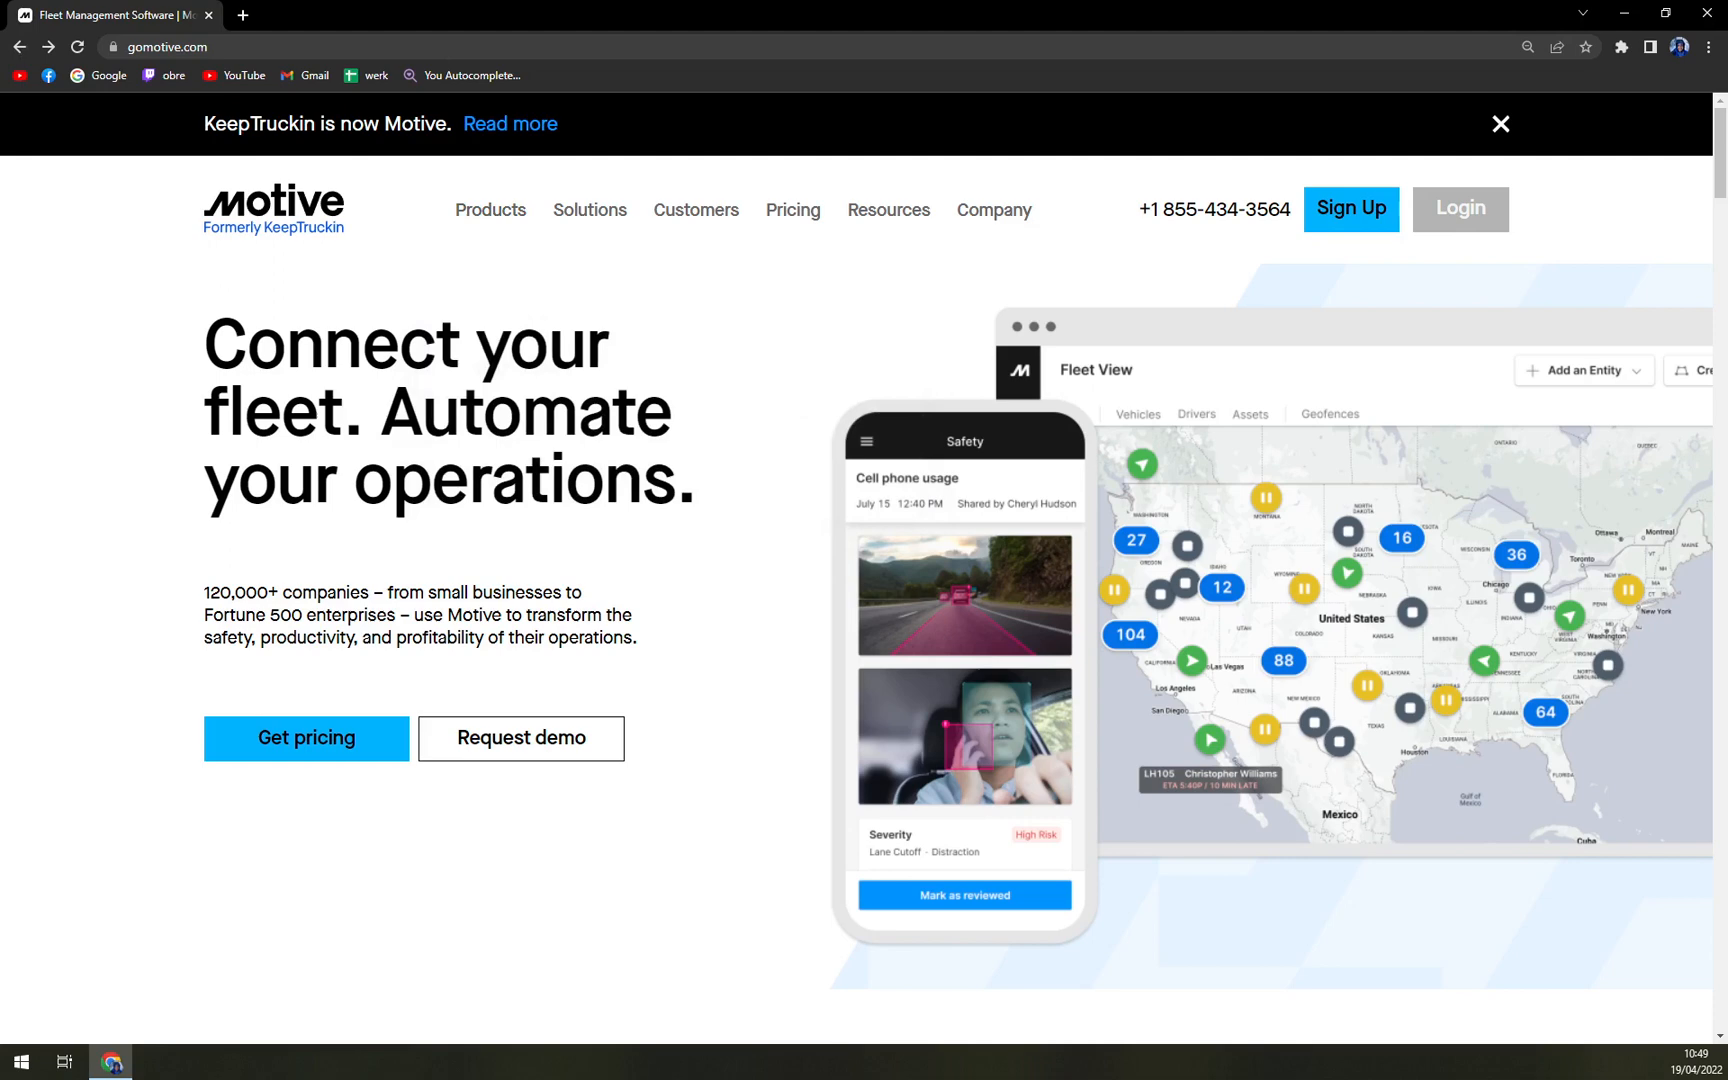
pyautogui.click(306, 737)
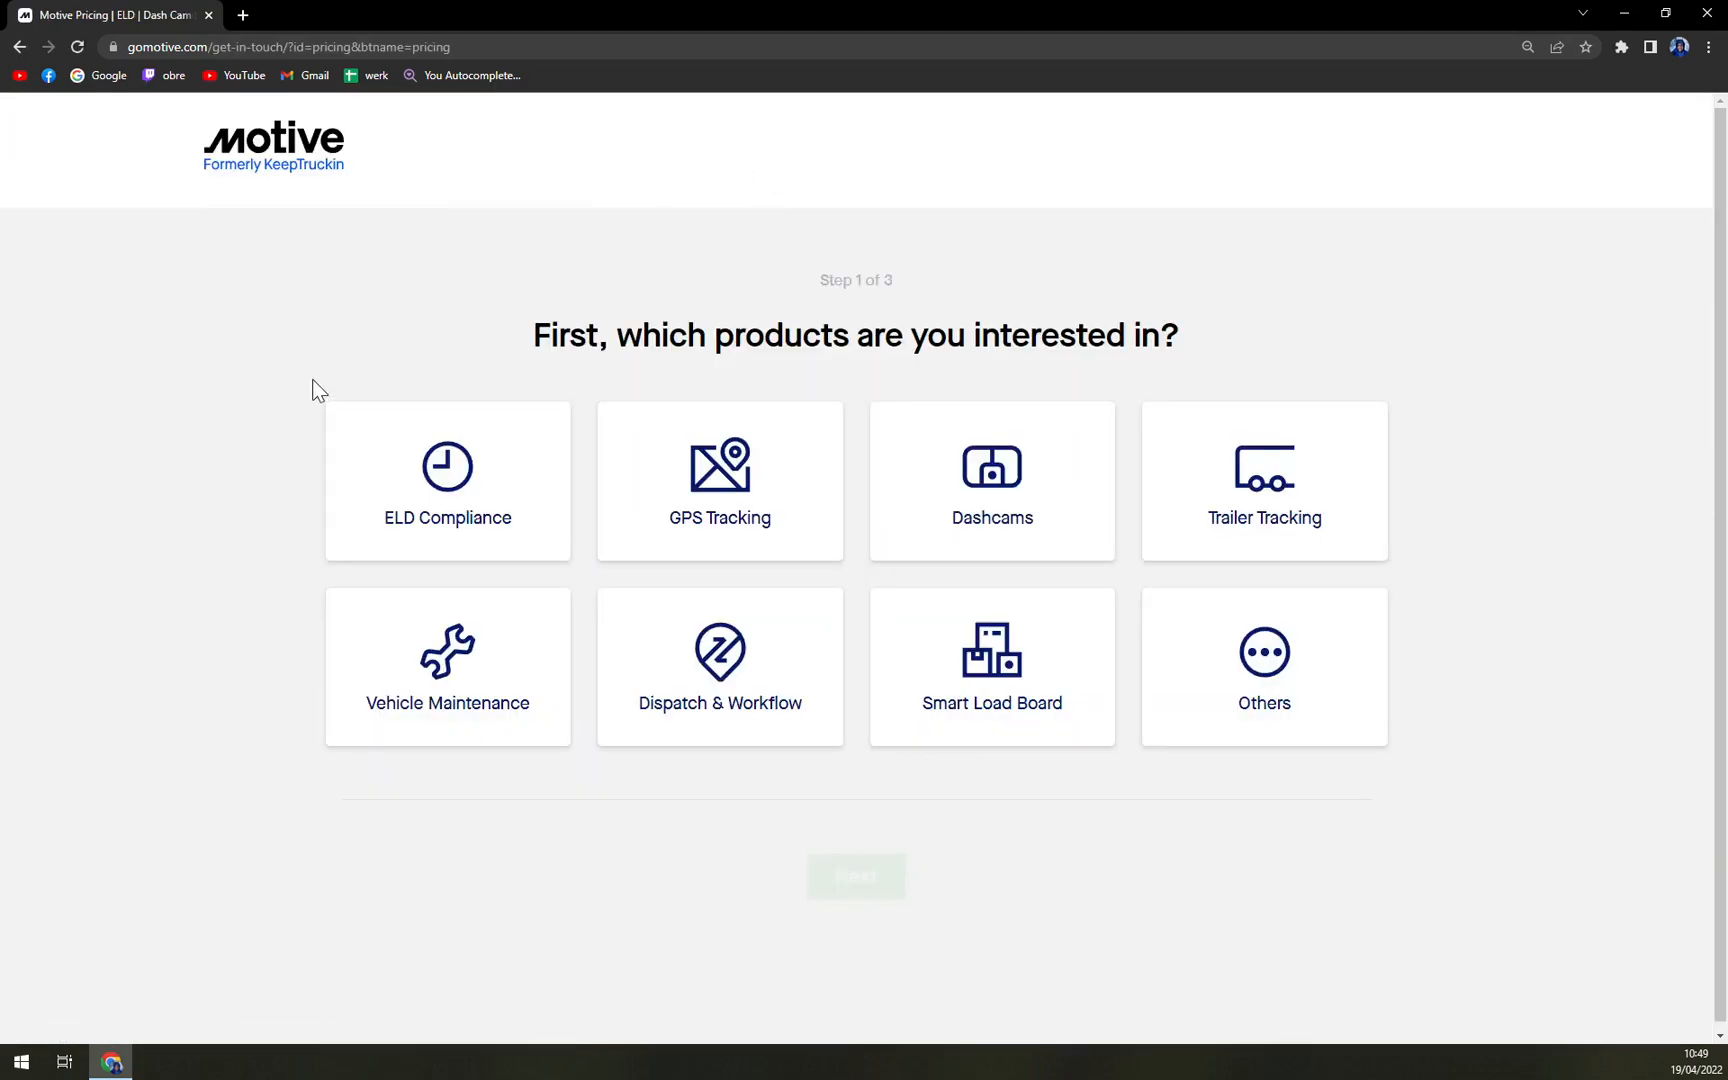
pyautogui.moveTo(326, 385)
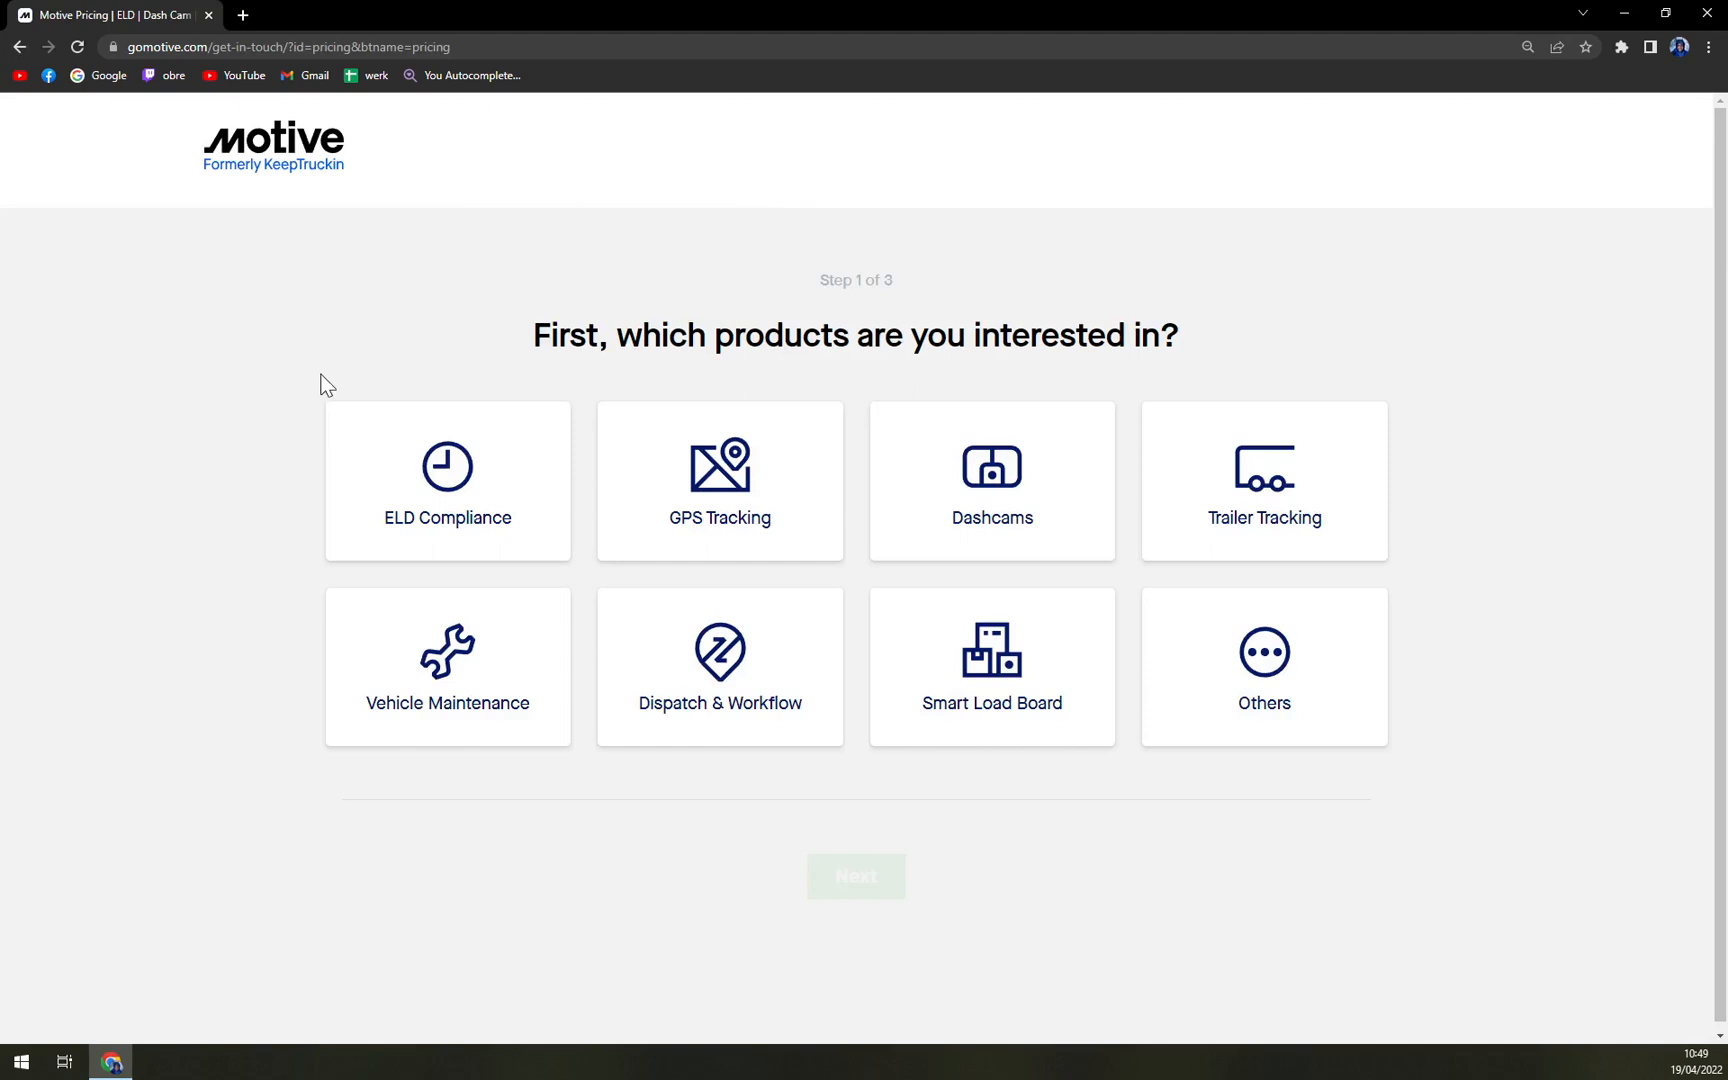
pyautogui.moveTo(438, 482)
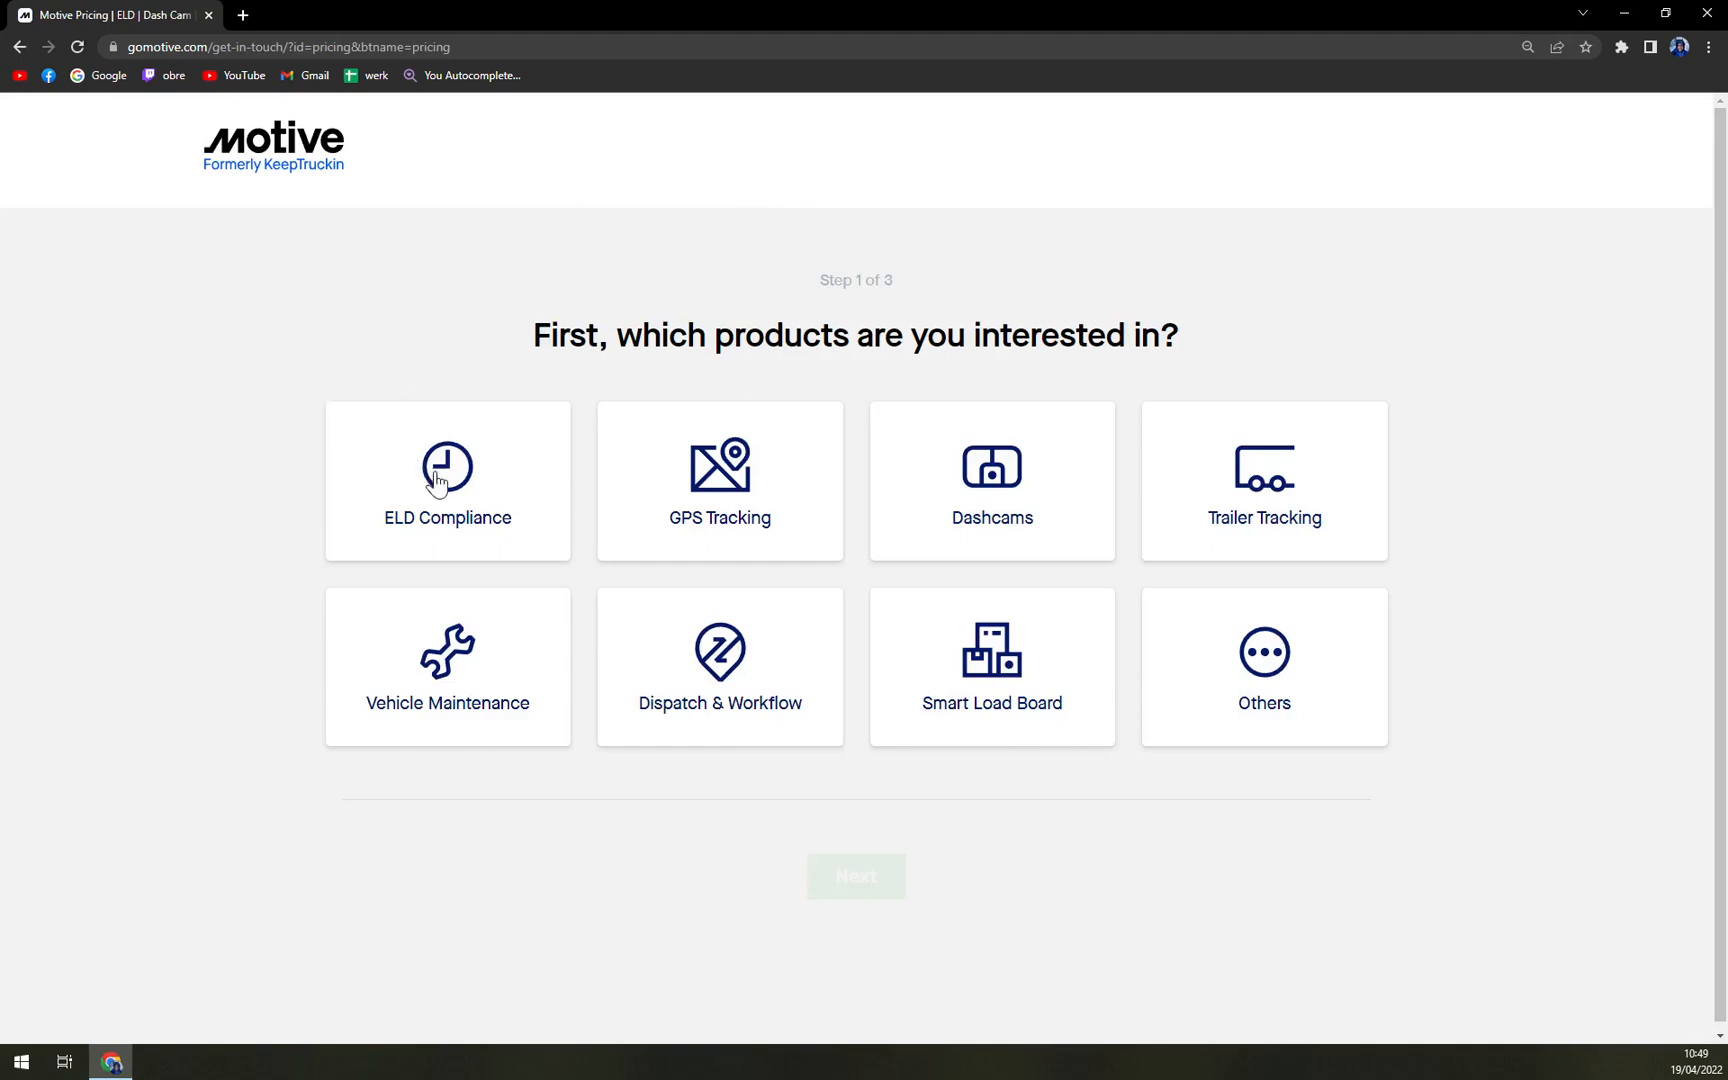
pyautogui.moveTo(958, 438)
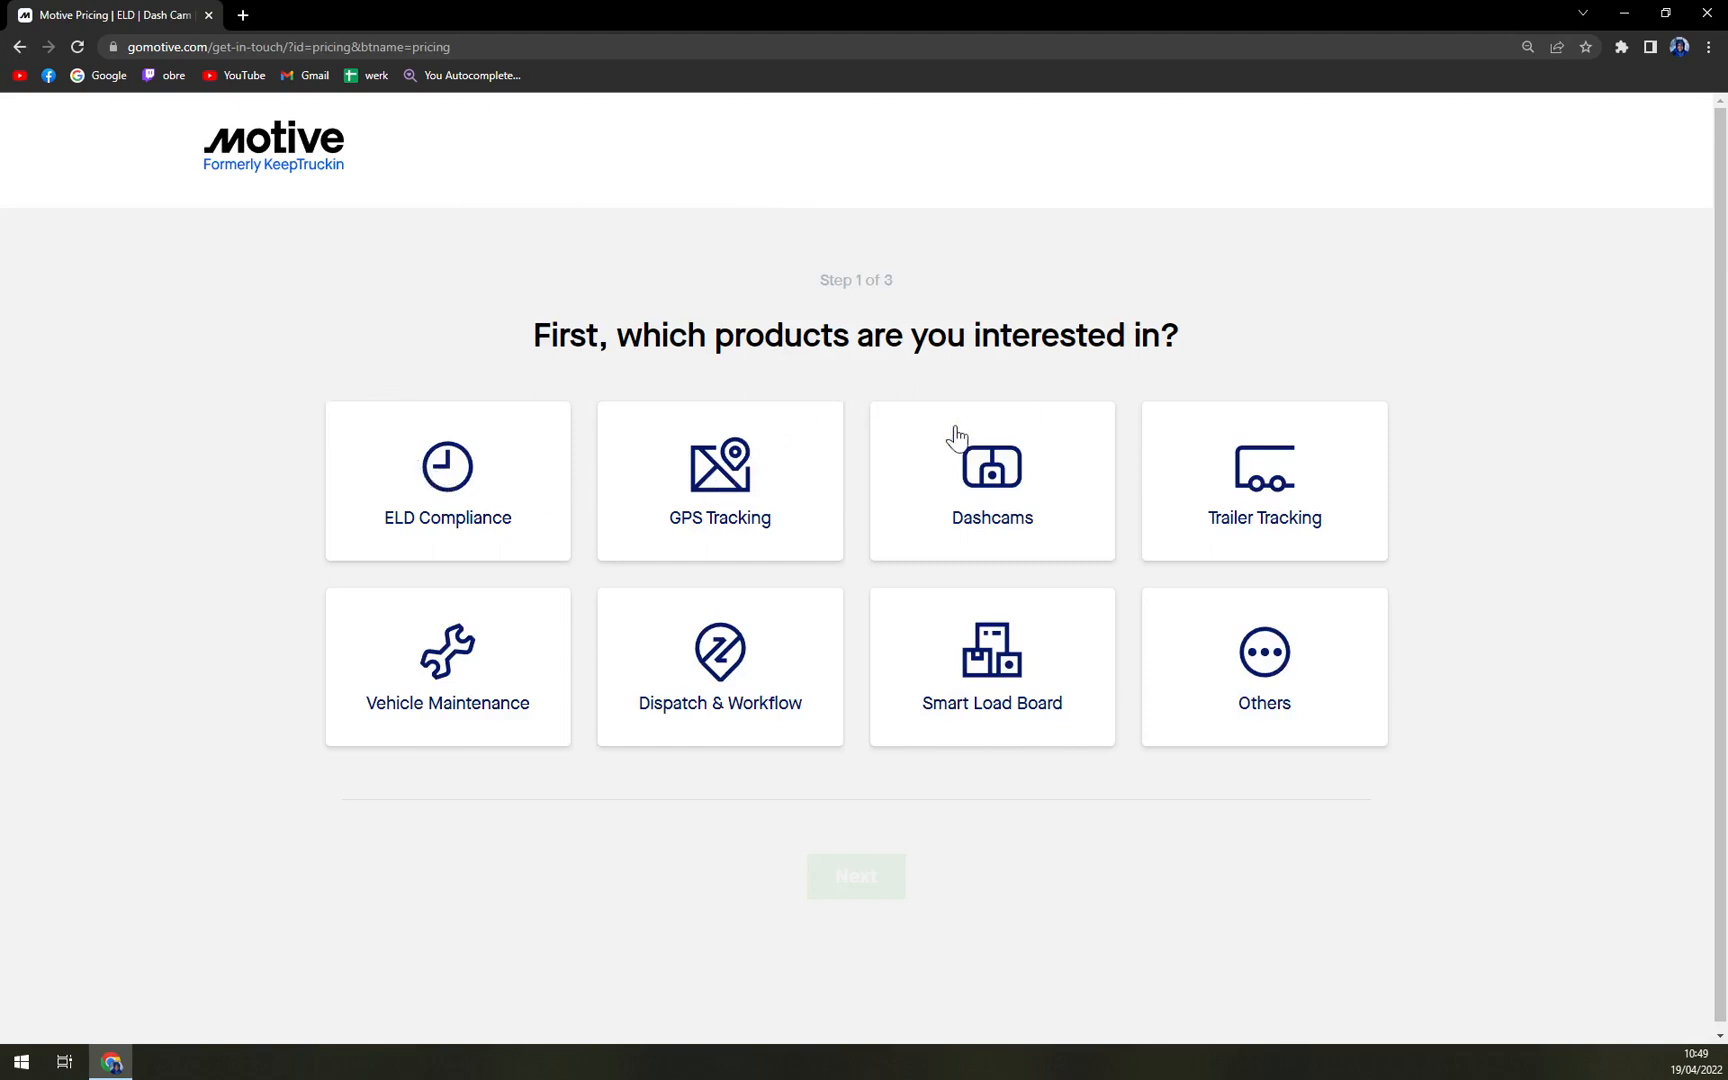
pyautogui.moveTo(544, 659)
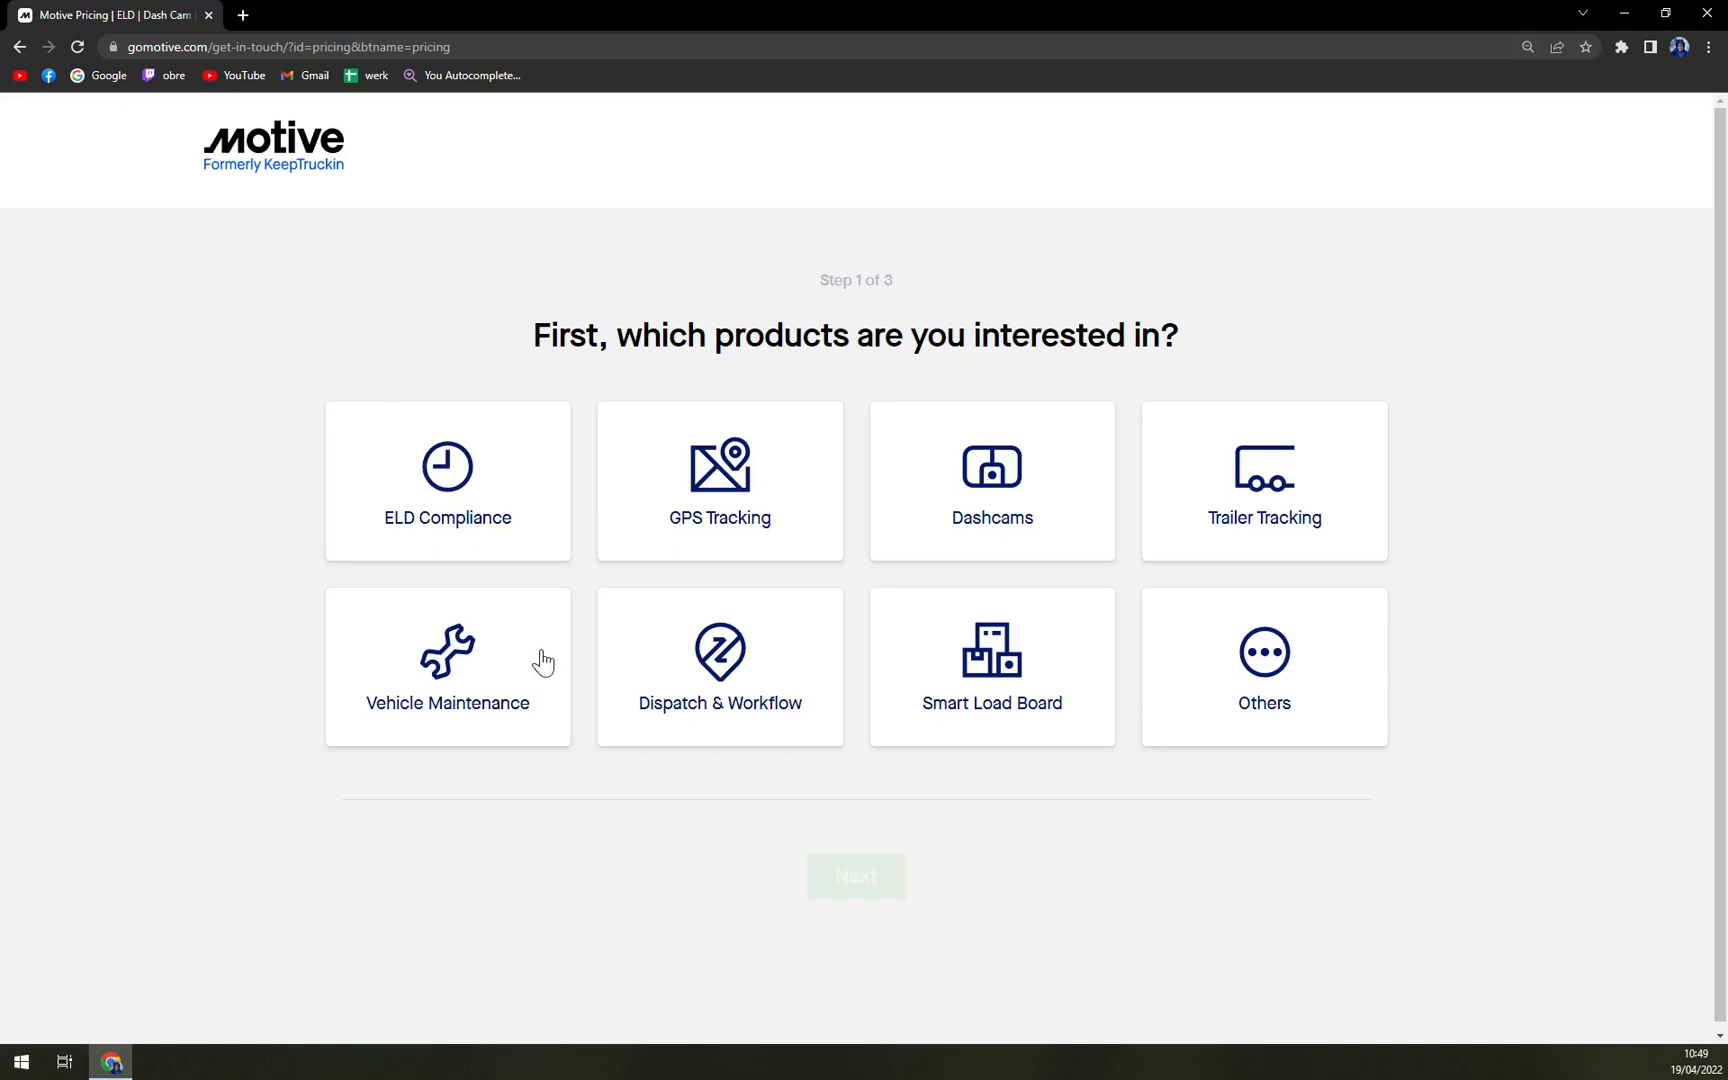
pyautogui.moveTo(661, 654)
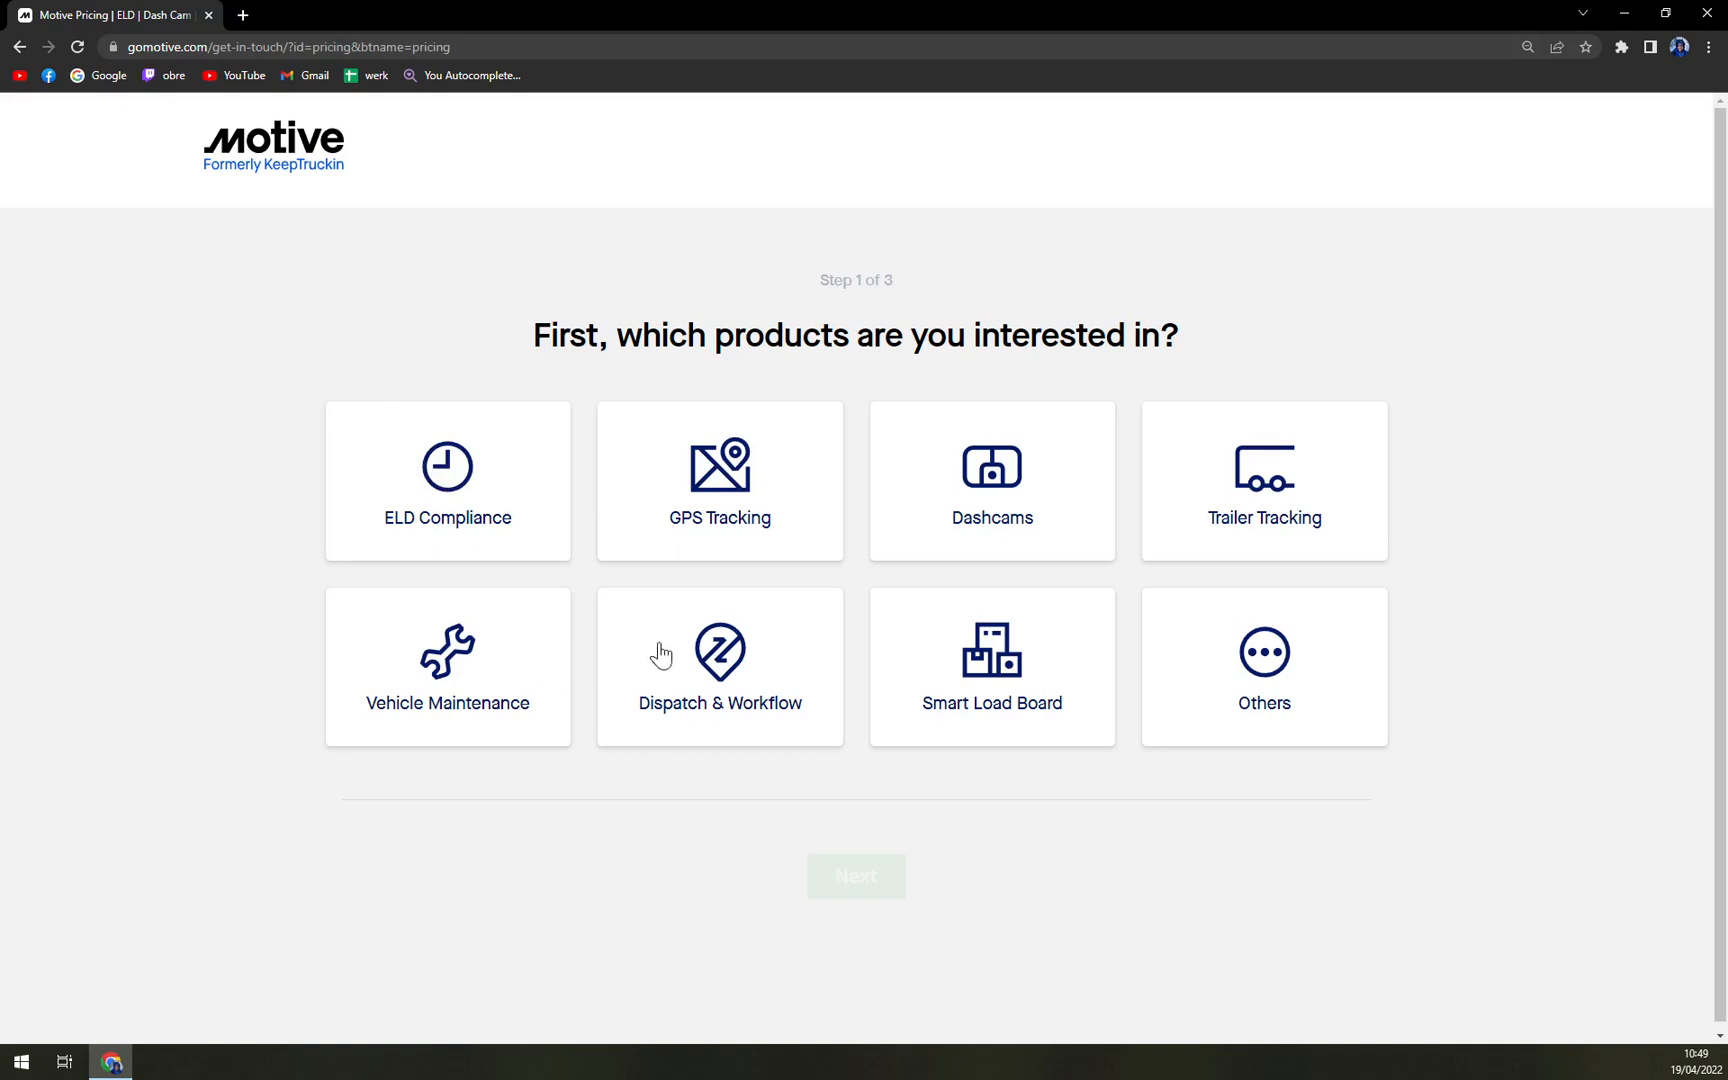
pyautogui.click(990, 480)
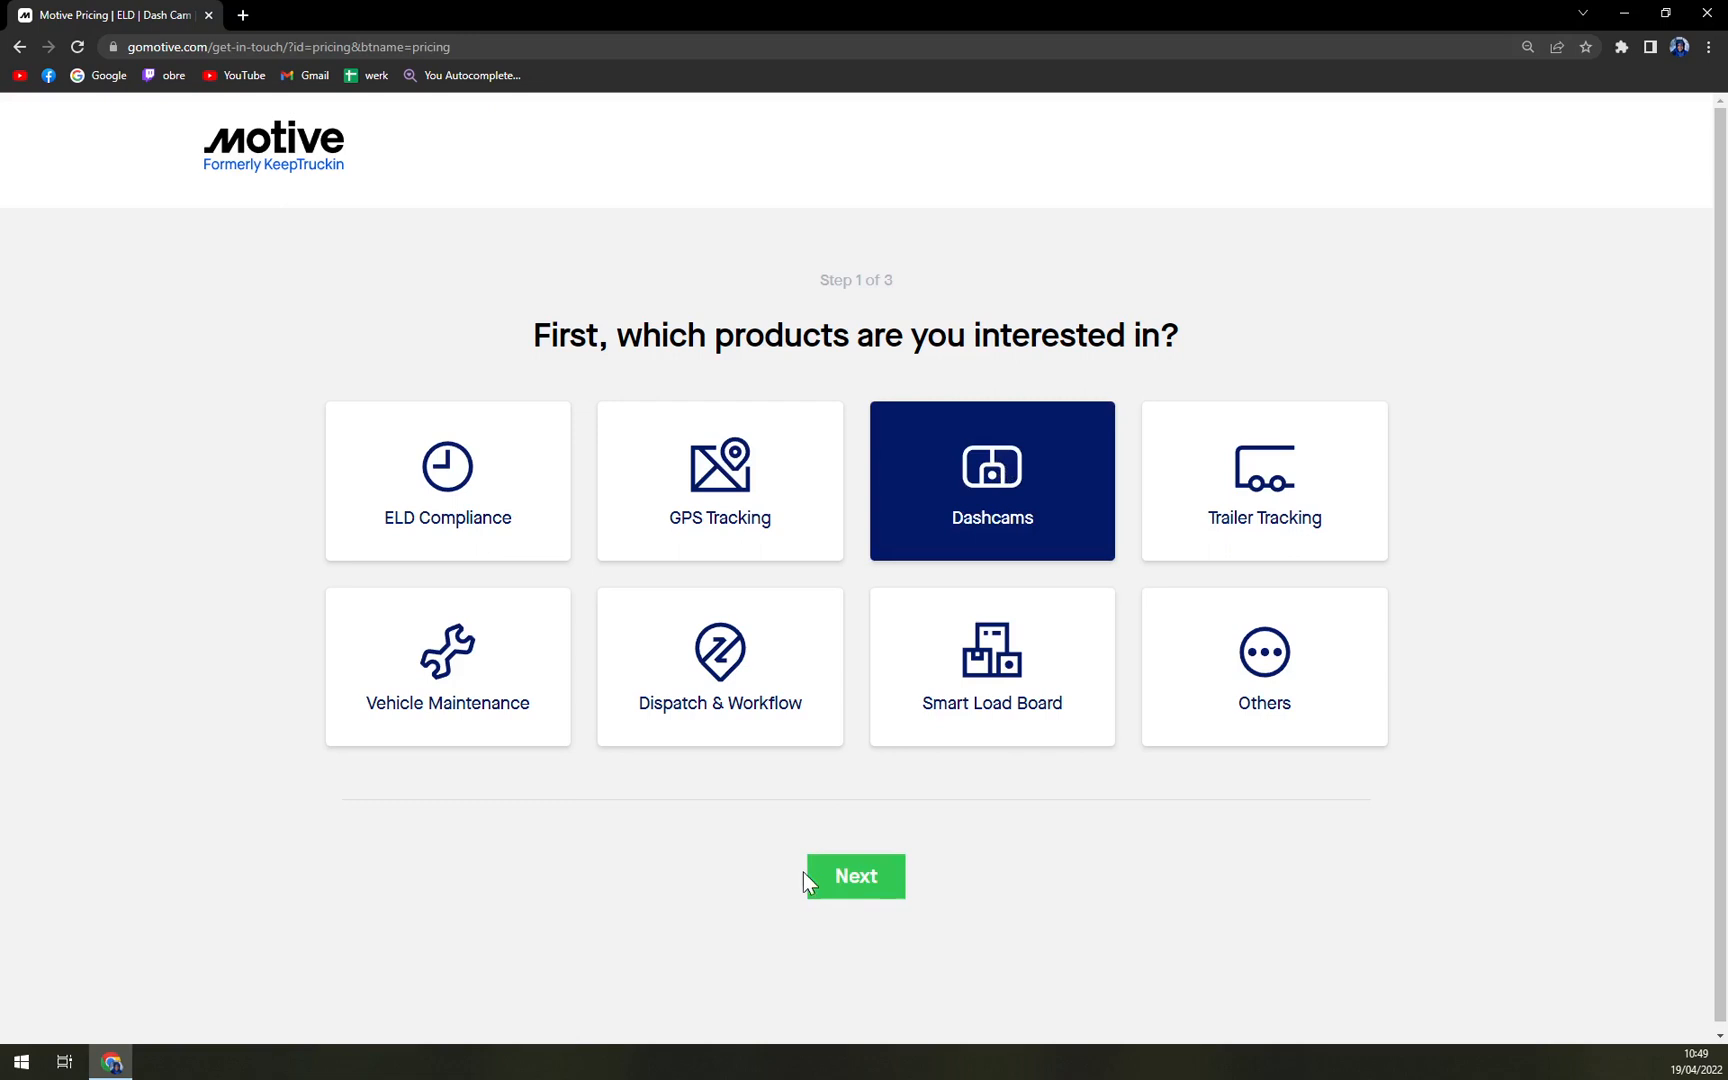
pyautogui.click(854, 876)
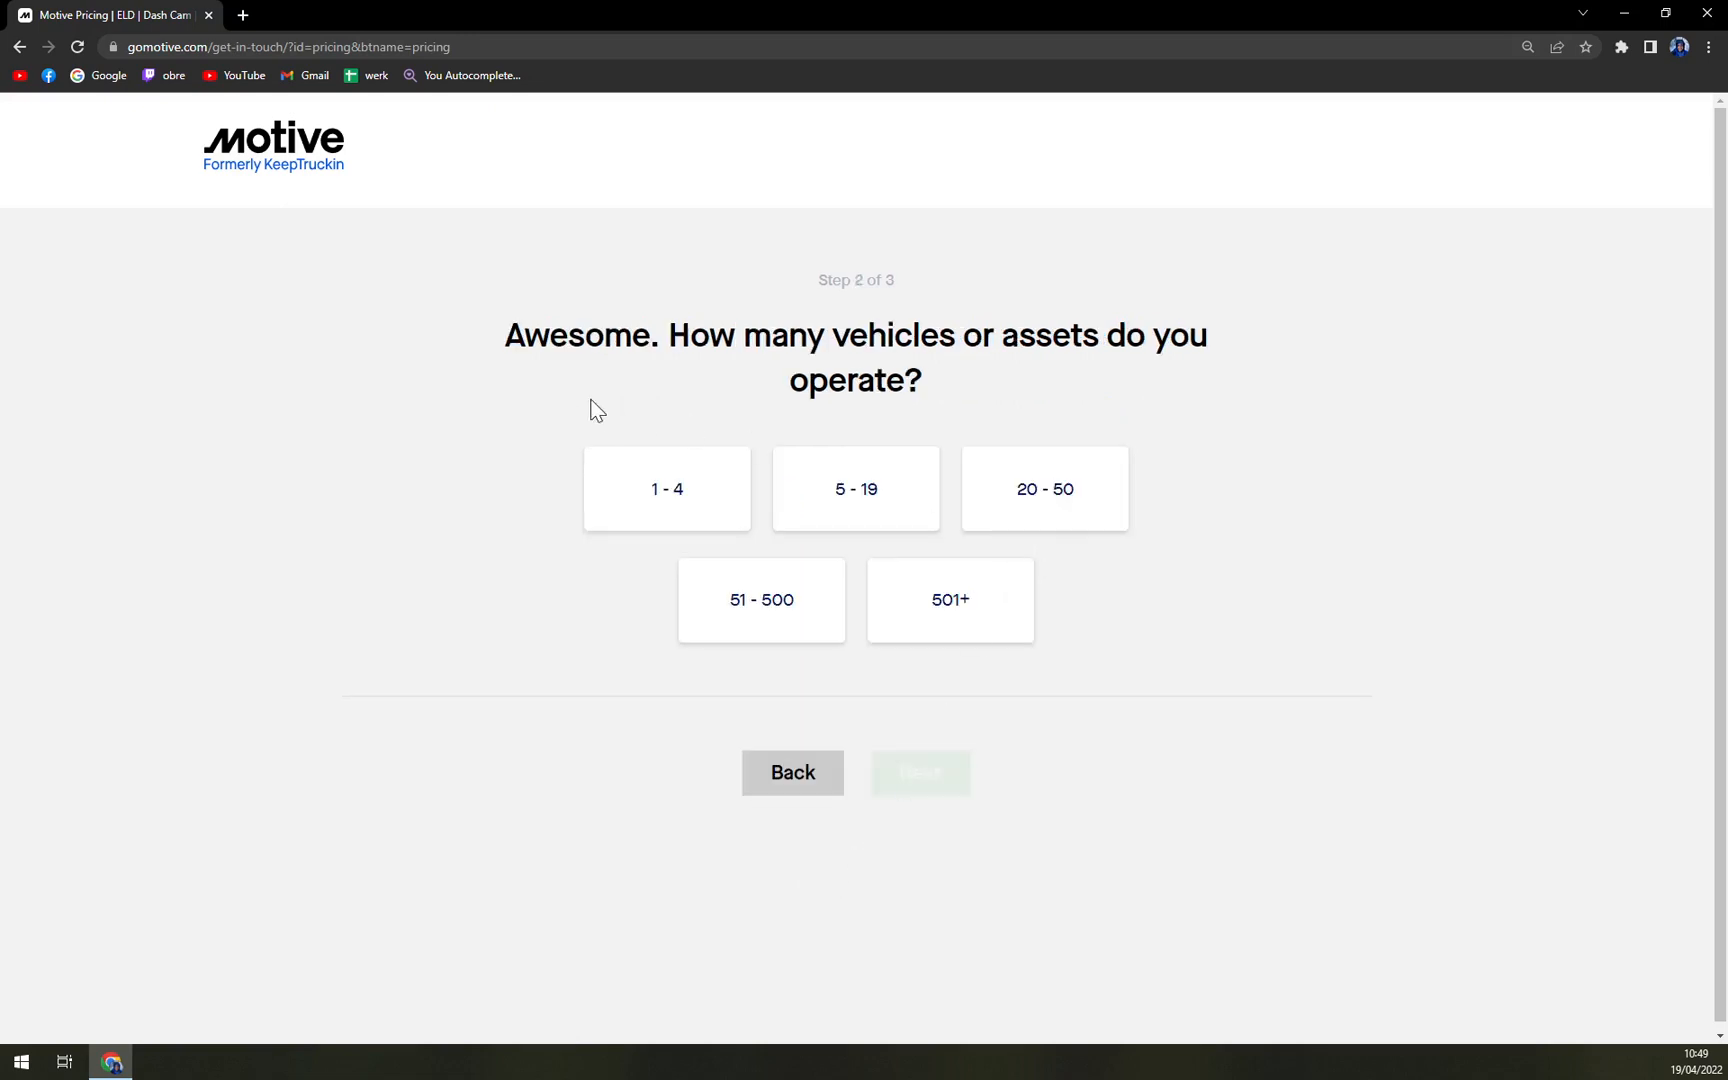
pyautogui.click(666, 488)
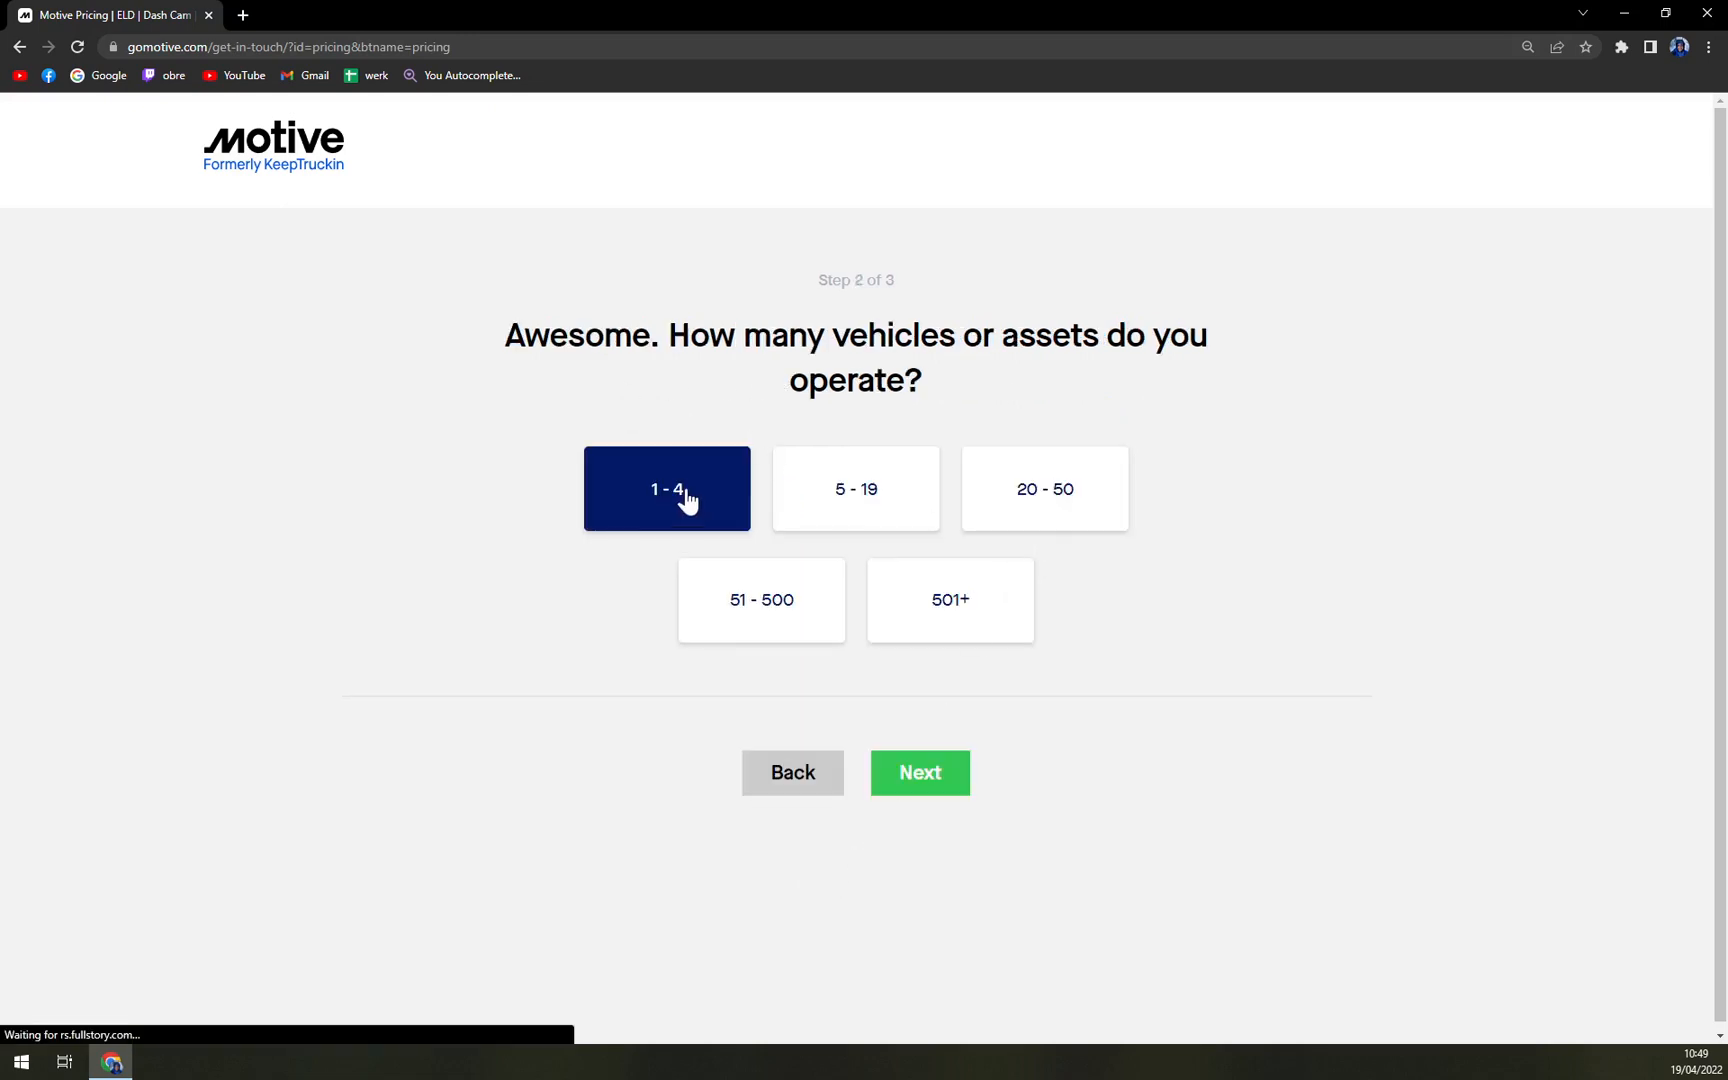
pyautogui.click(918, 773)
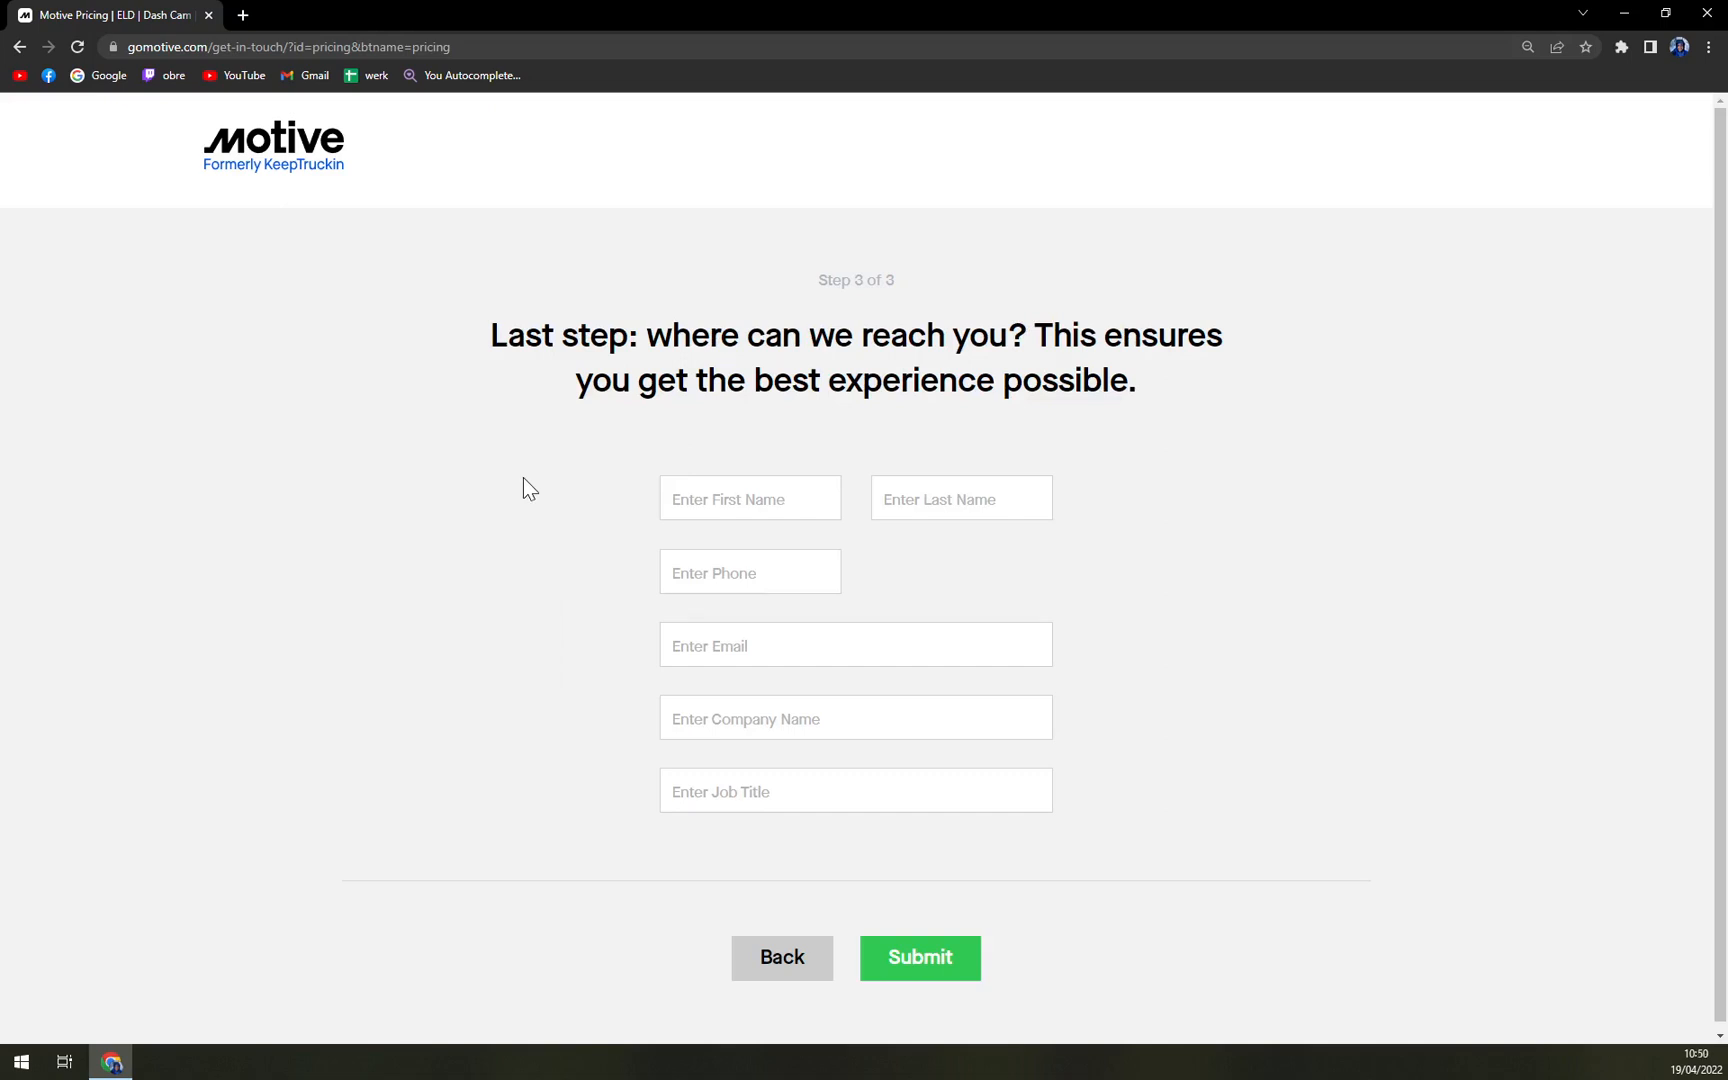
pyautogui.moveTo(433, 375)
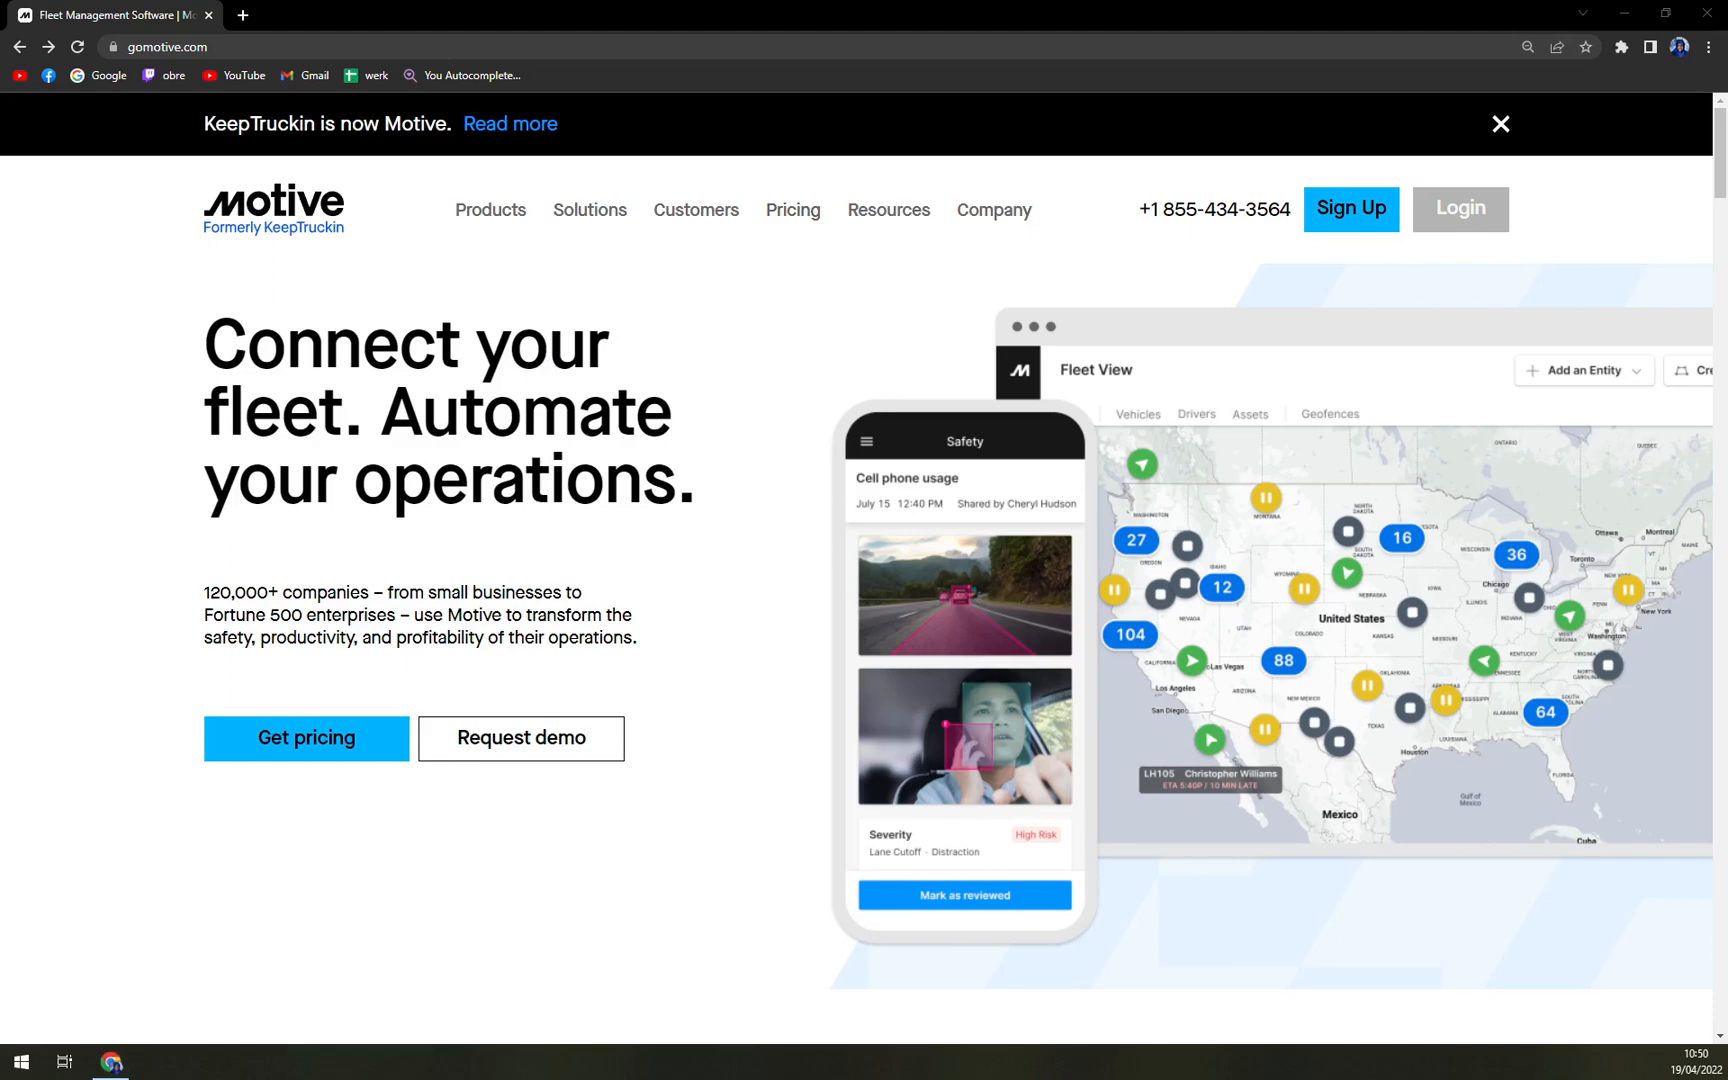
pyautogui.moveTo(758, 210)
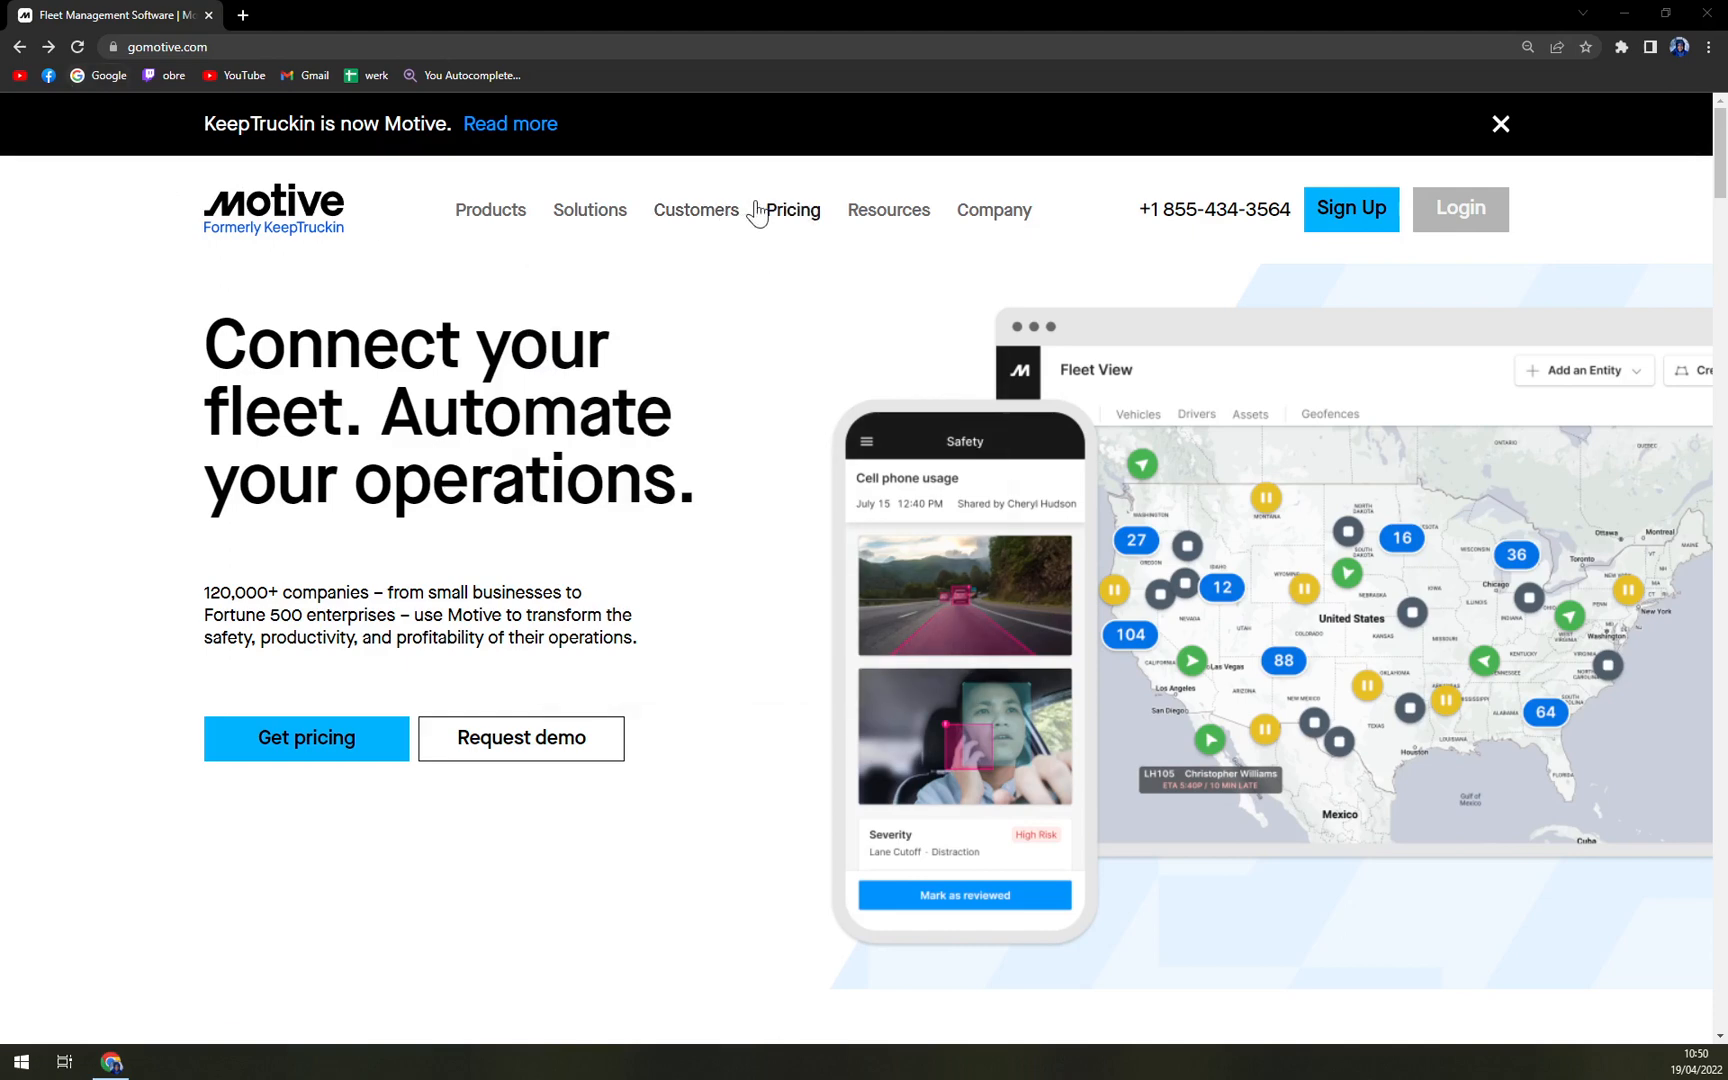
# Retake the pricing questionnaire with GPS Tracking and Dashcams selected, reaching the fleet-size question.
pyautogui.click(305, 737)
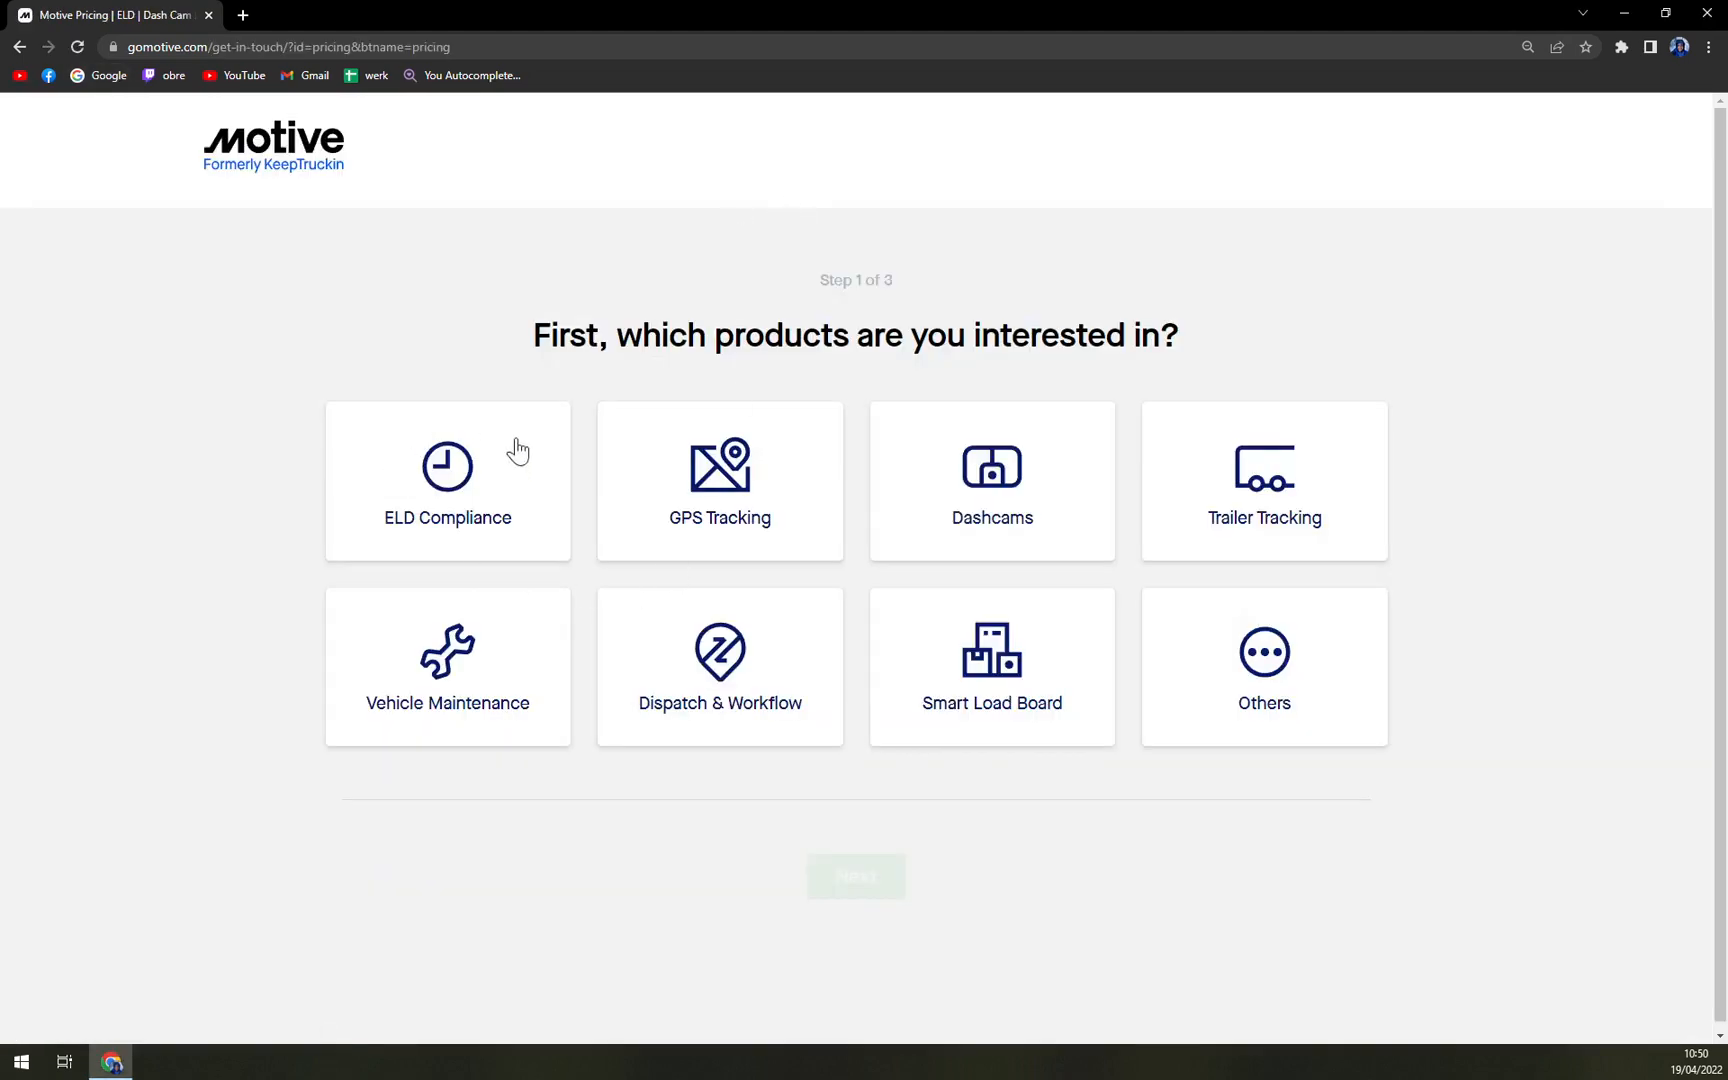
pyautogui.click(990, 480)
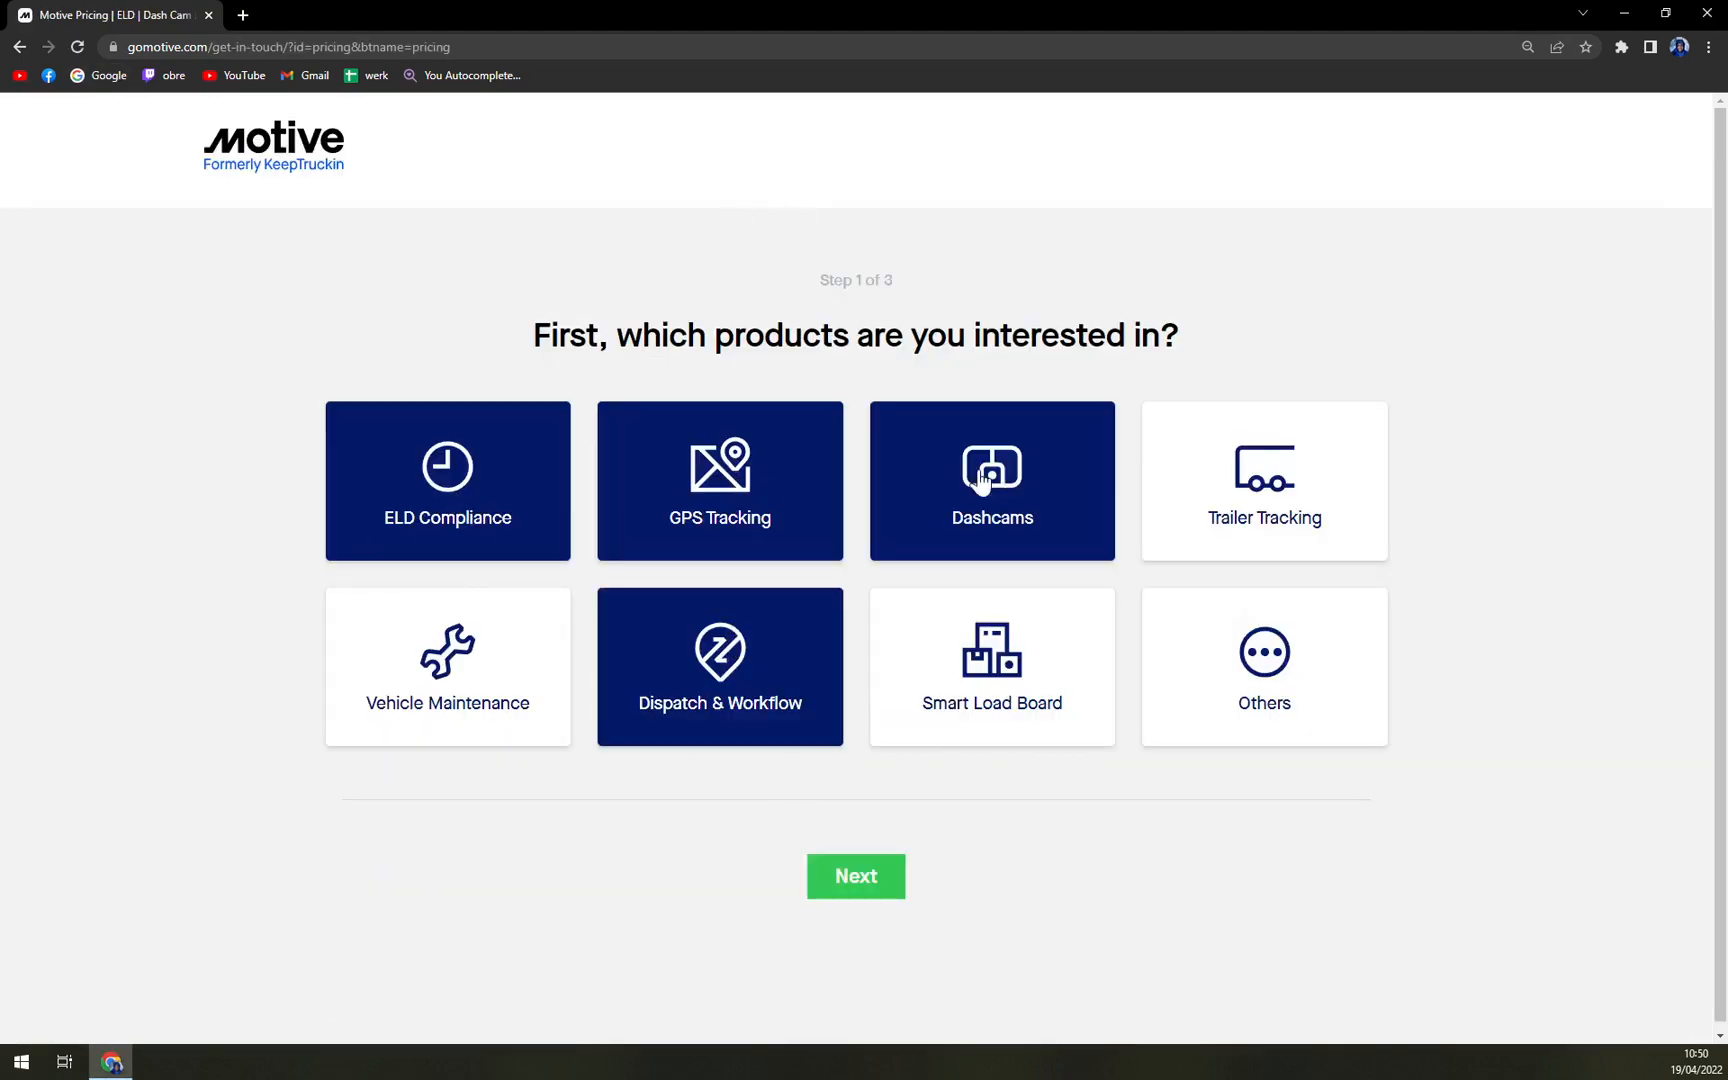
pyautogui.click(1263, 667)
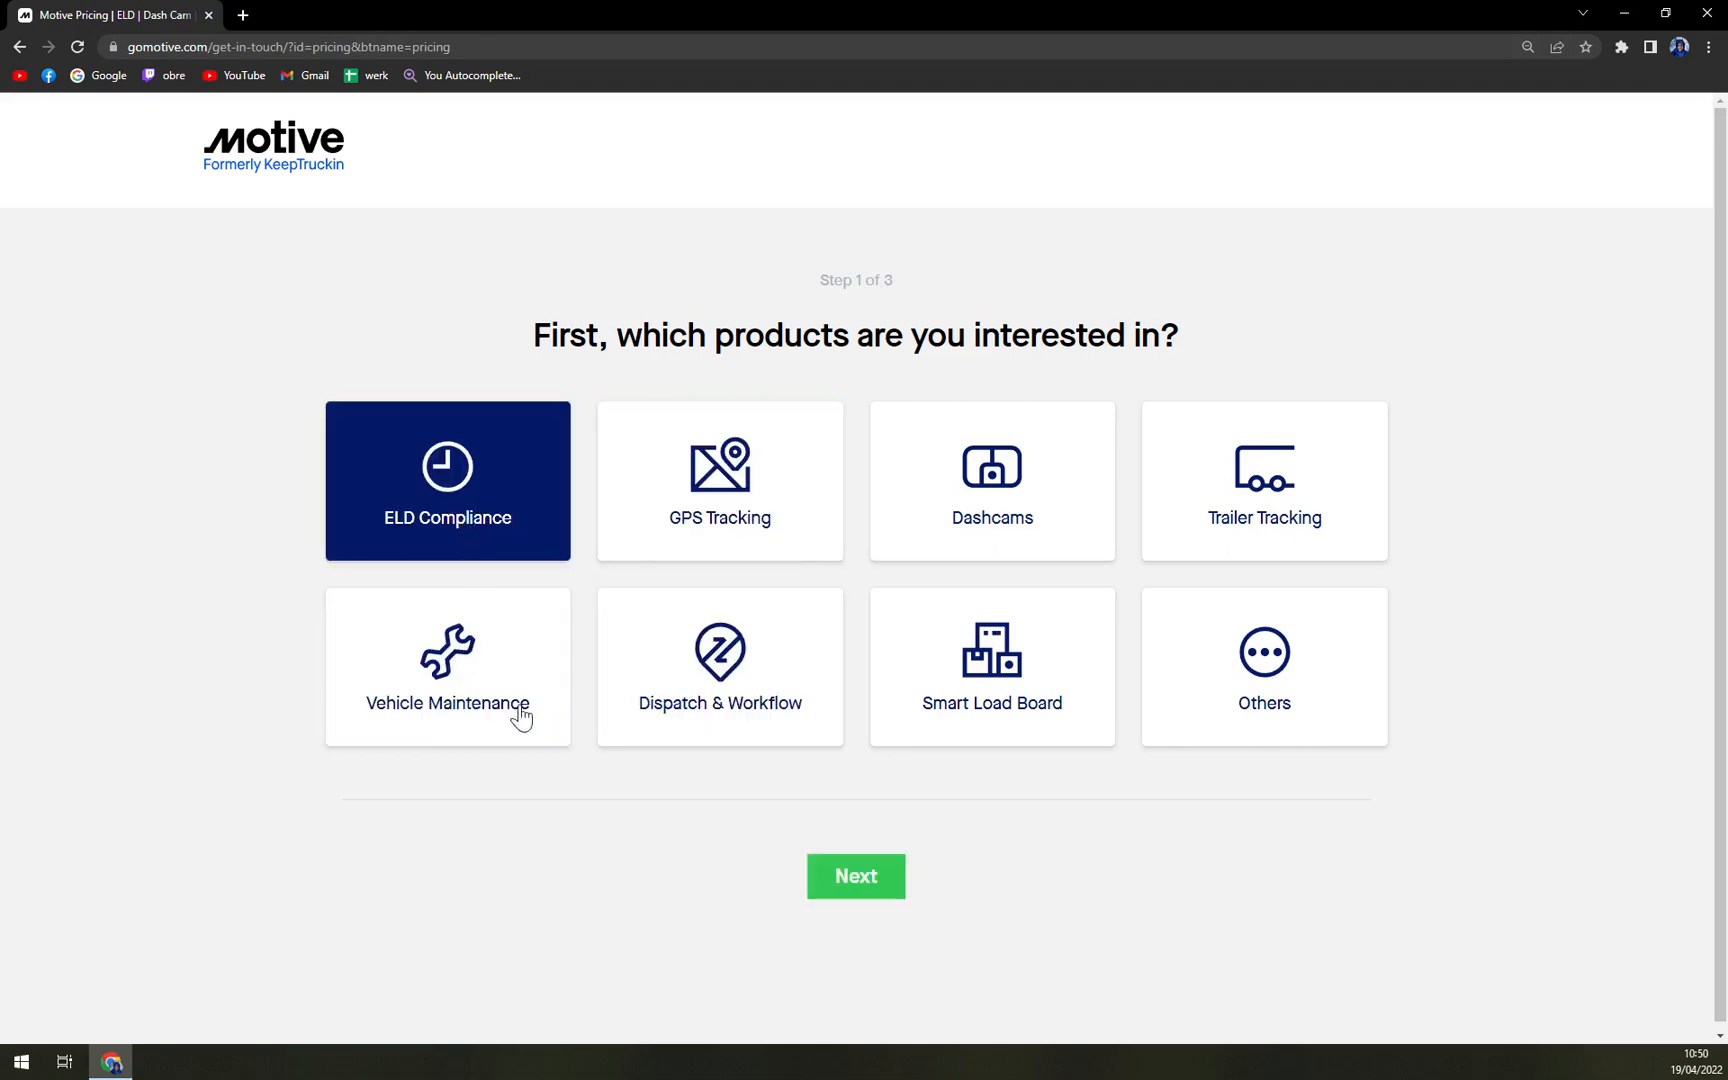
pyautogui.click(446, 480)
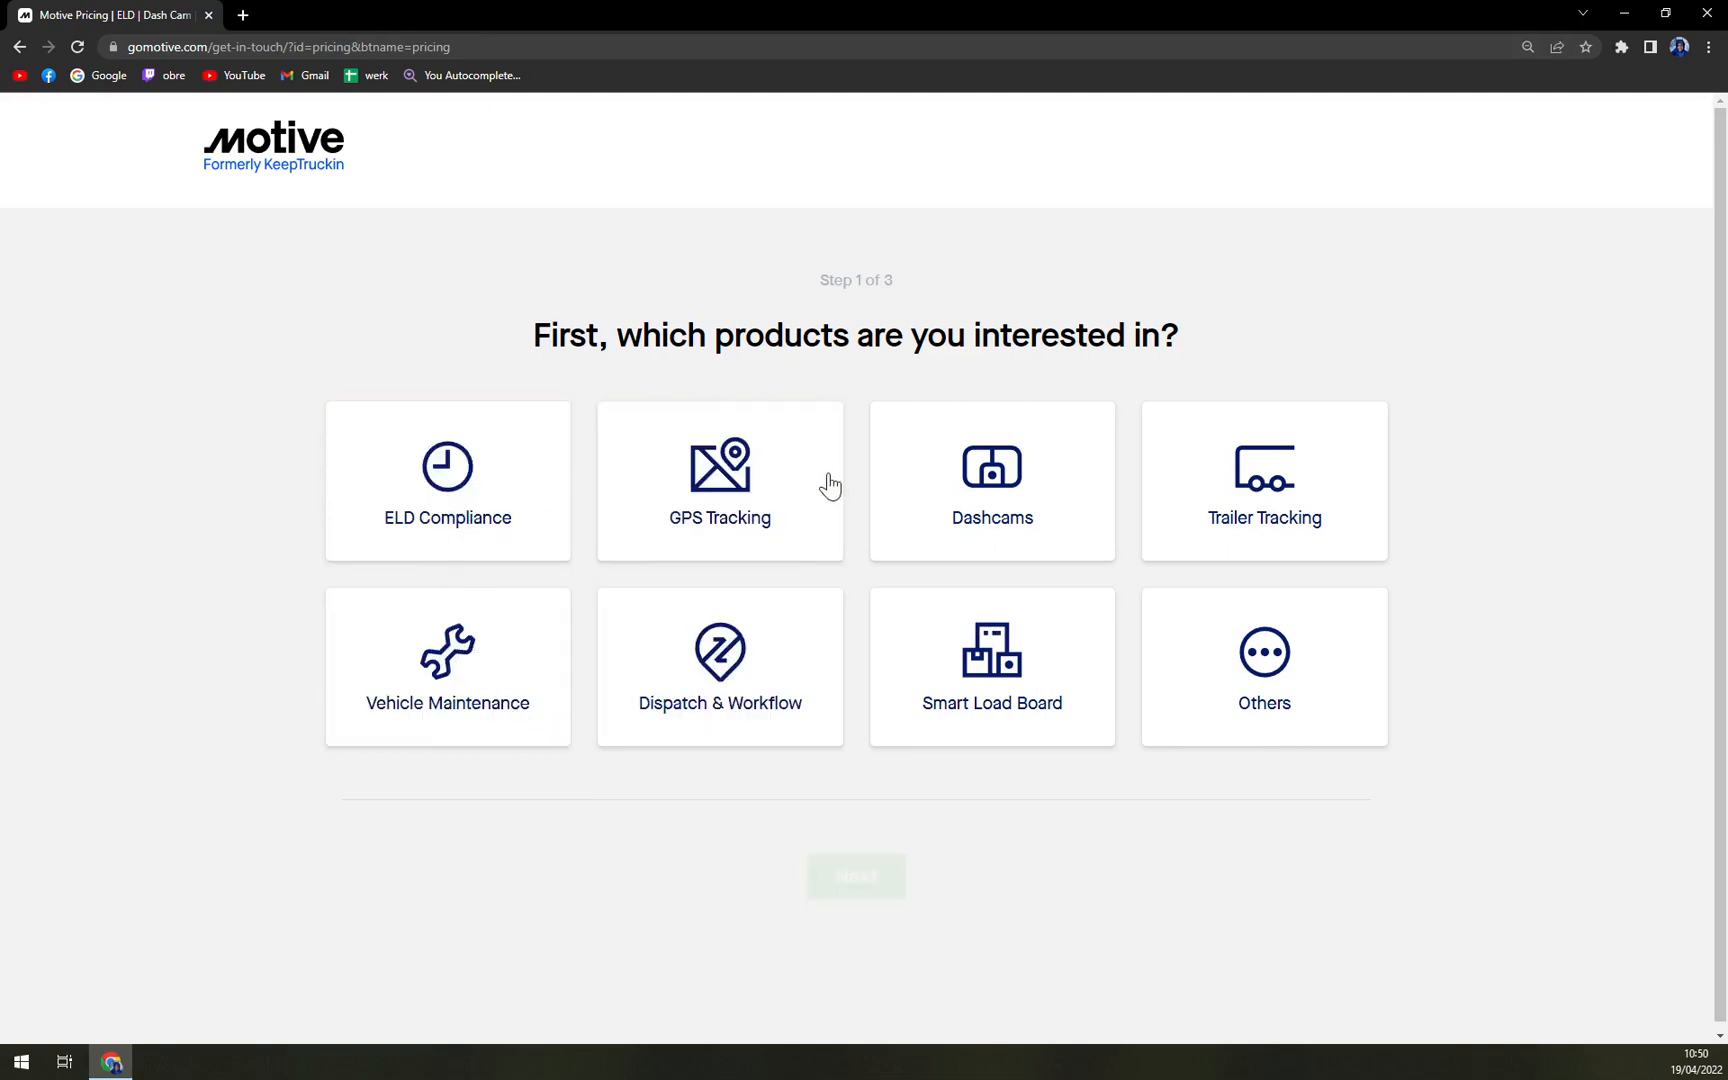
pyautogui.click(990, 480)
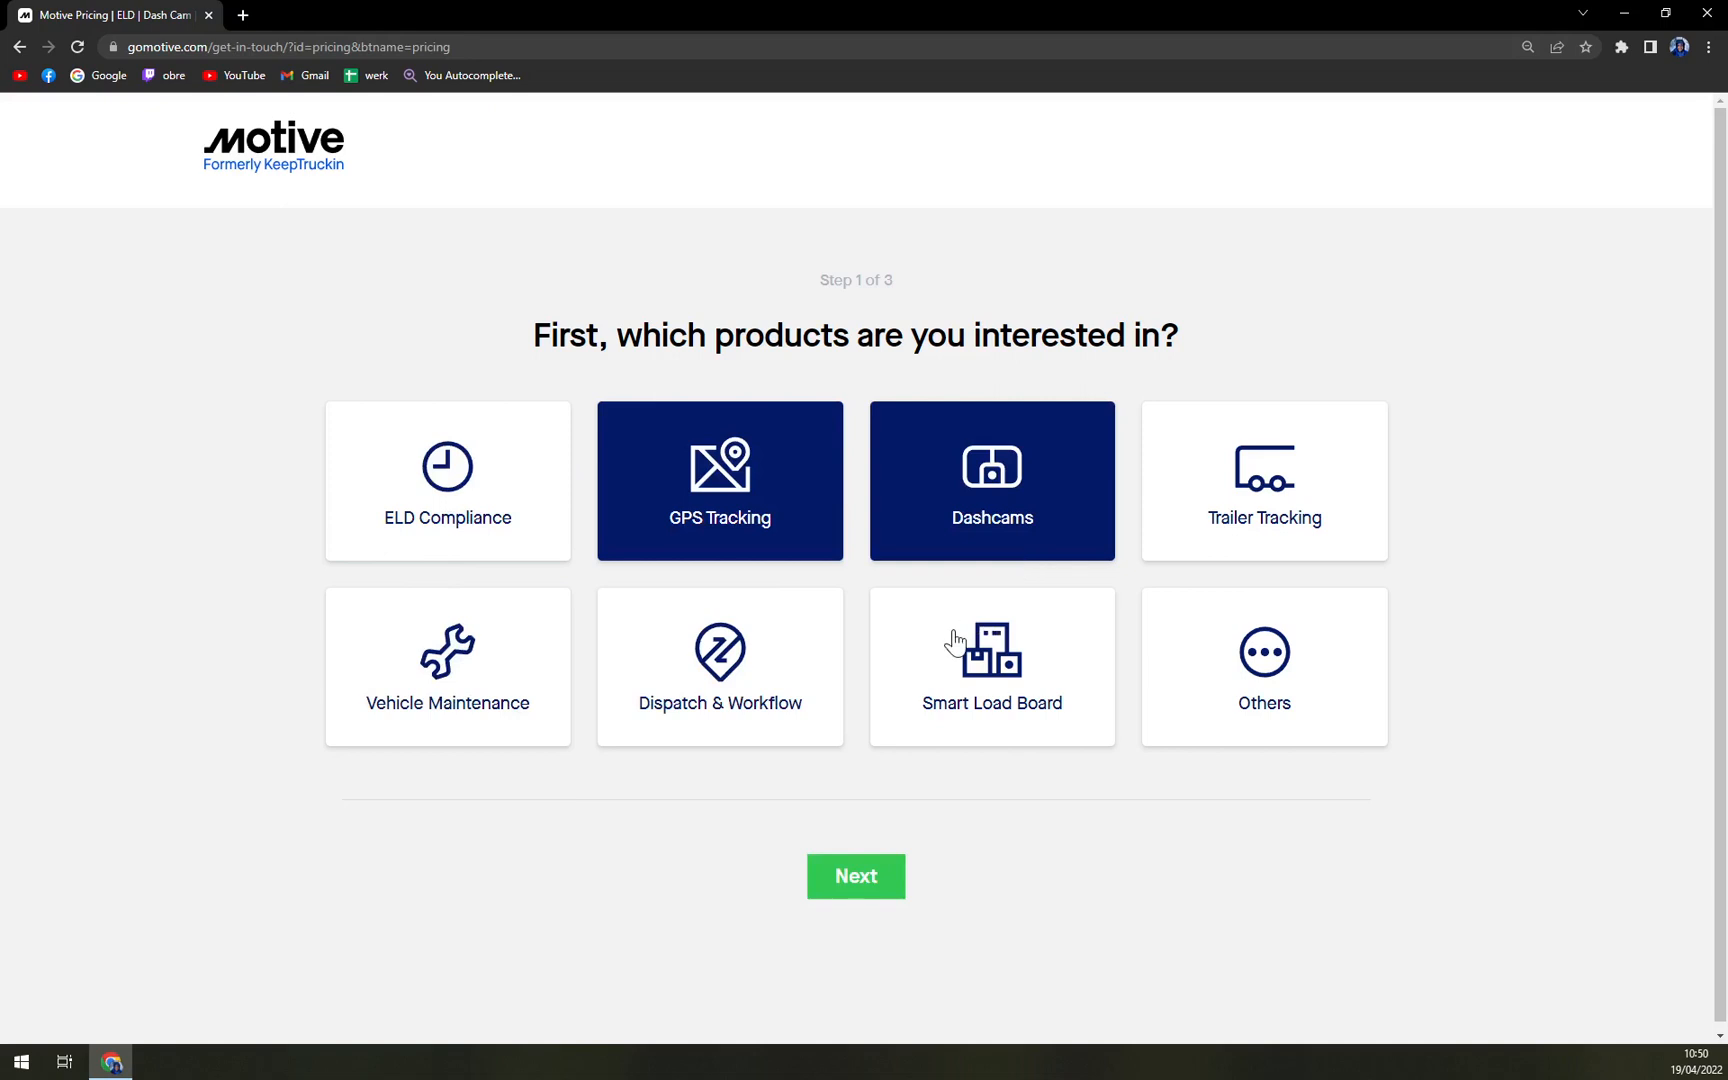
pyautogui.click(855, 876)
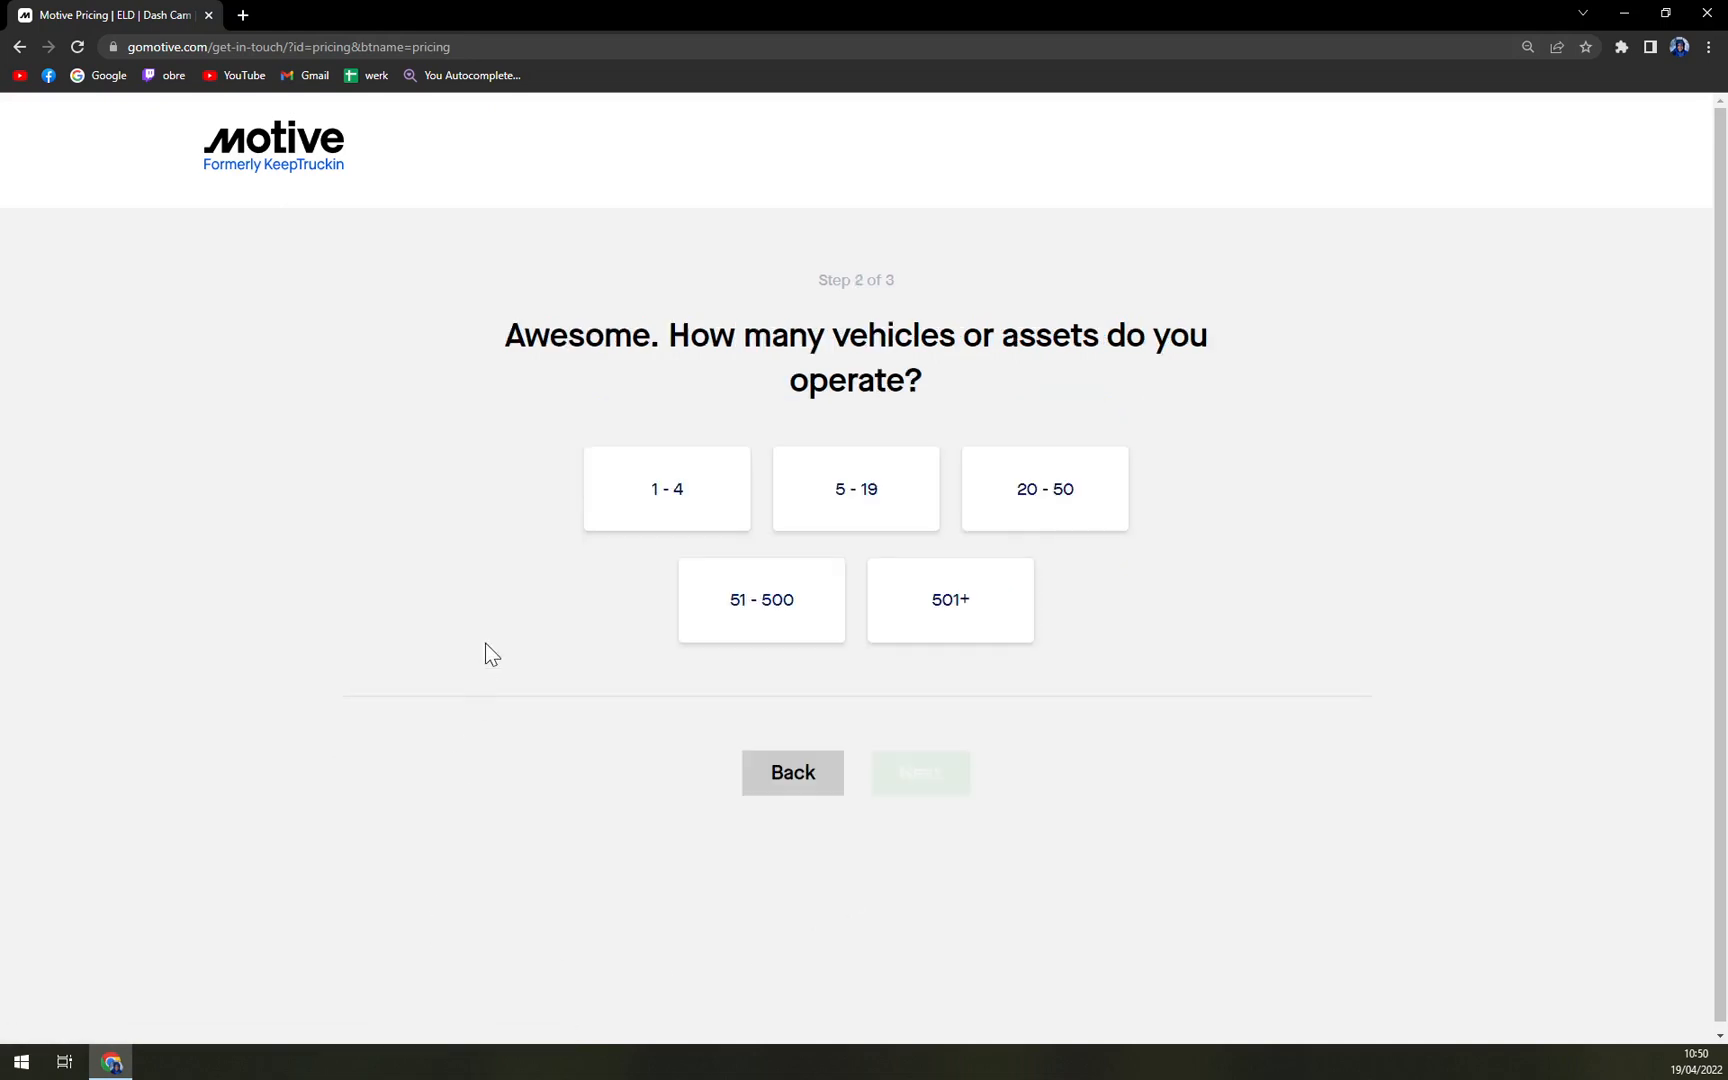
pyautogui.moveTo(732, 801)
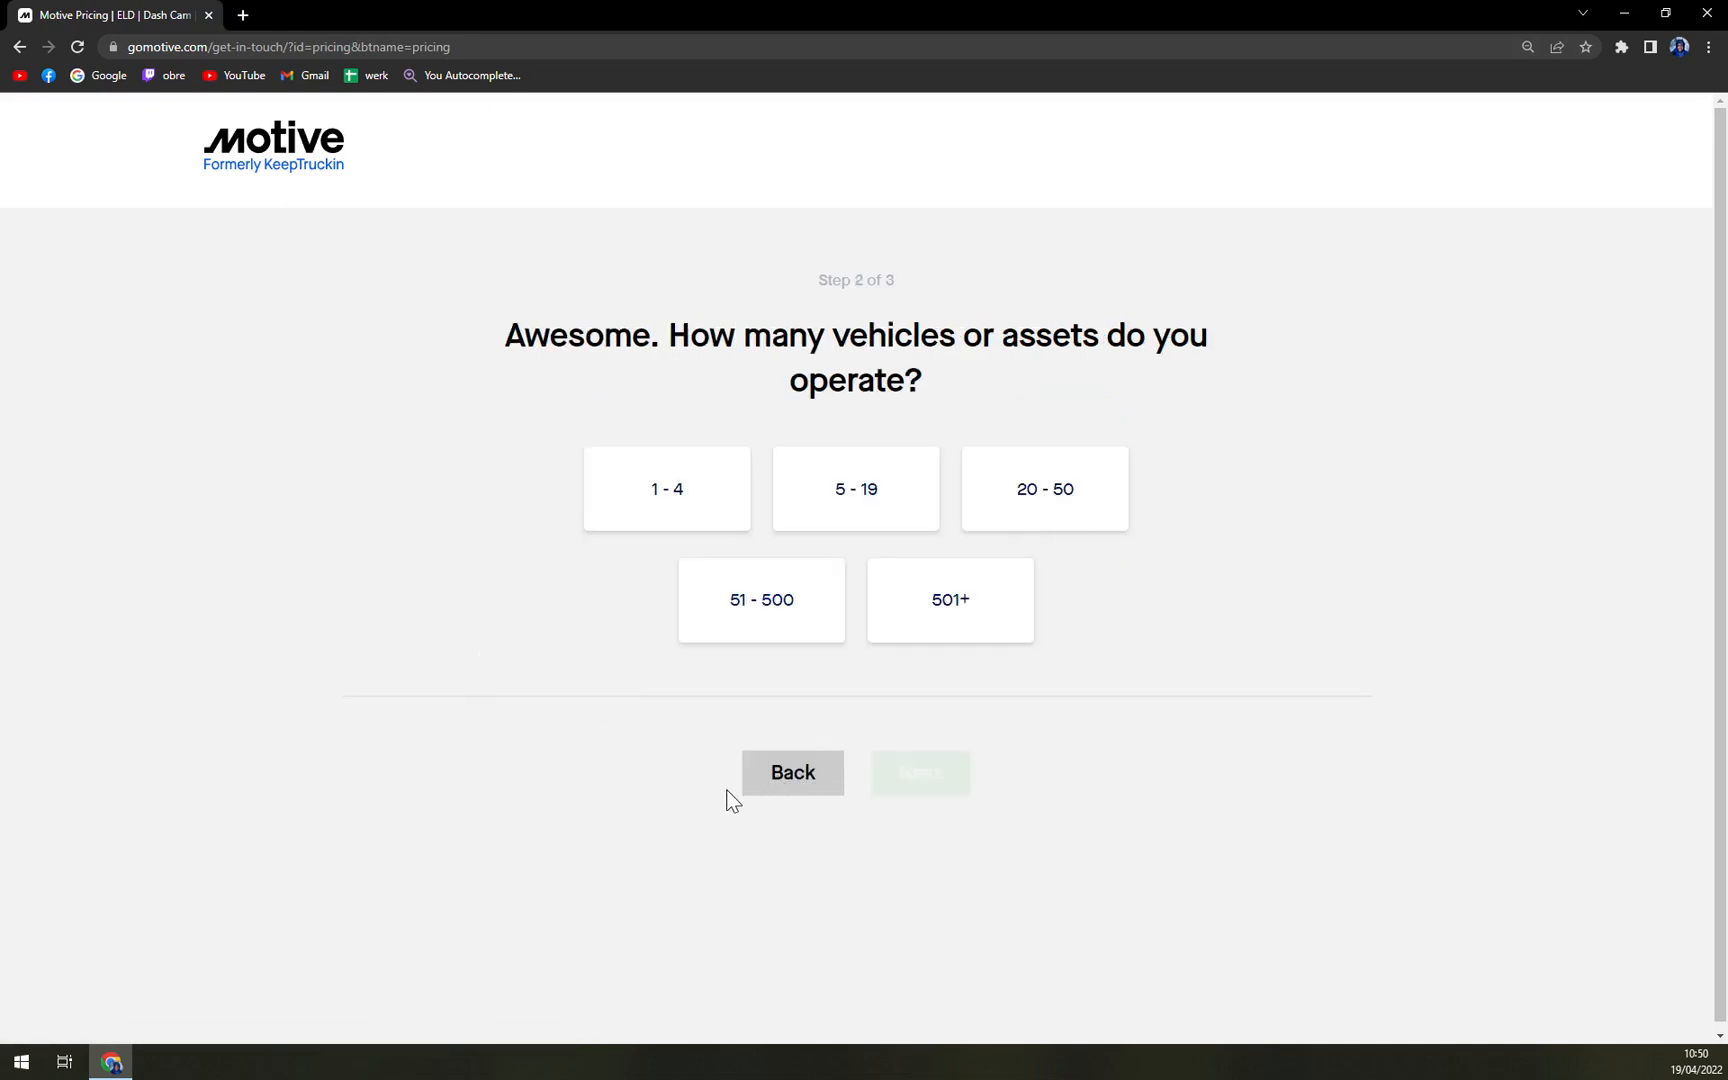
pyautogui.moveTo(630, 824)
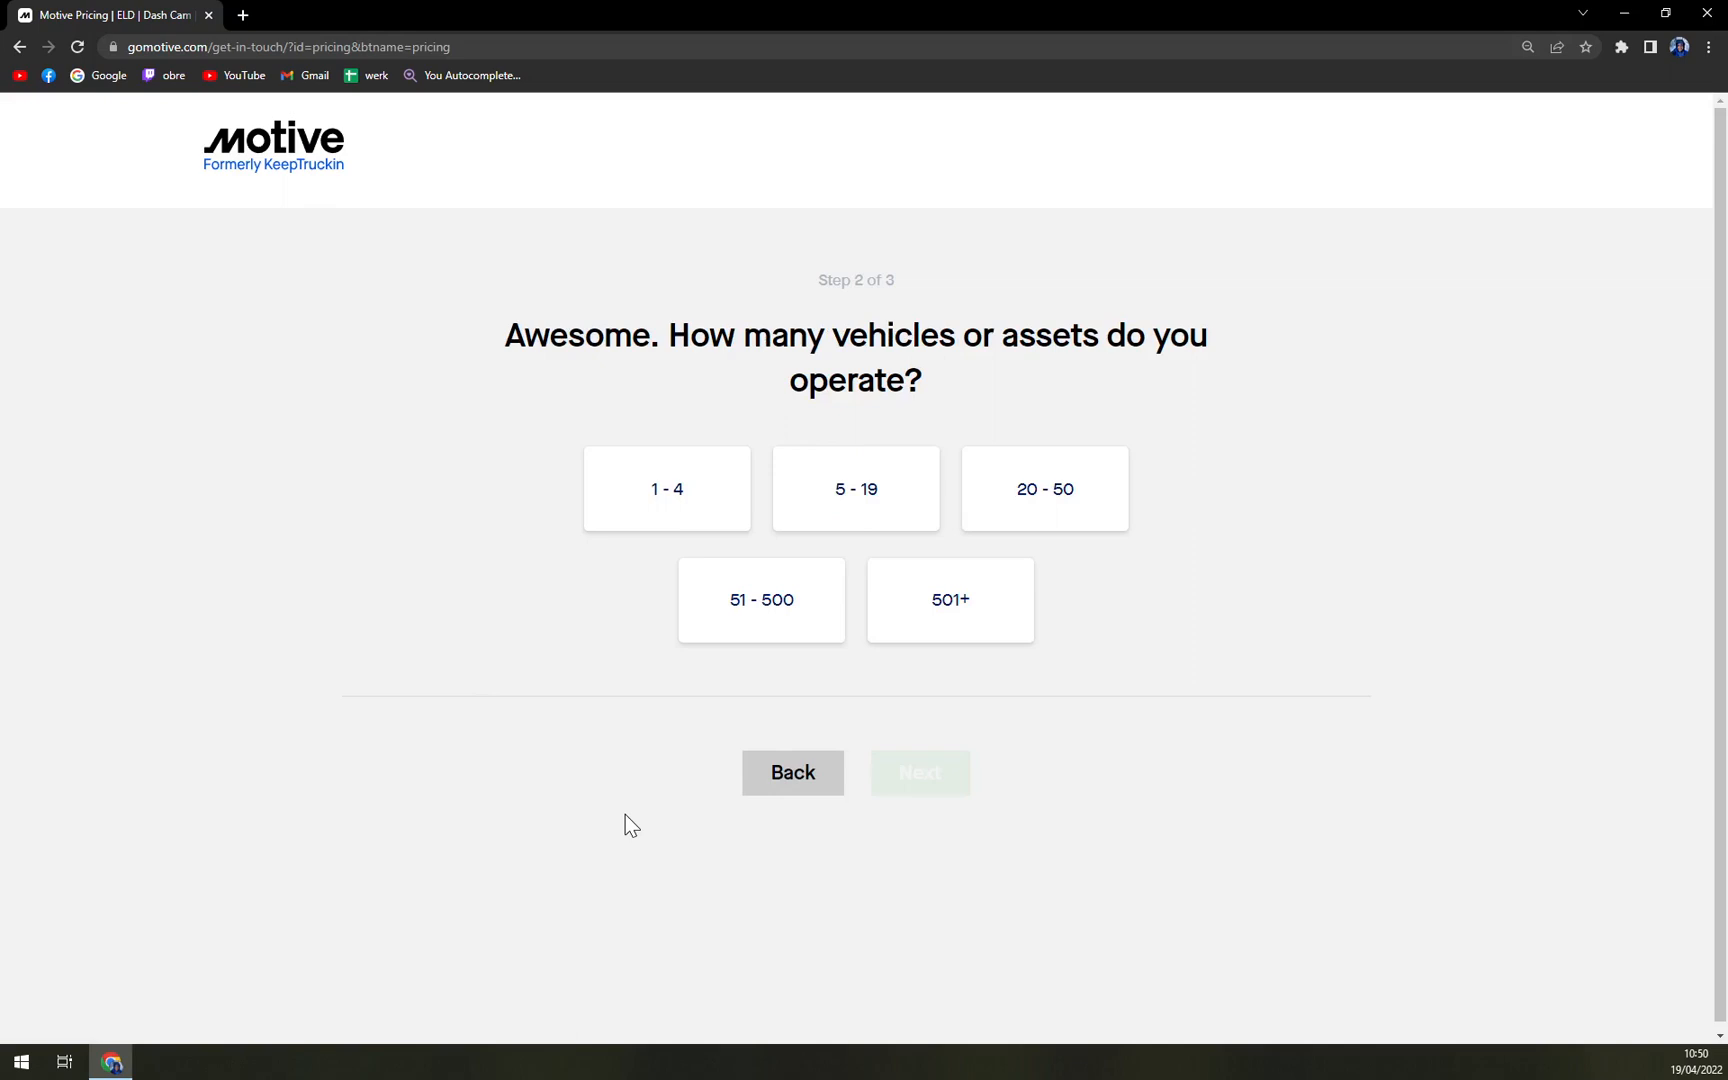
pyautogui.moveTo(352, 345)
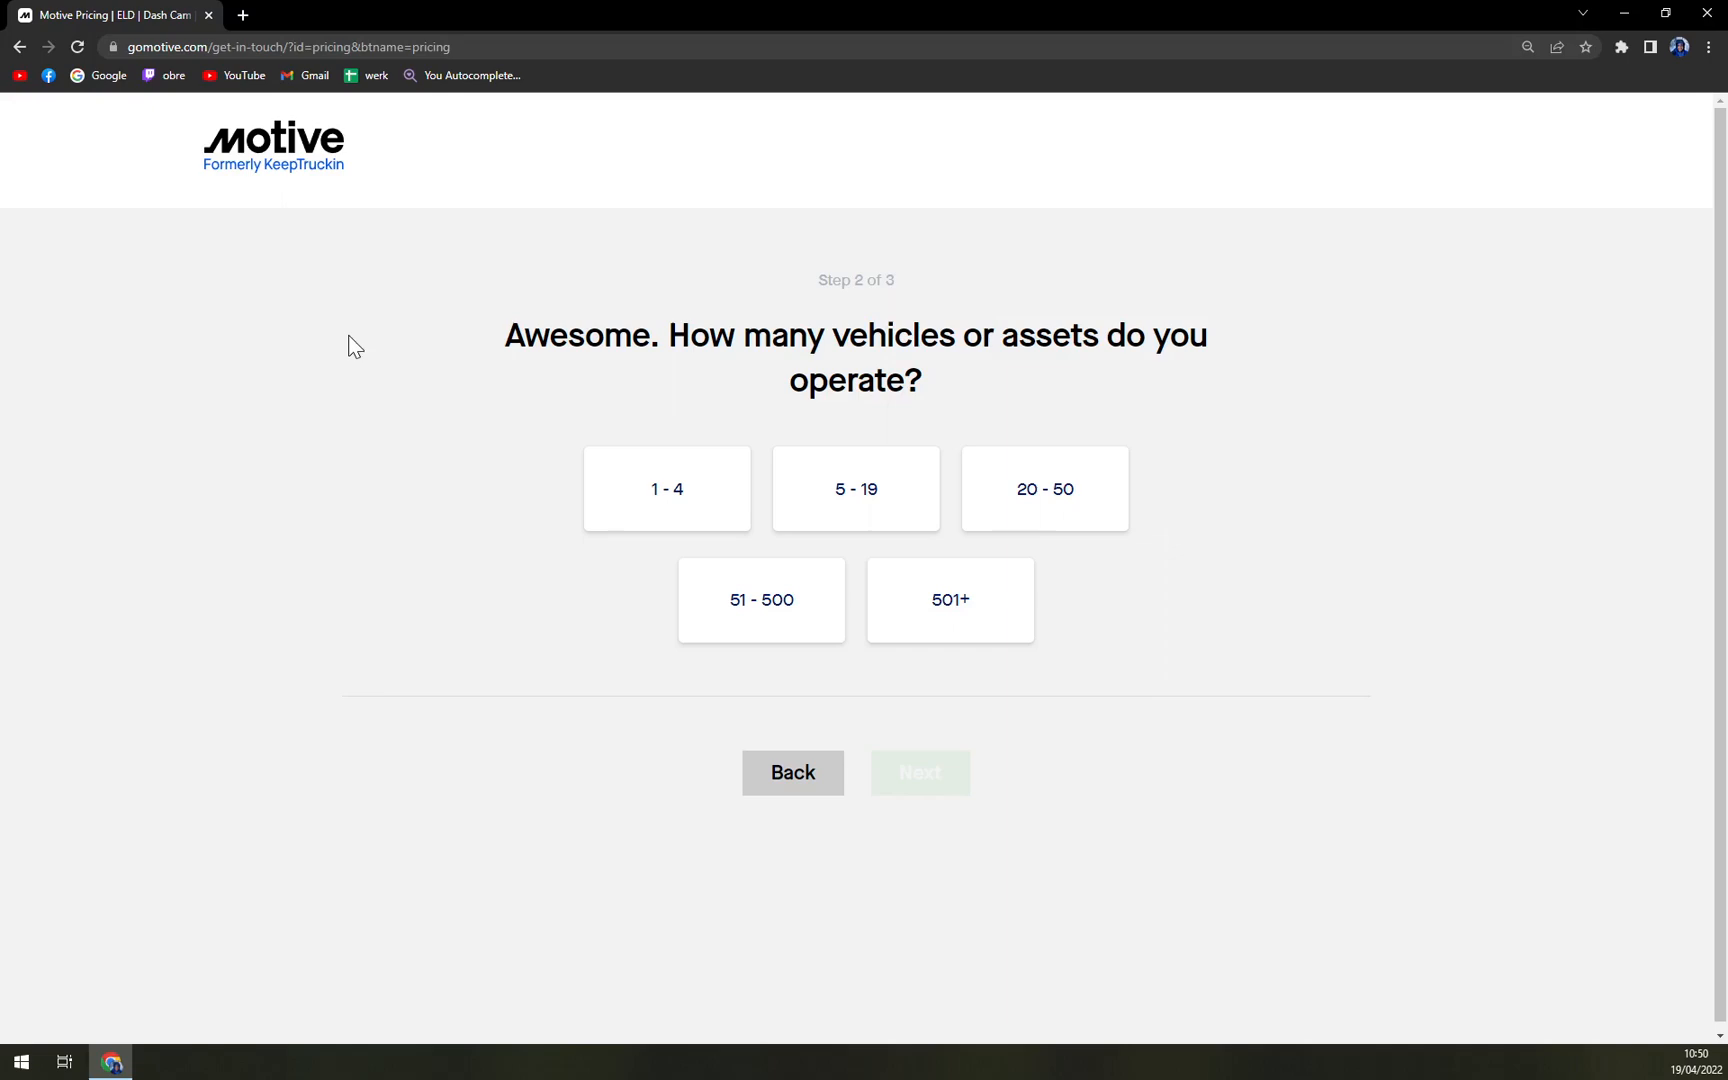
pyautogui.click(791, 773)
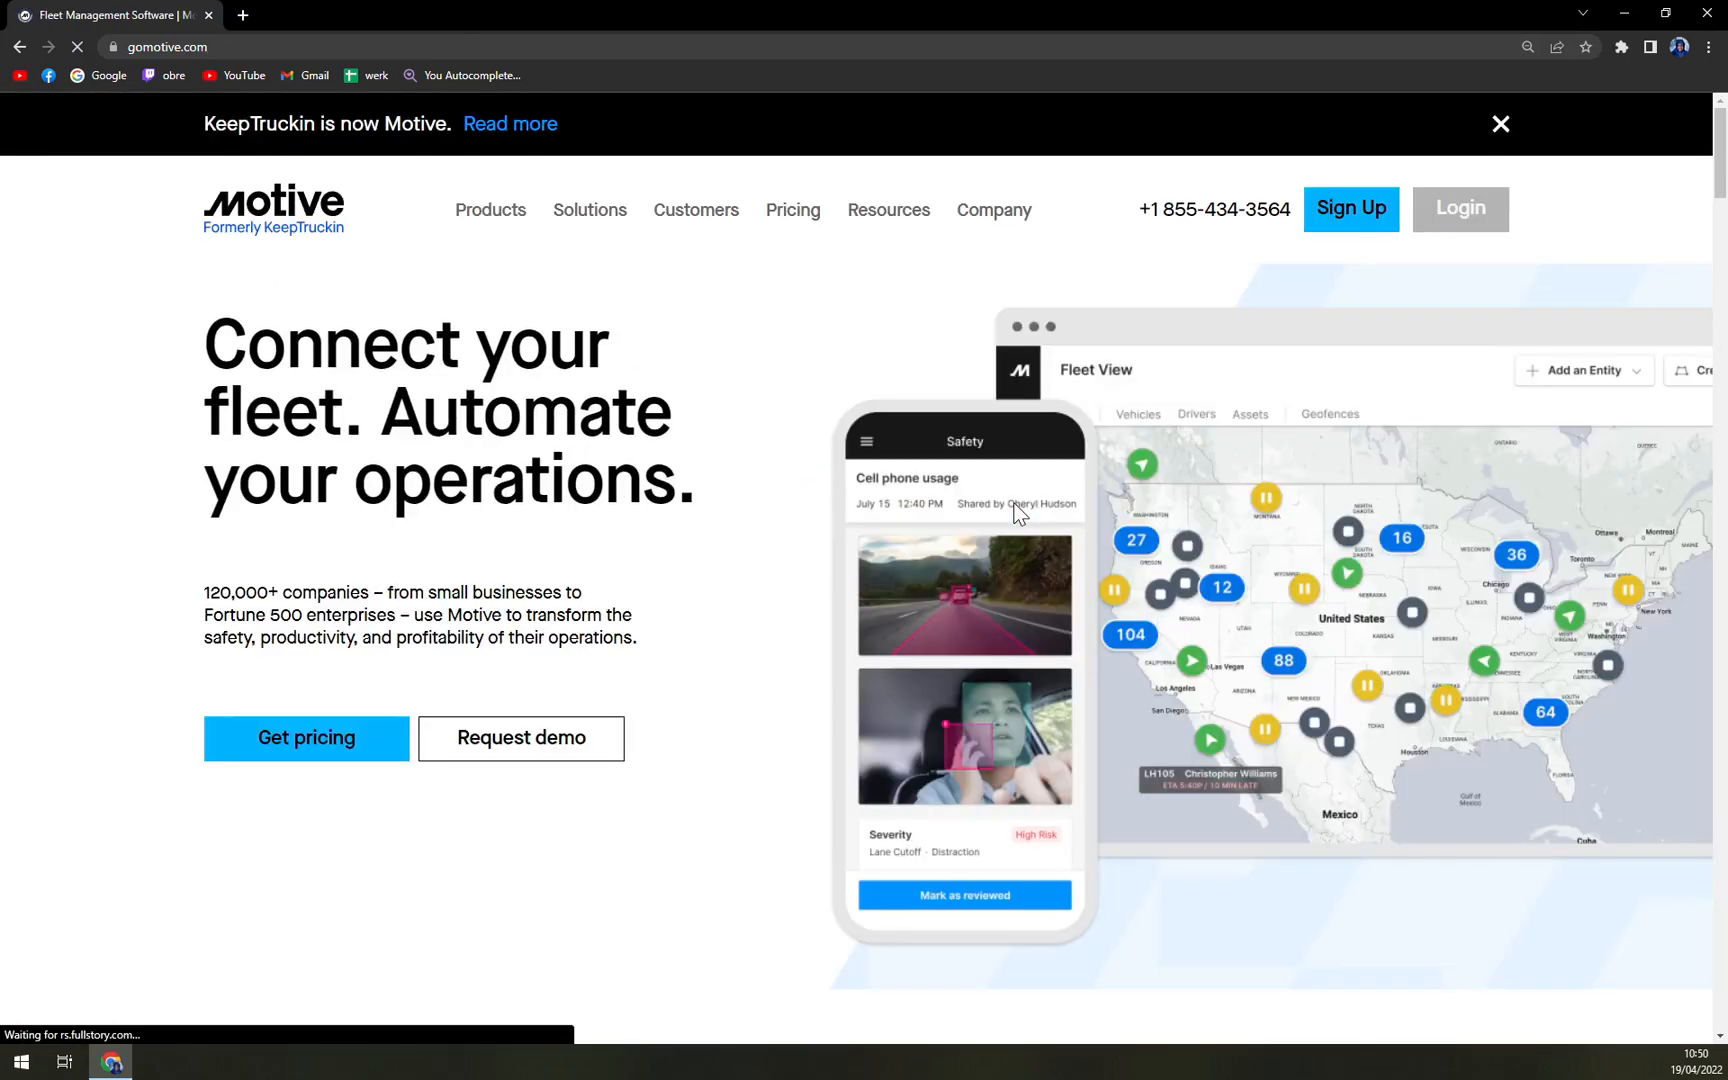
pyautogui.moveTo(964, 501)
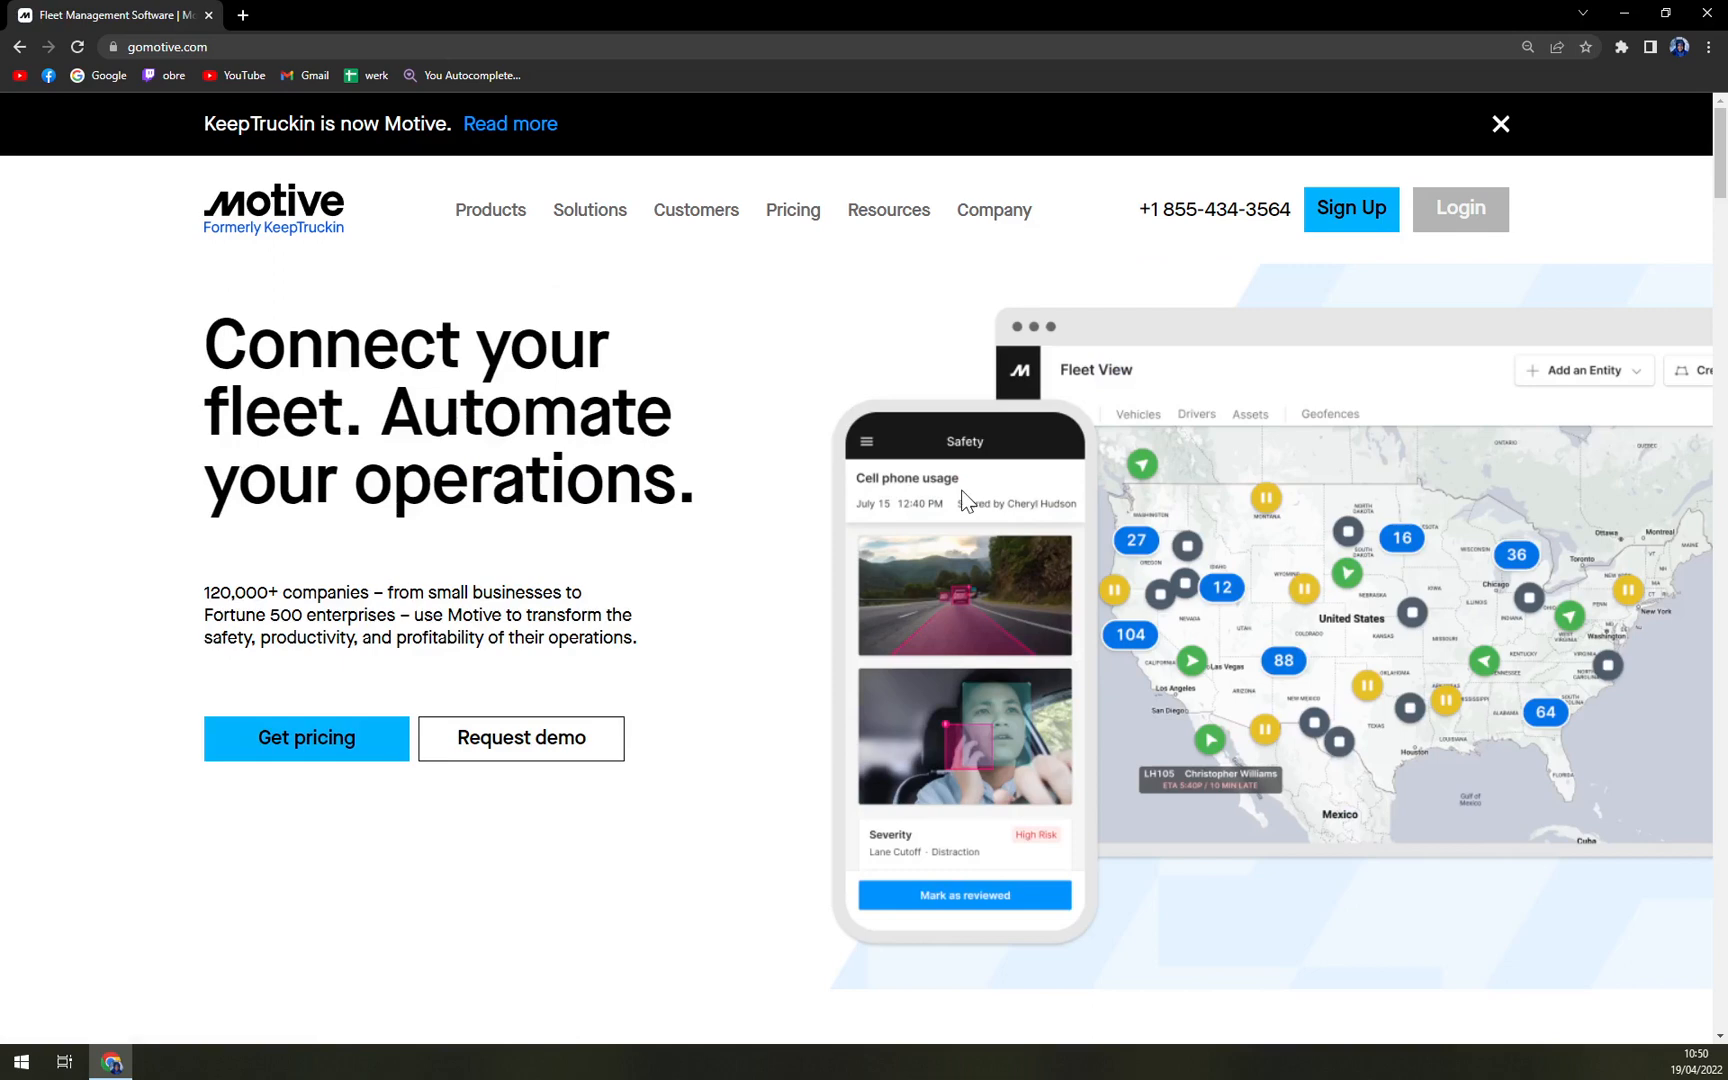
pyautogui.moveTo(789, 490)
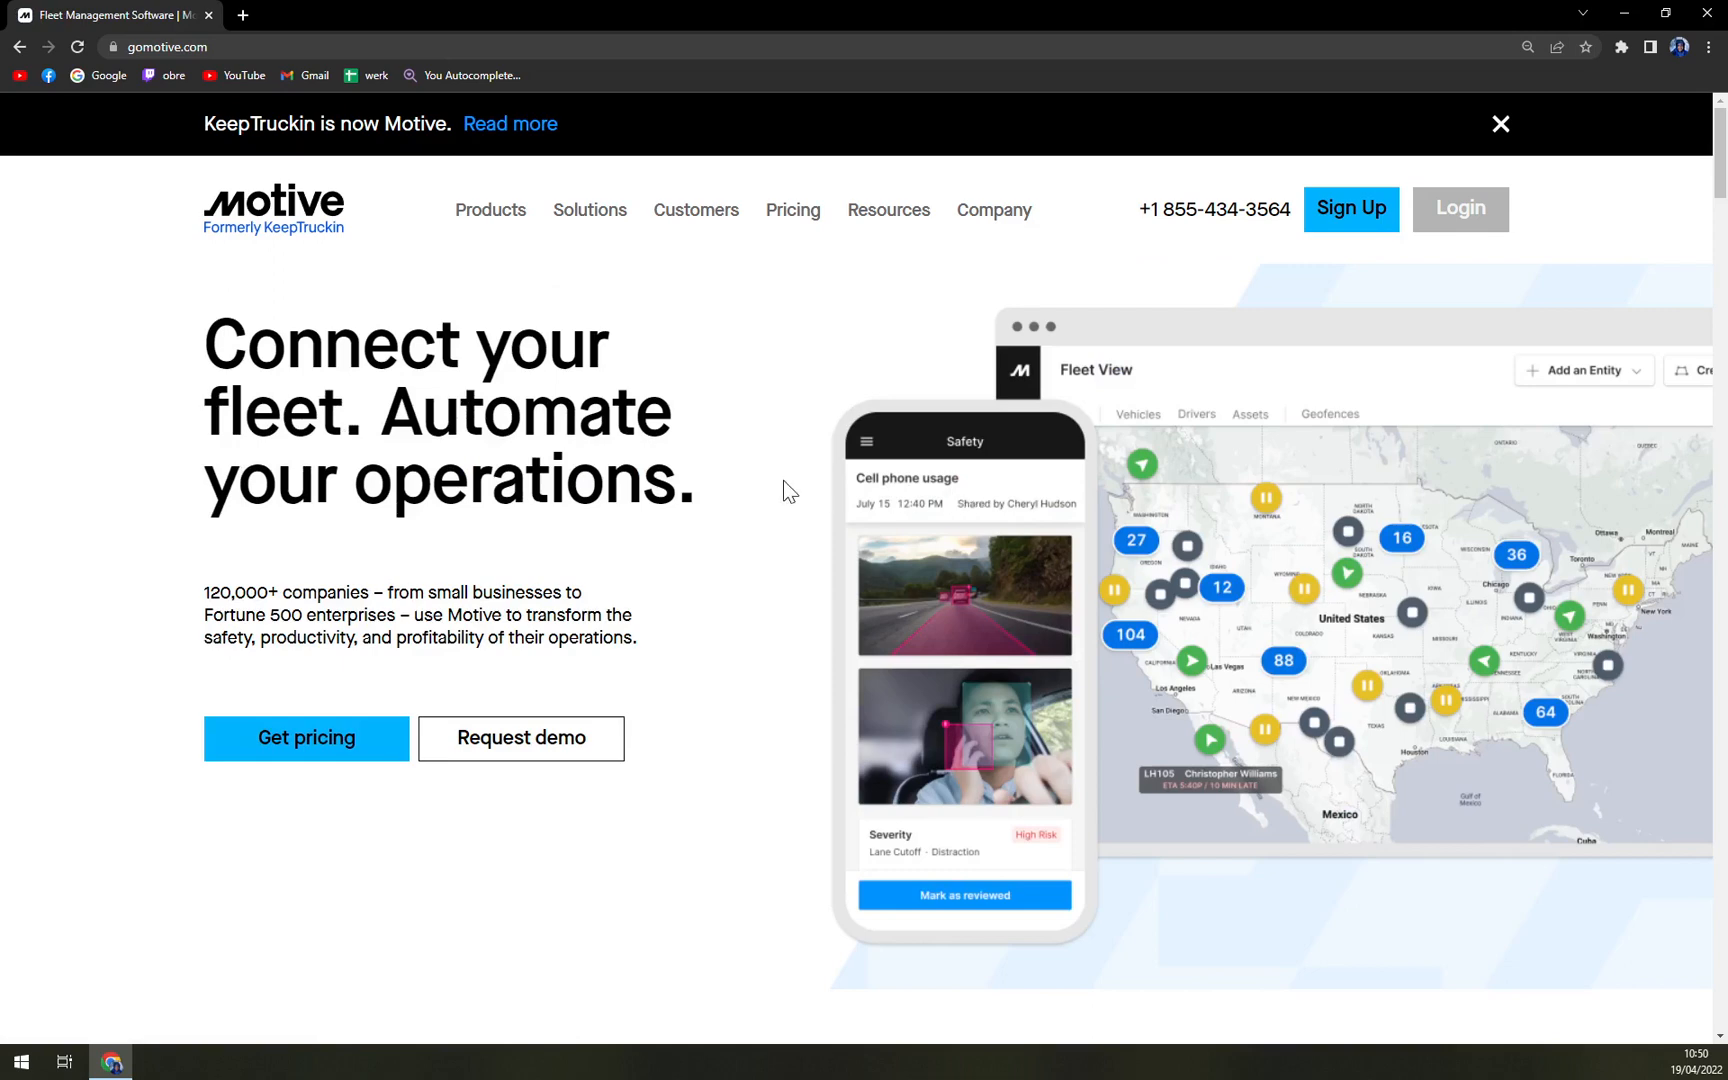
pyautogui.moveTo(737, 483)
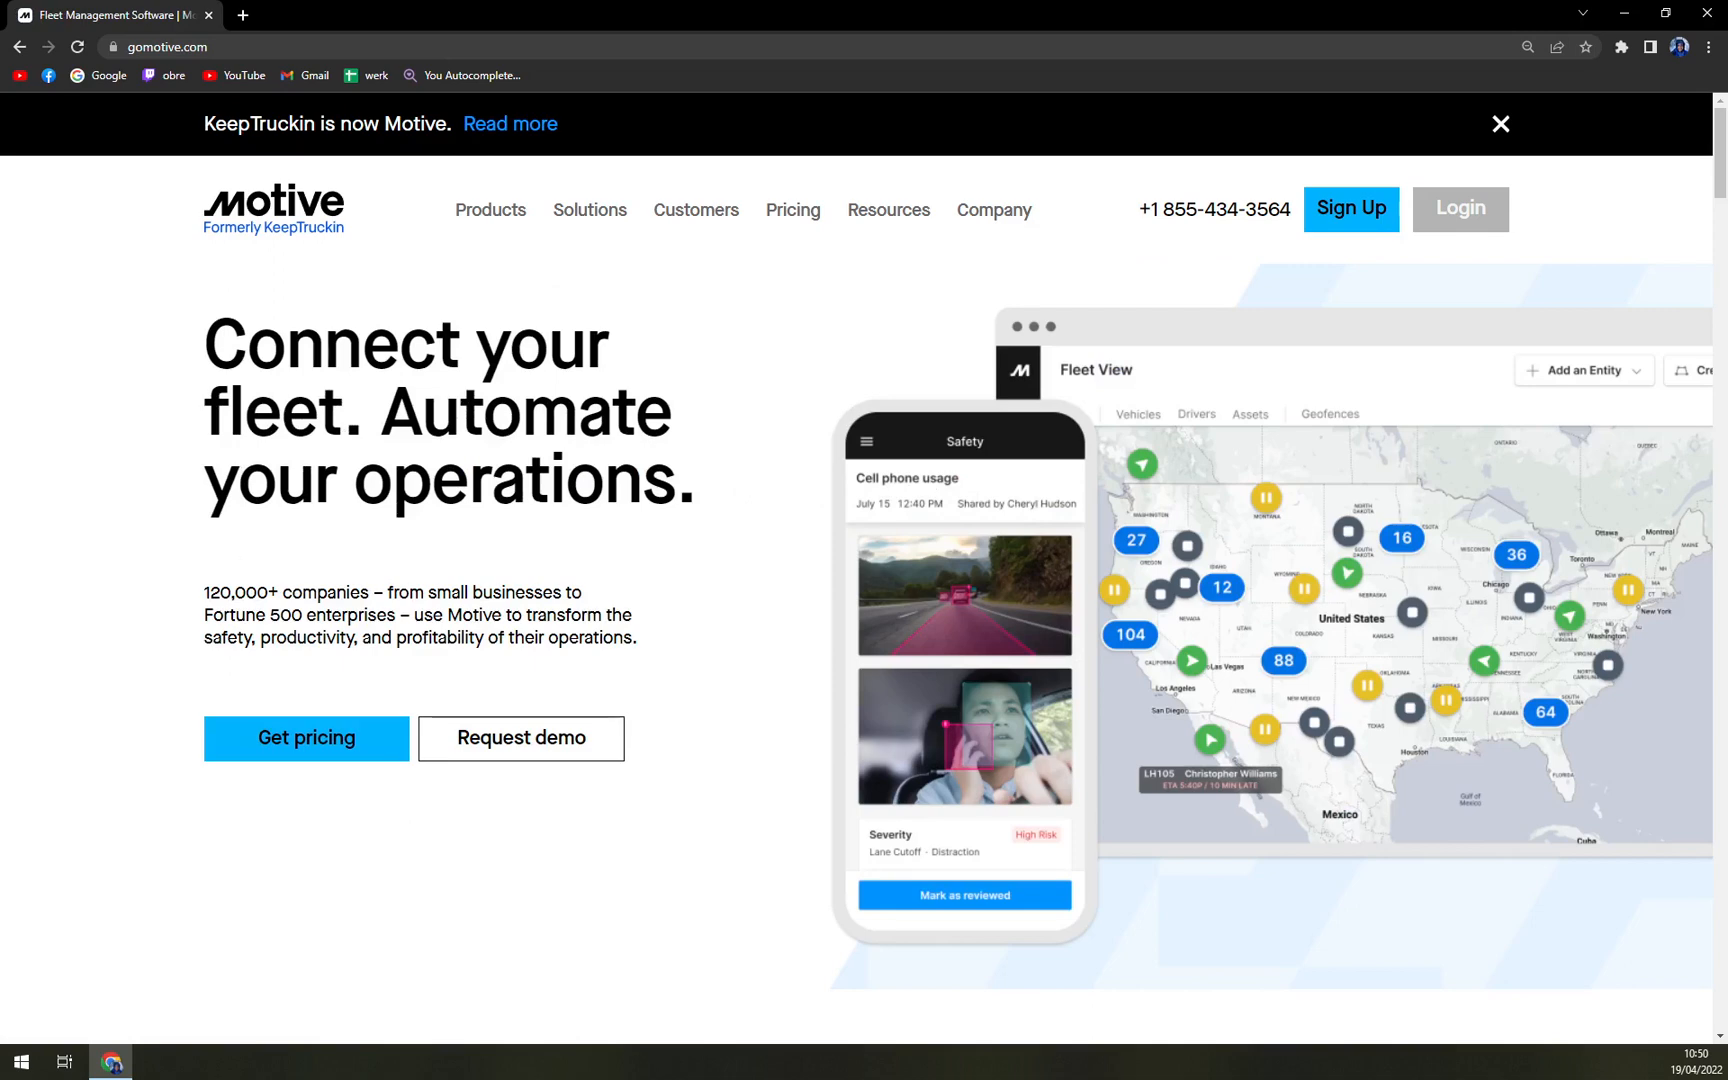
# Launch the Request demo questionnaire at its product-interest step.
pyautogui.click(490, 209)
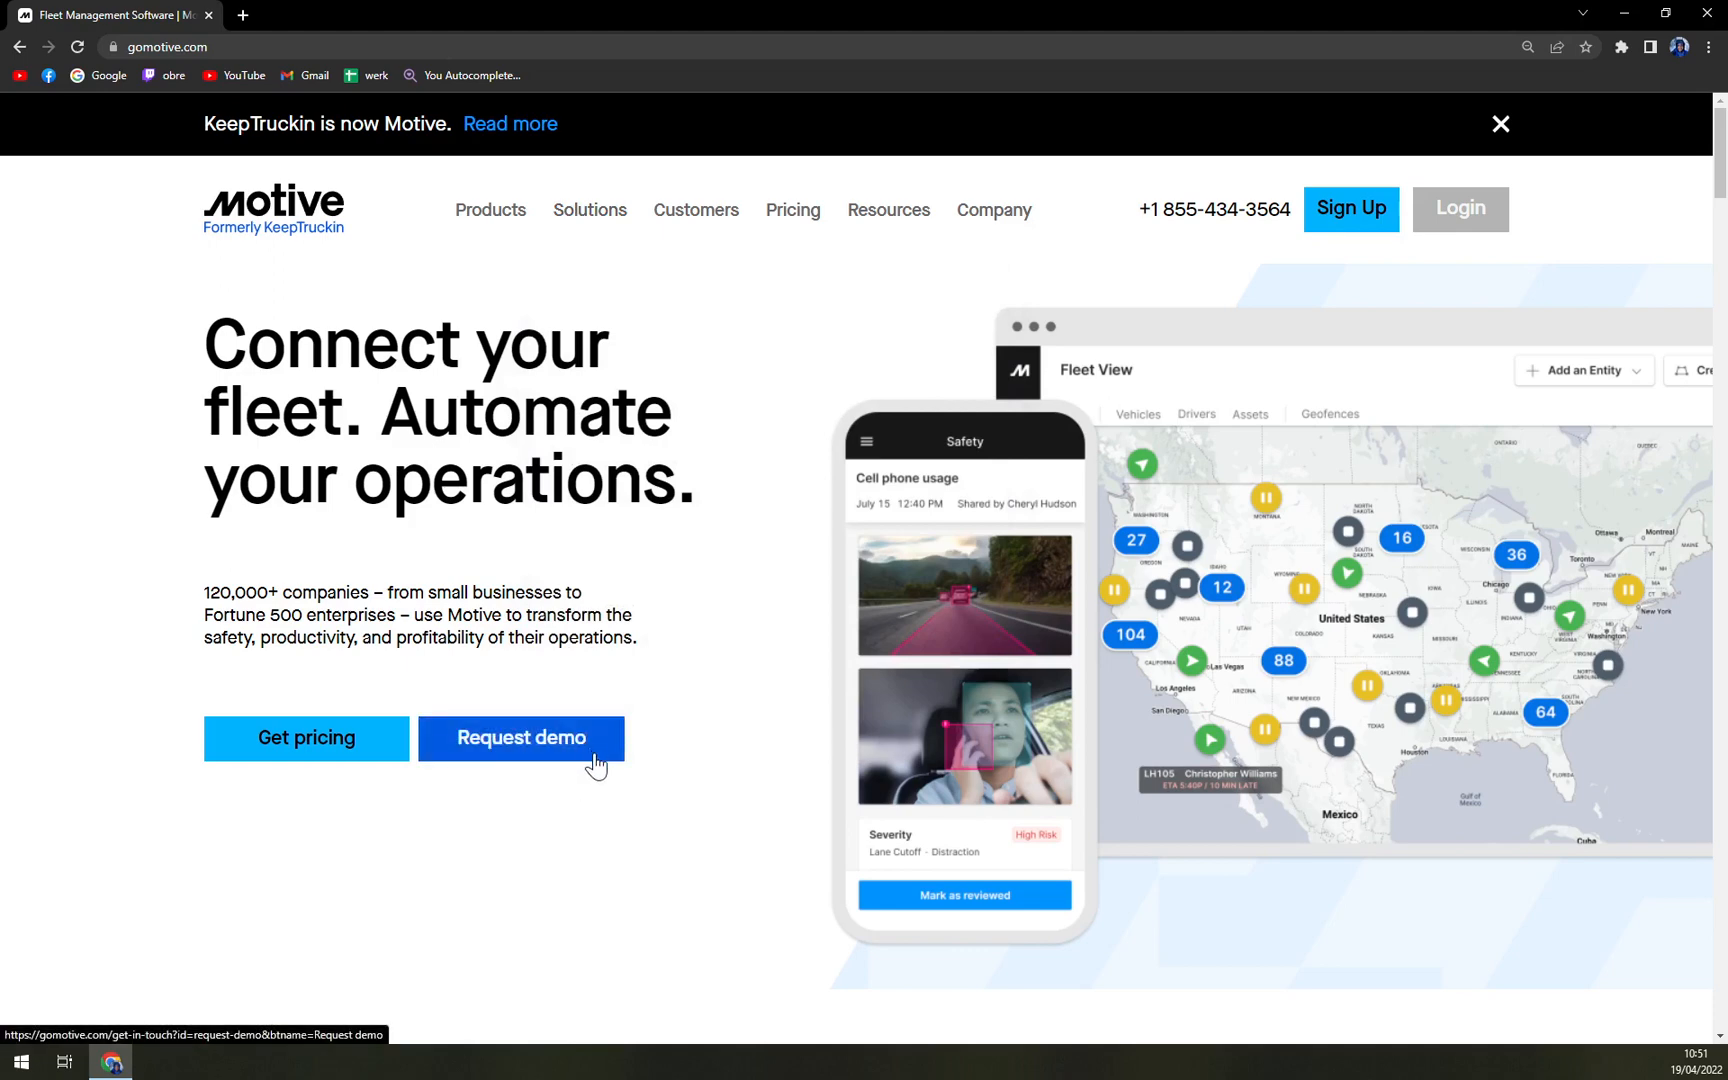
pyautogui.moveTo(709, 738)
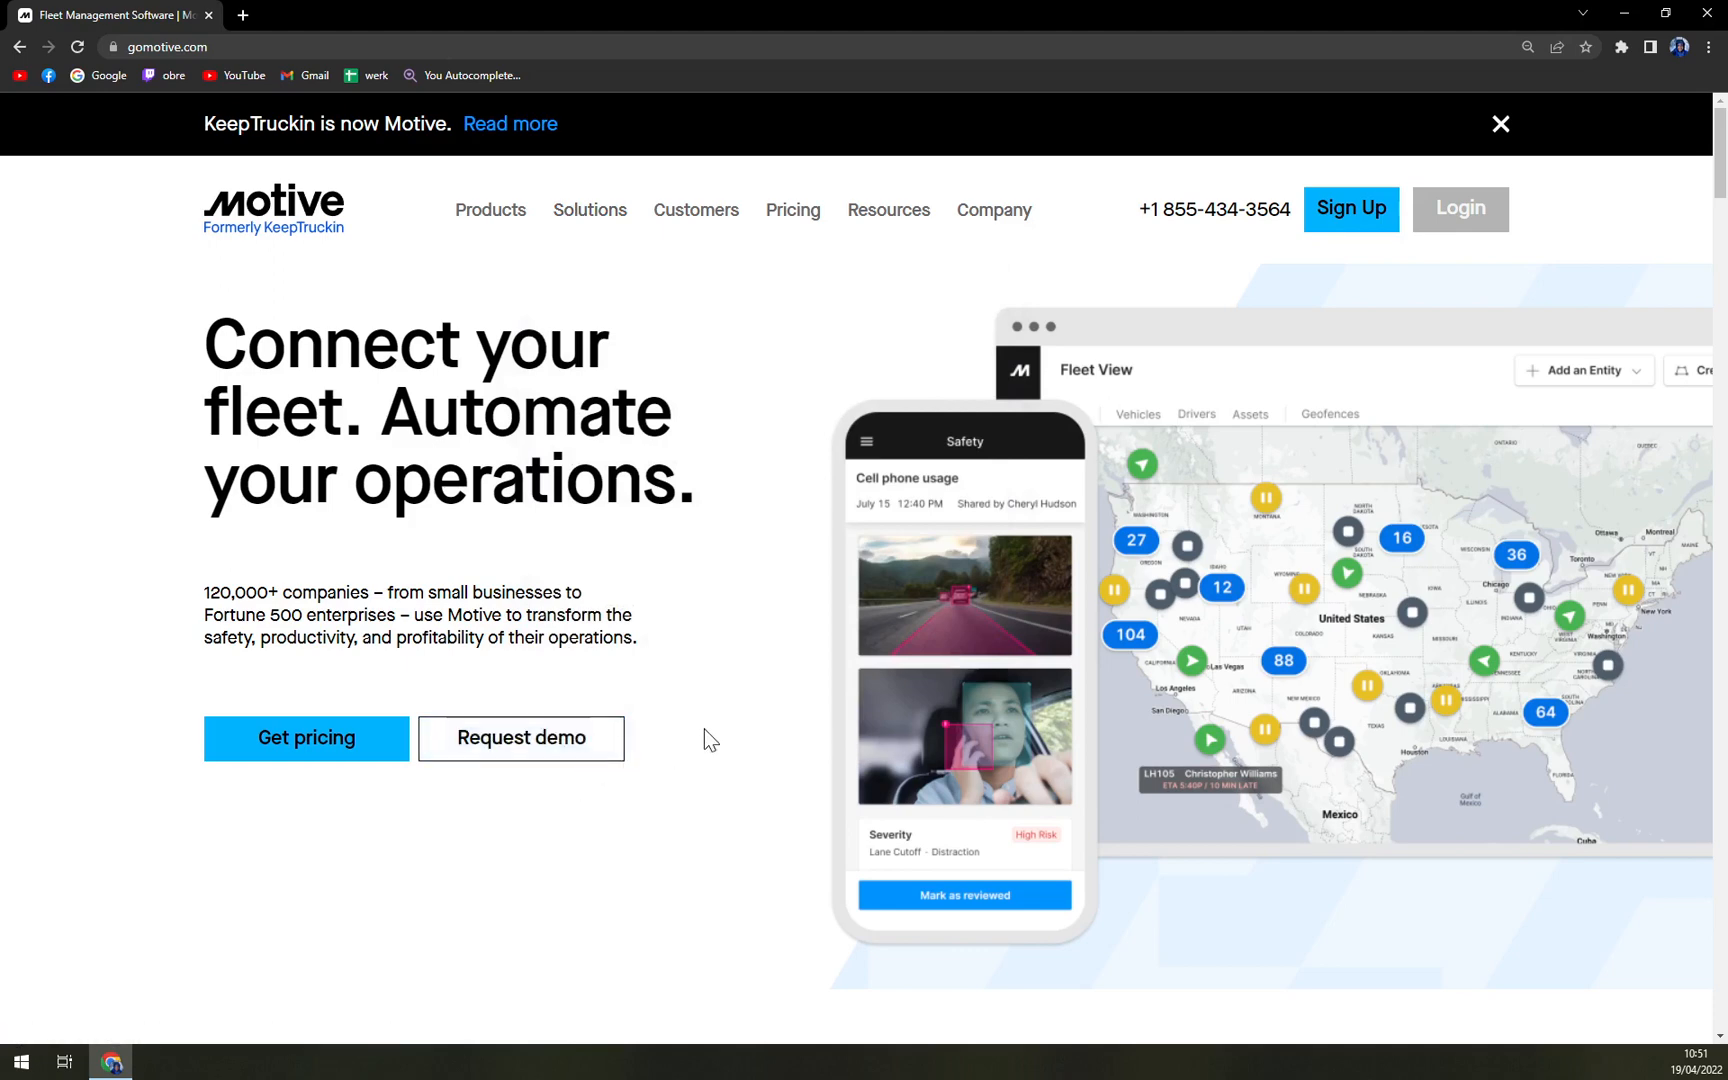
pyautogui.moveTo(696, 725)
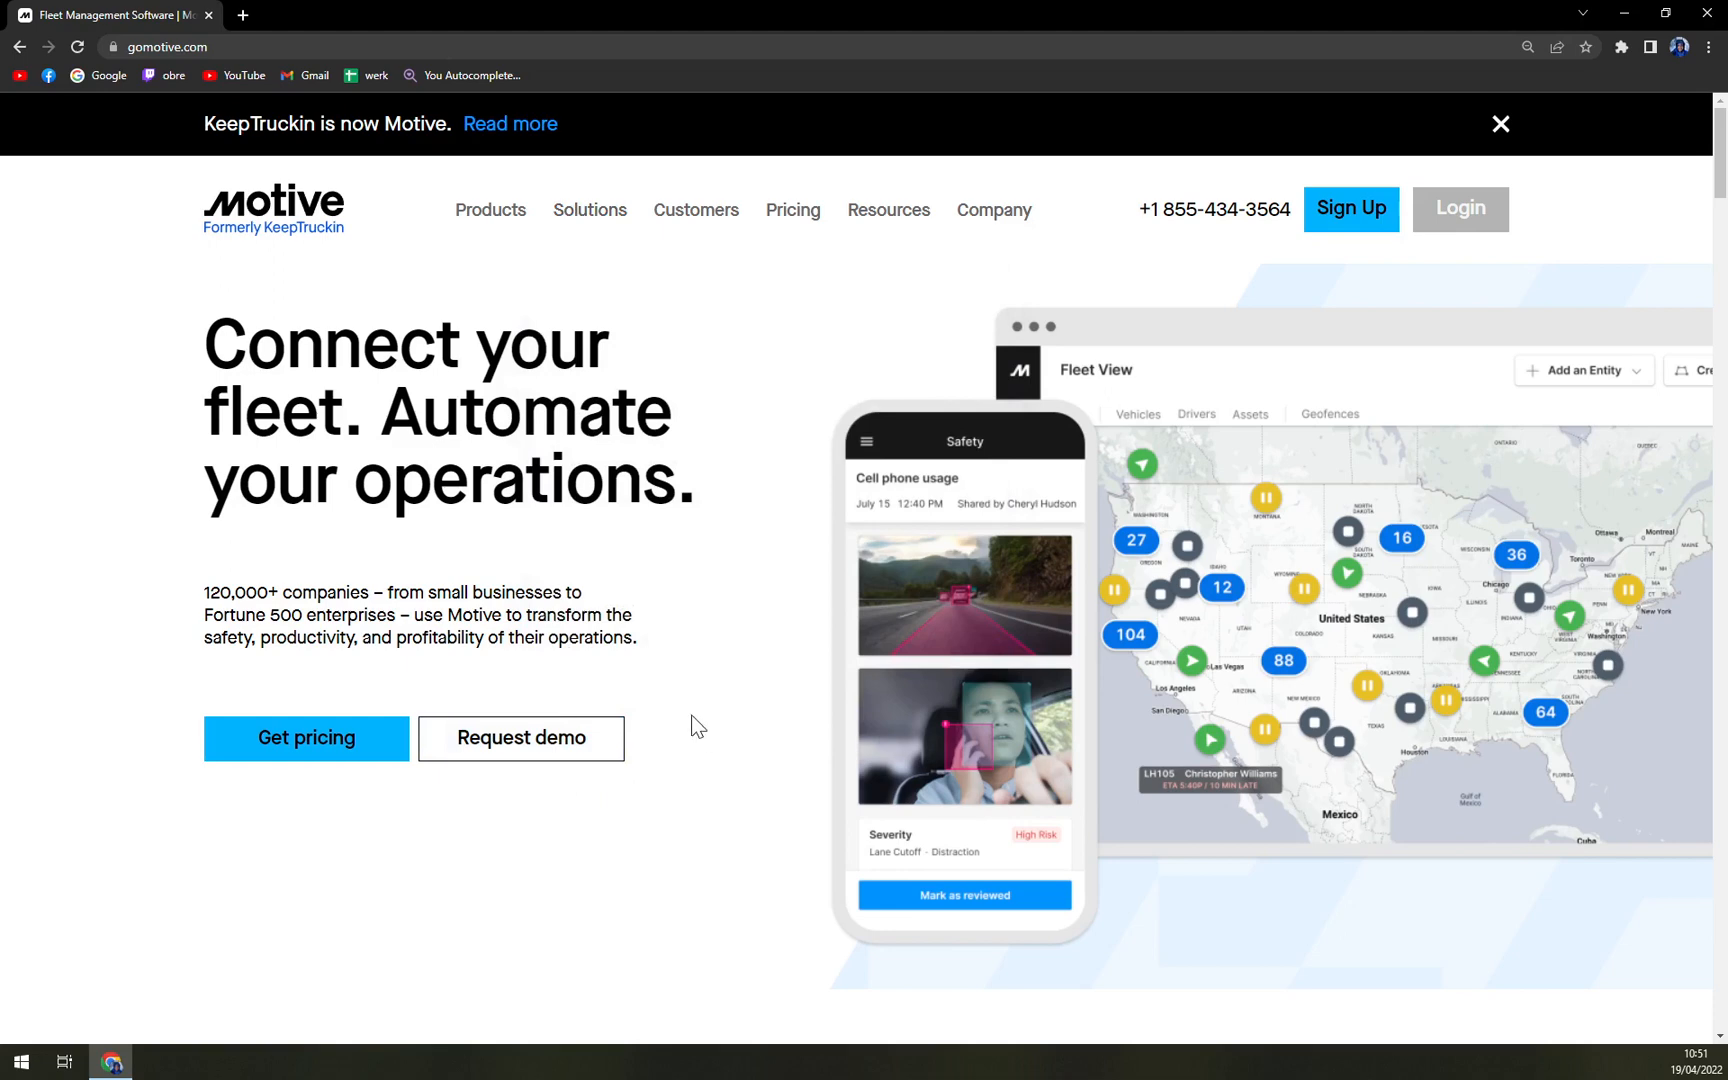
pyautogui.moveTo(691, 716)
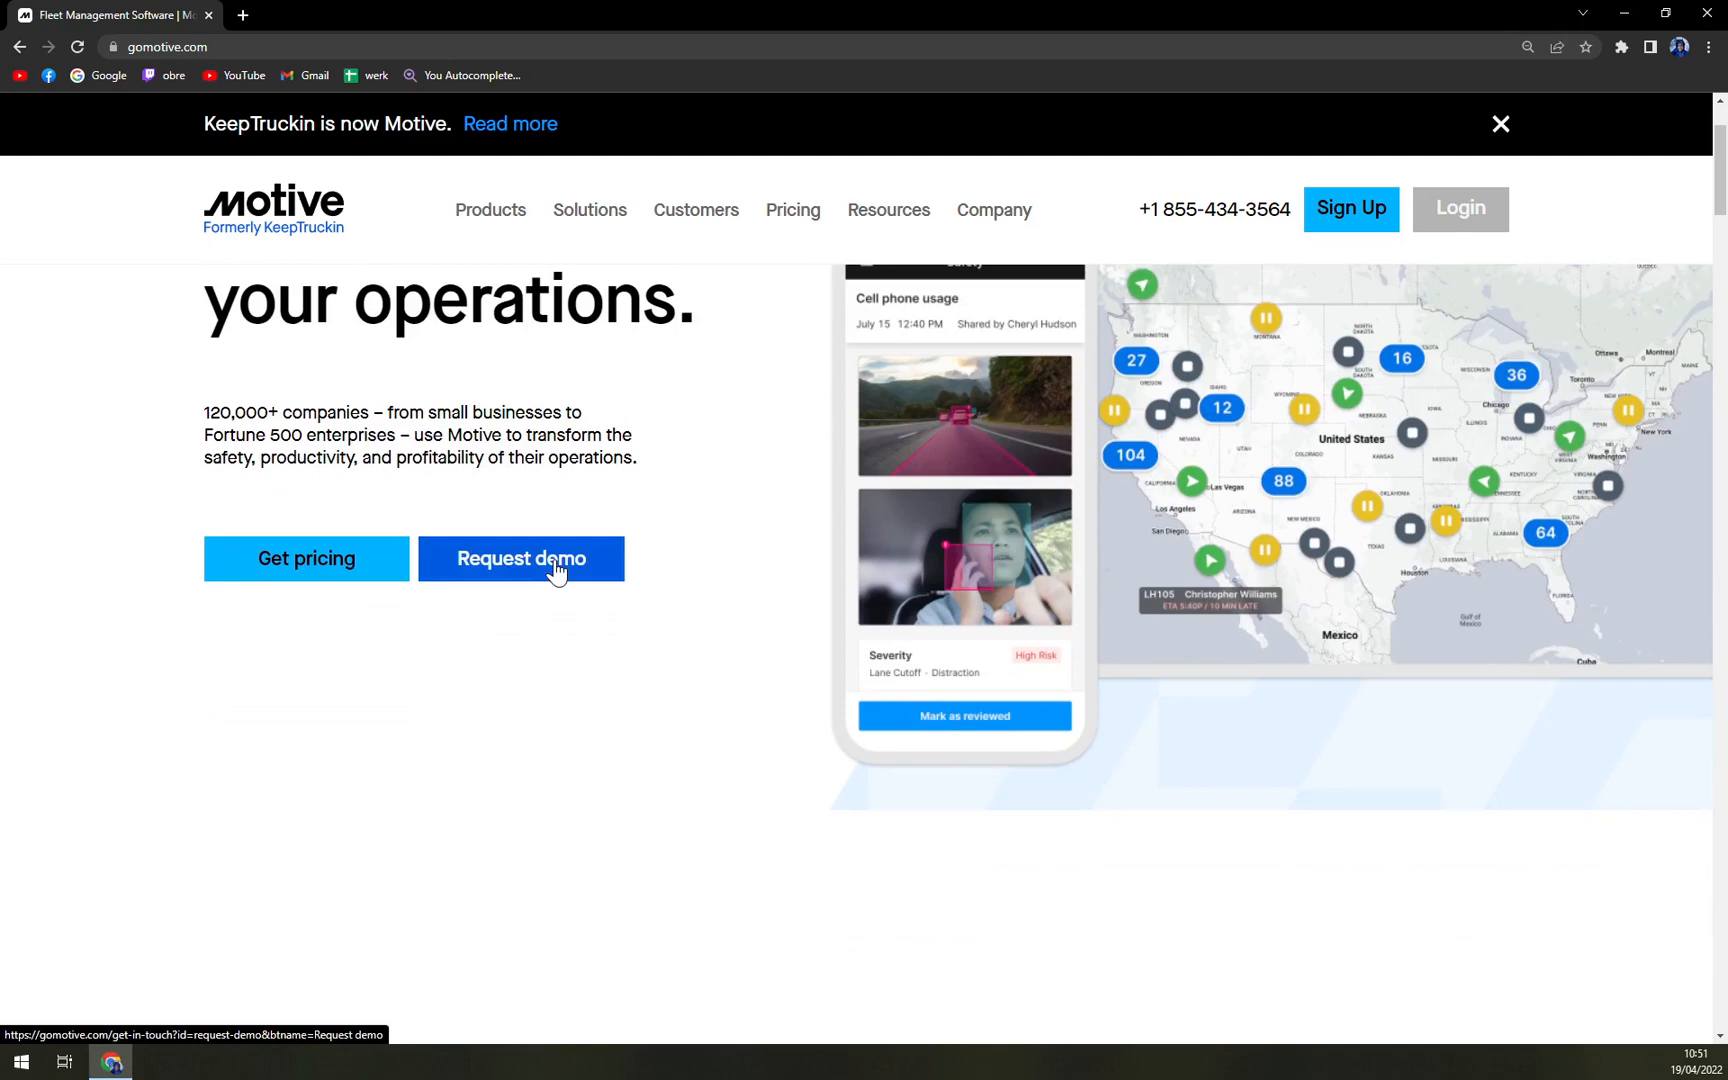
pyautogui.moveTo(749, 581)
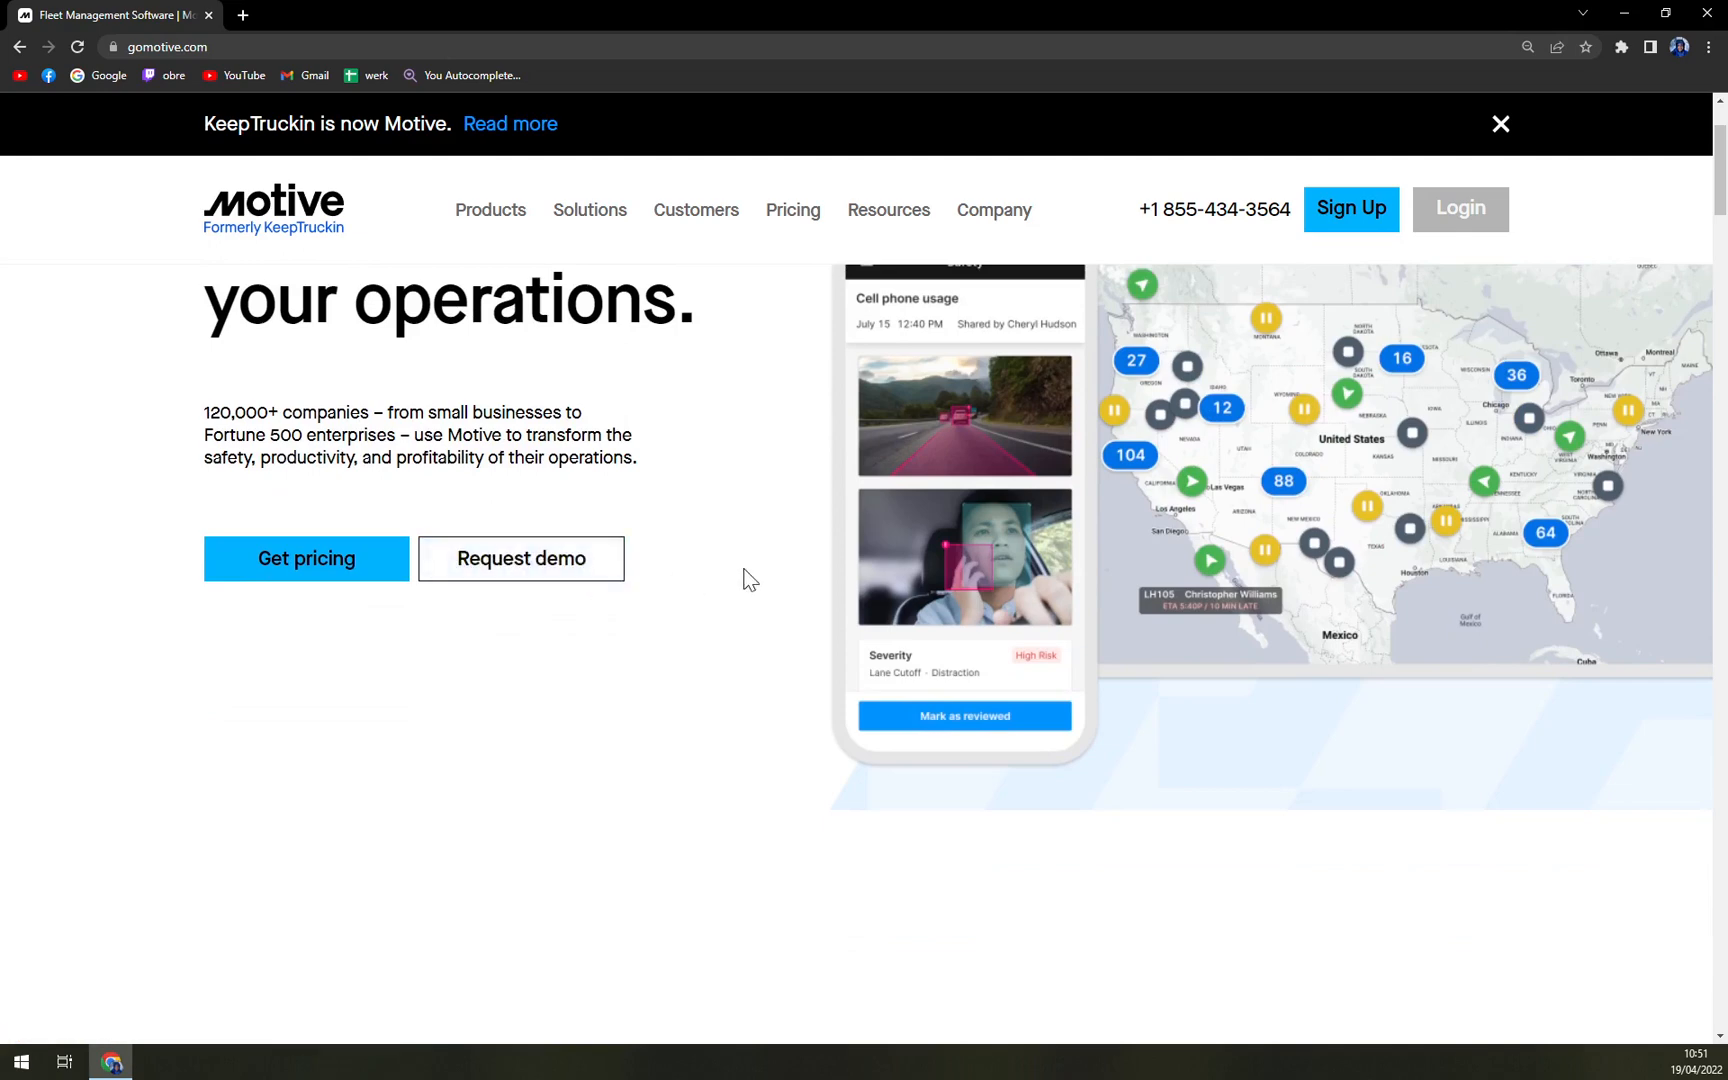
pyautogui.scroll(3)
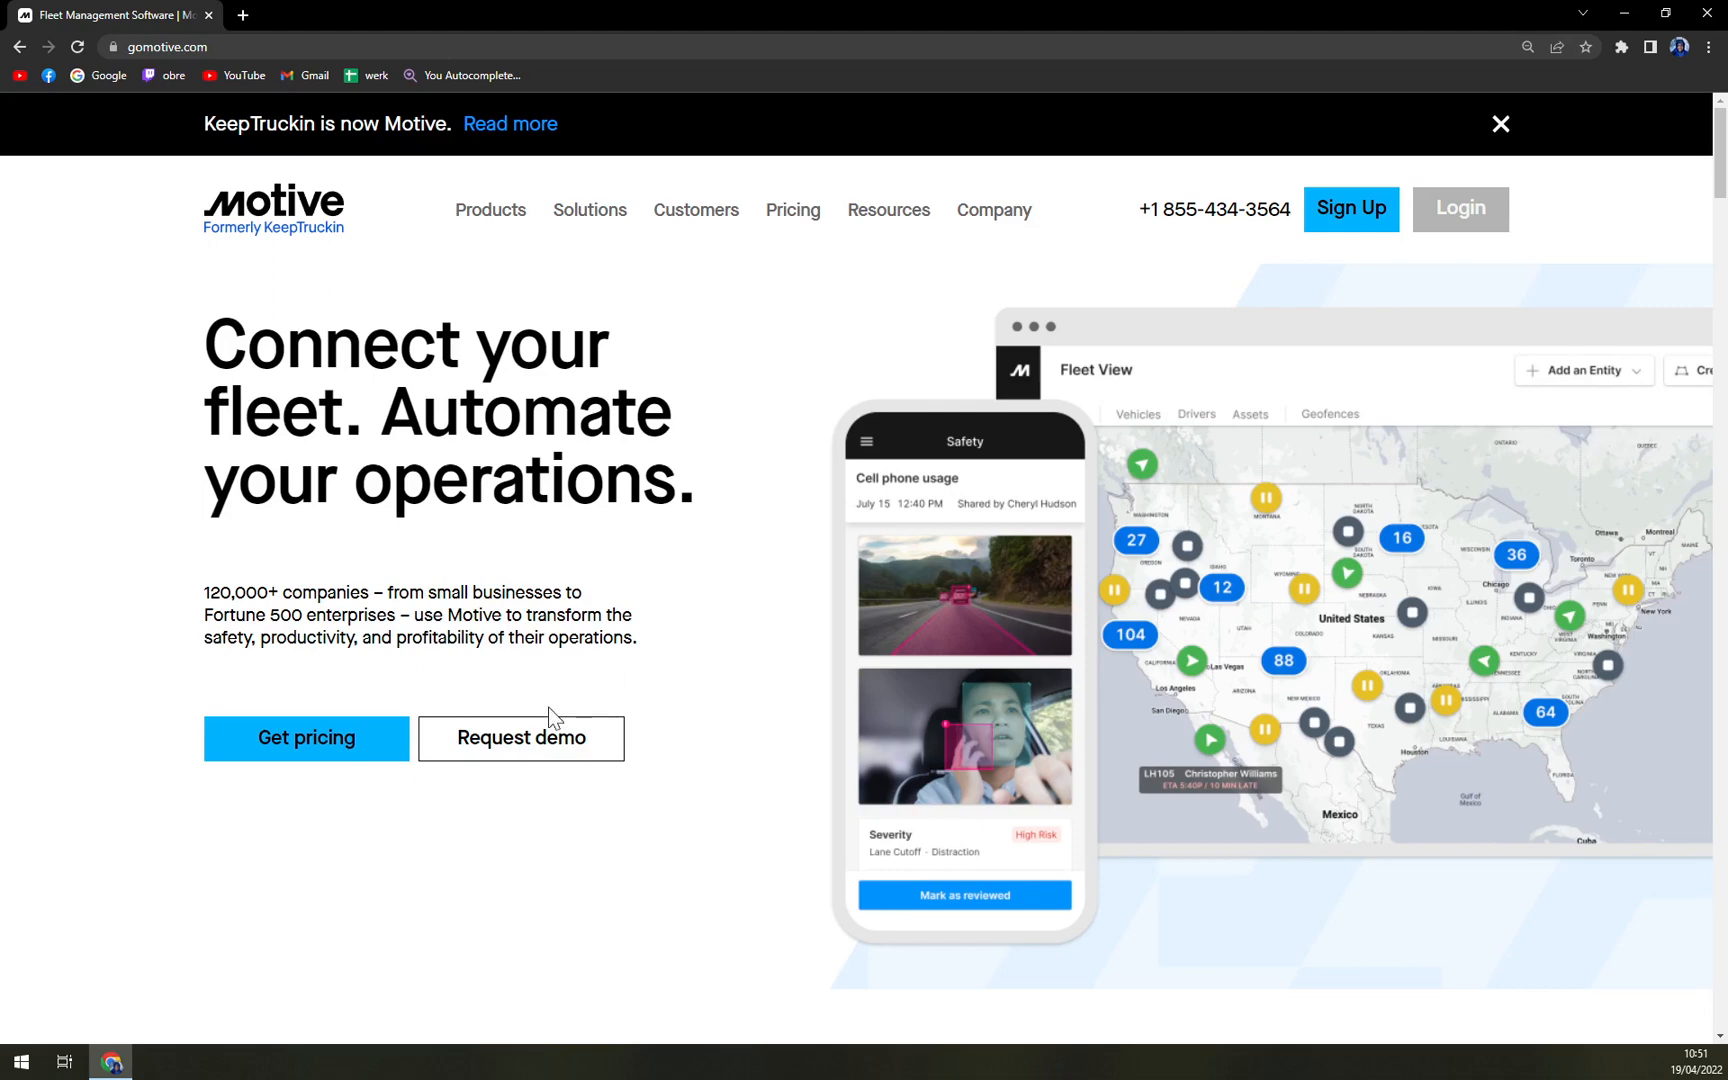
pyautogui.click(520, 738)
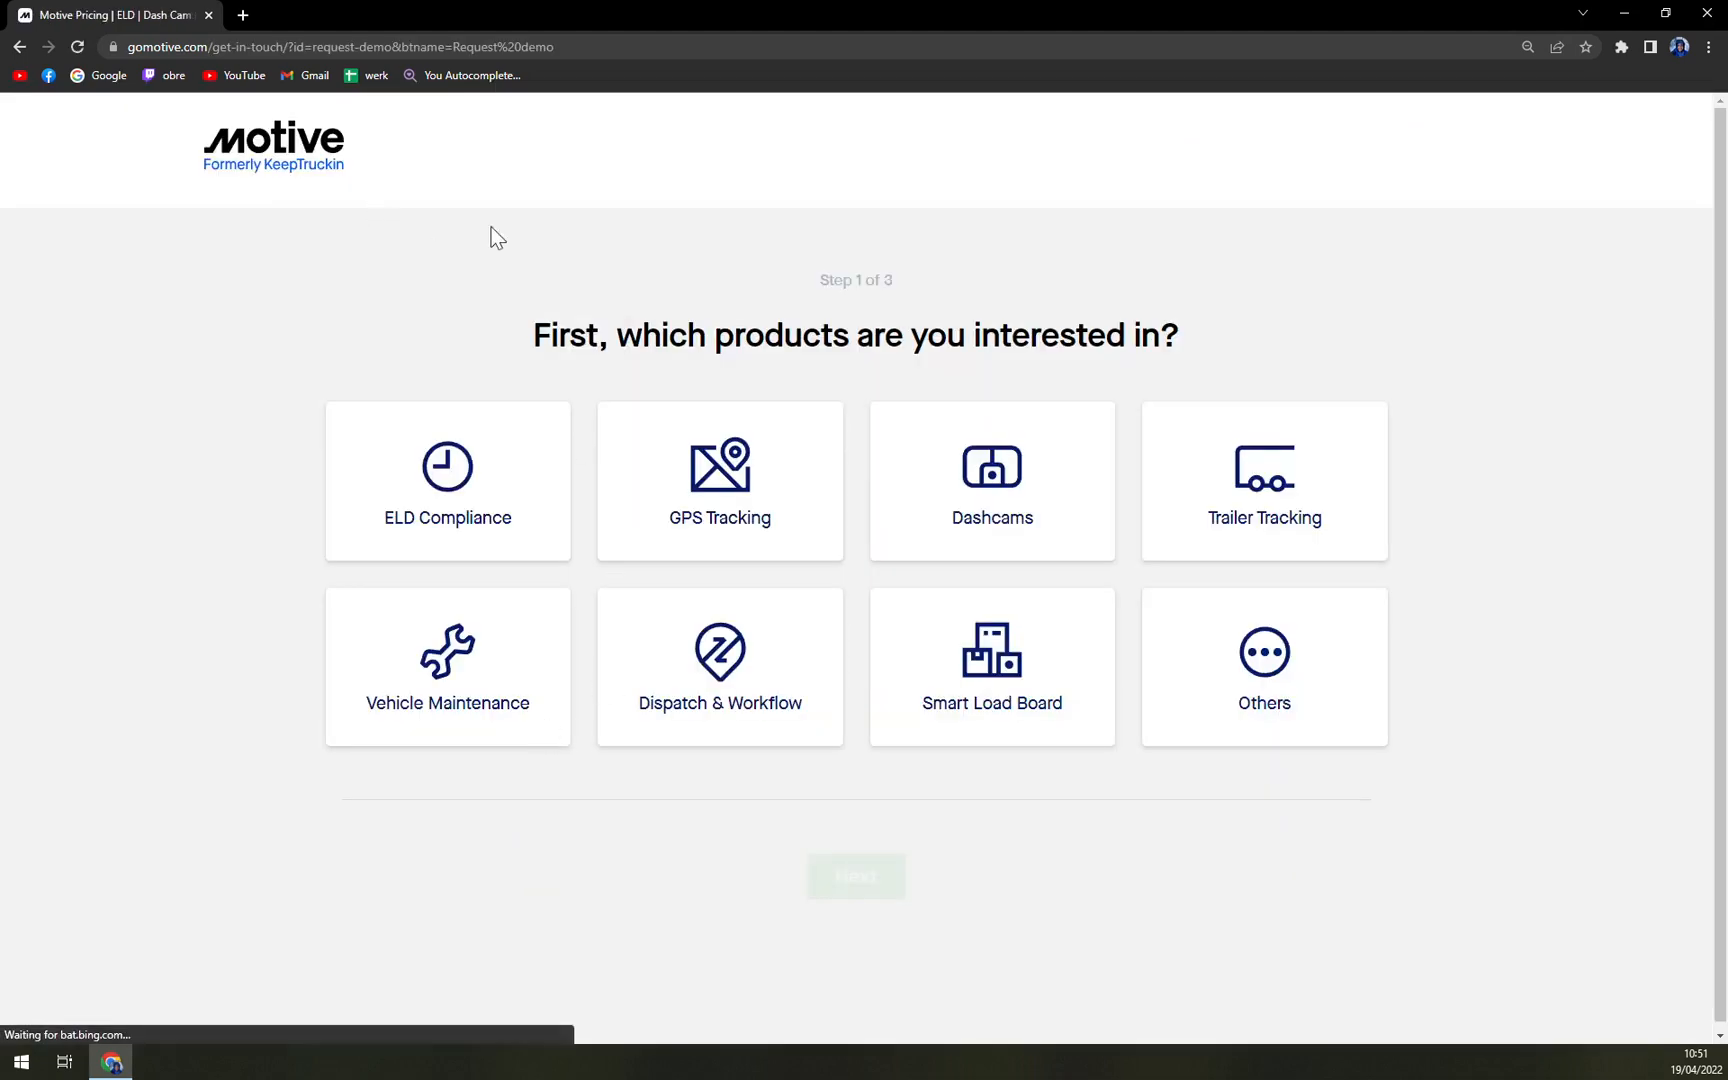
pyautogui.moveTo(698, 428)
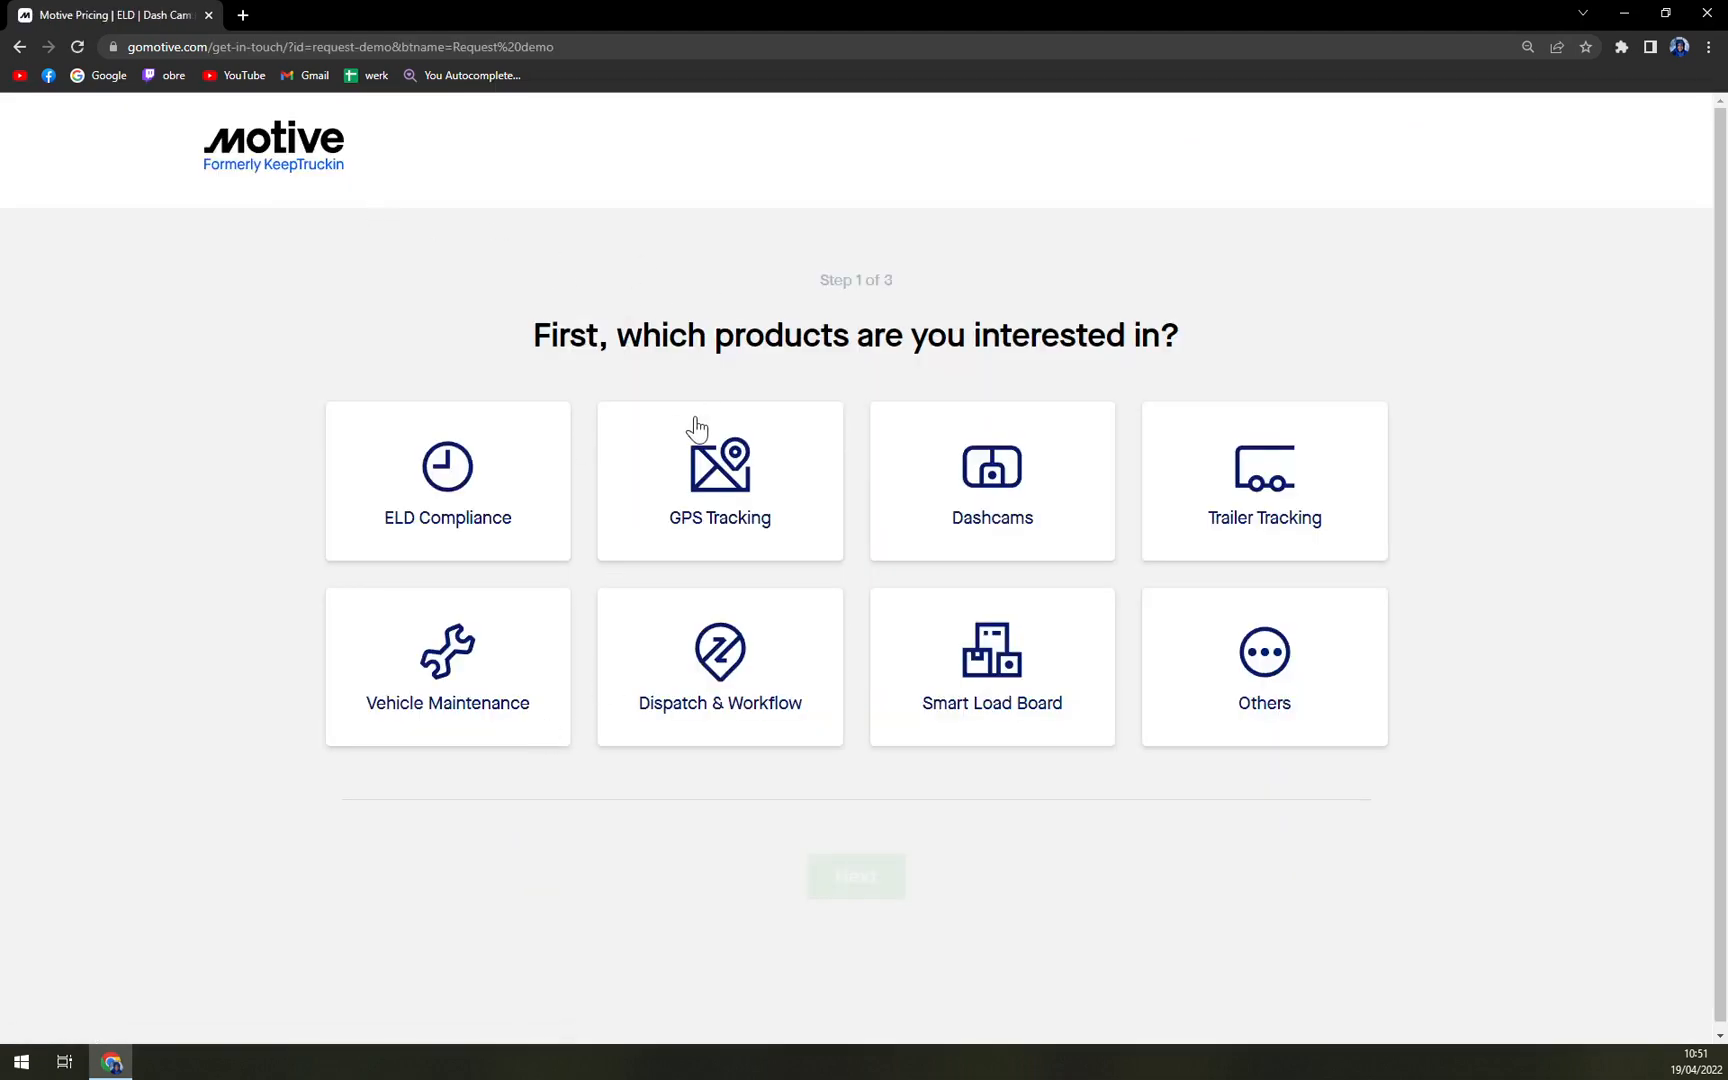
# Pick GPS Tracking, Dashcams, Dispatch & Workflow and Smart Load Board, advancing to Step 3 of 3.
pyautogui.click(719, 480)
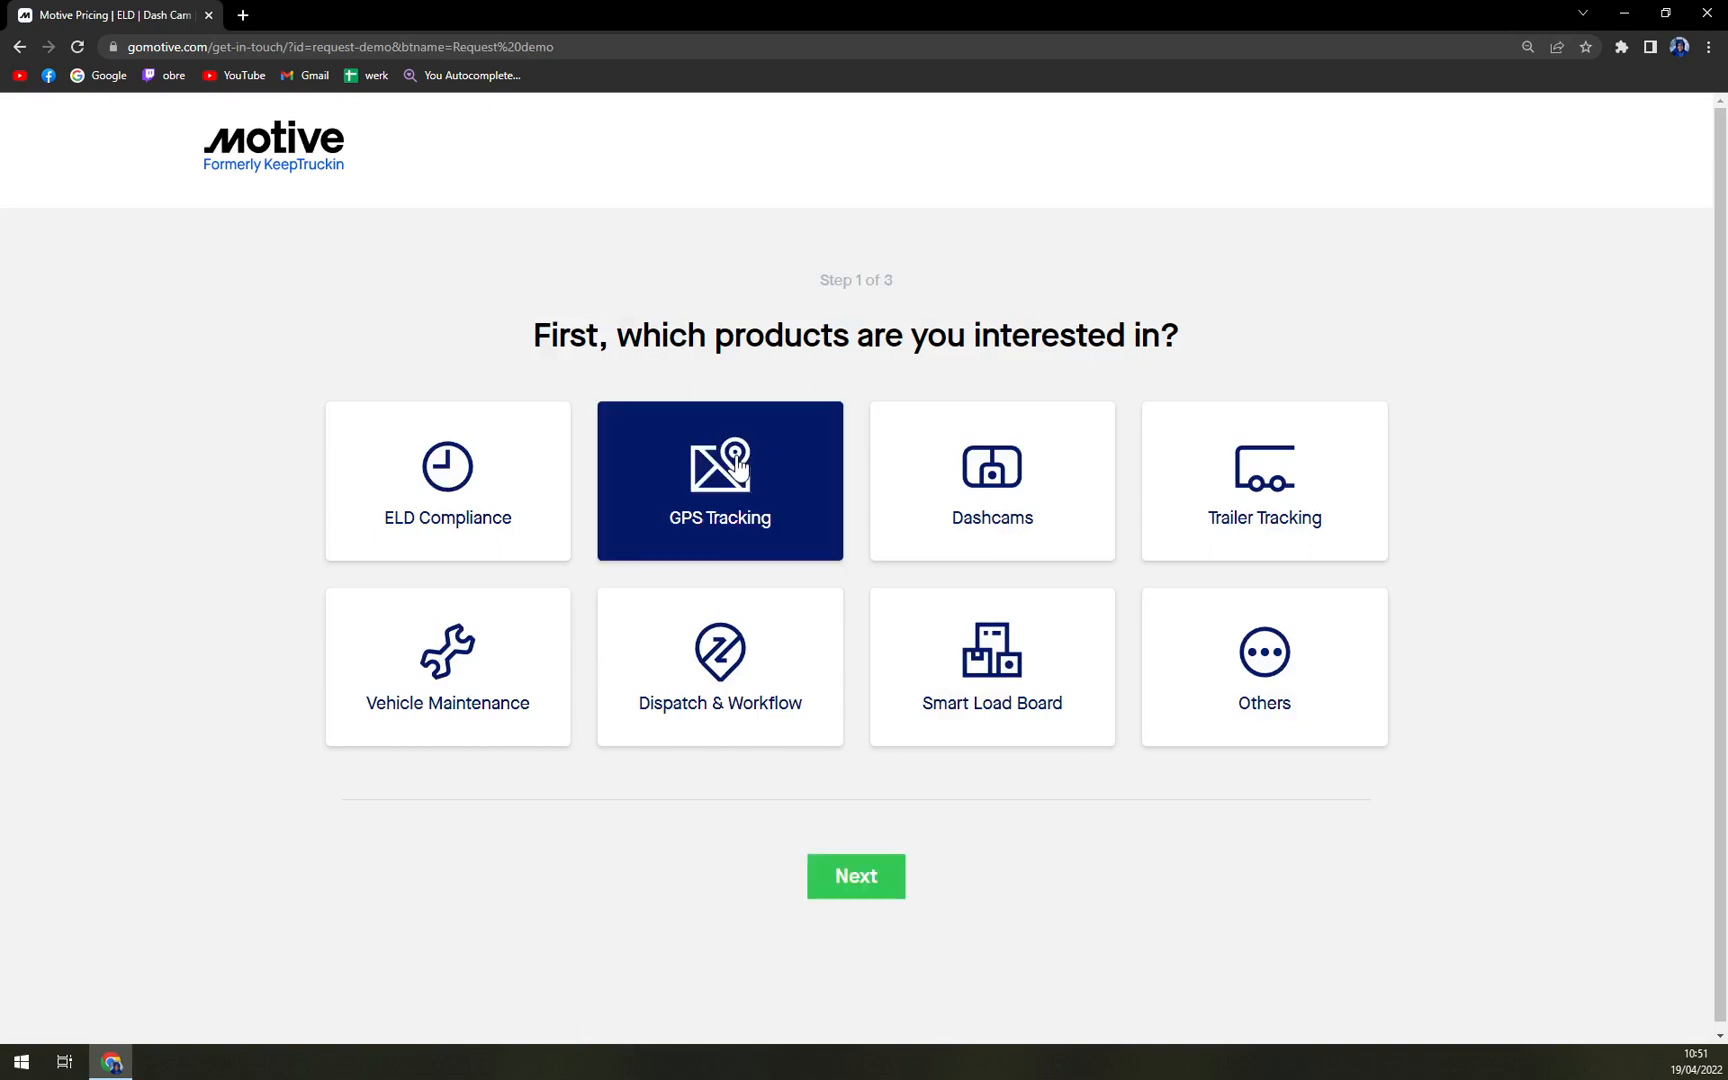
pyautogui.click(720, 480)
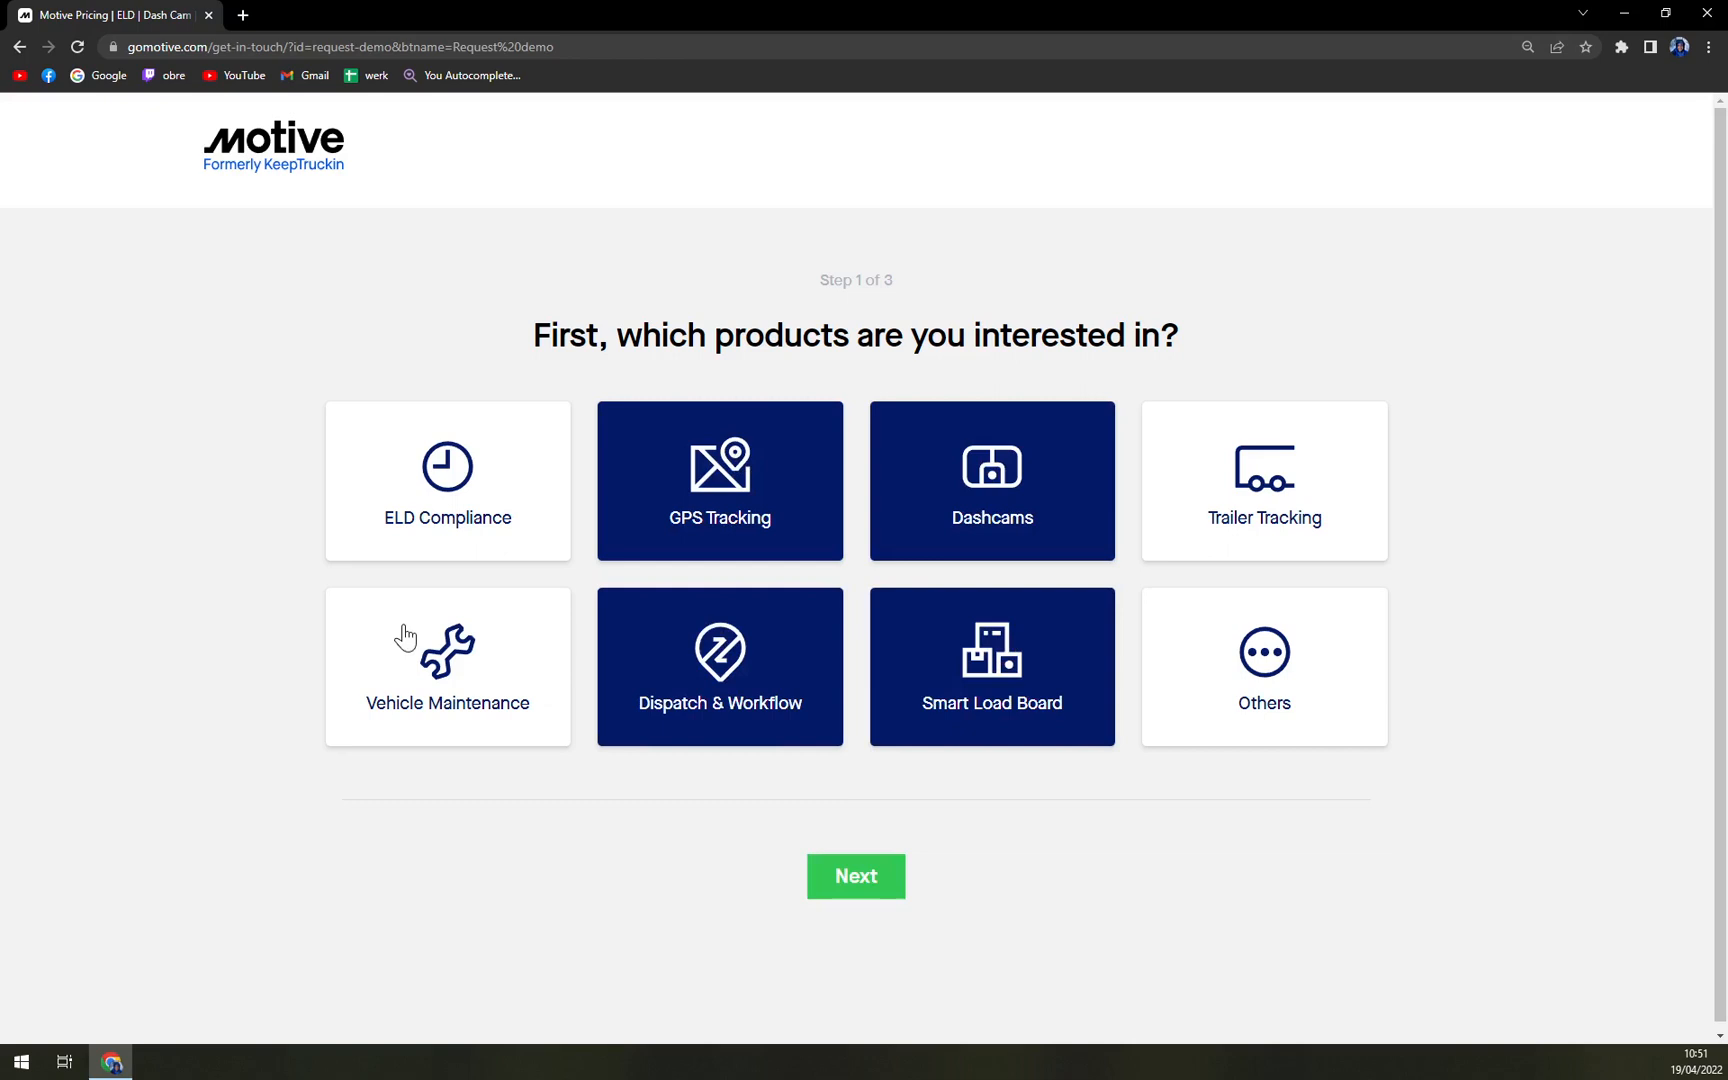
pyautogui.moveTo(392, 593)
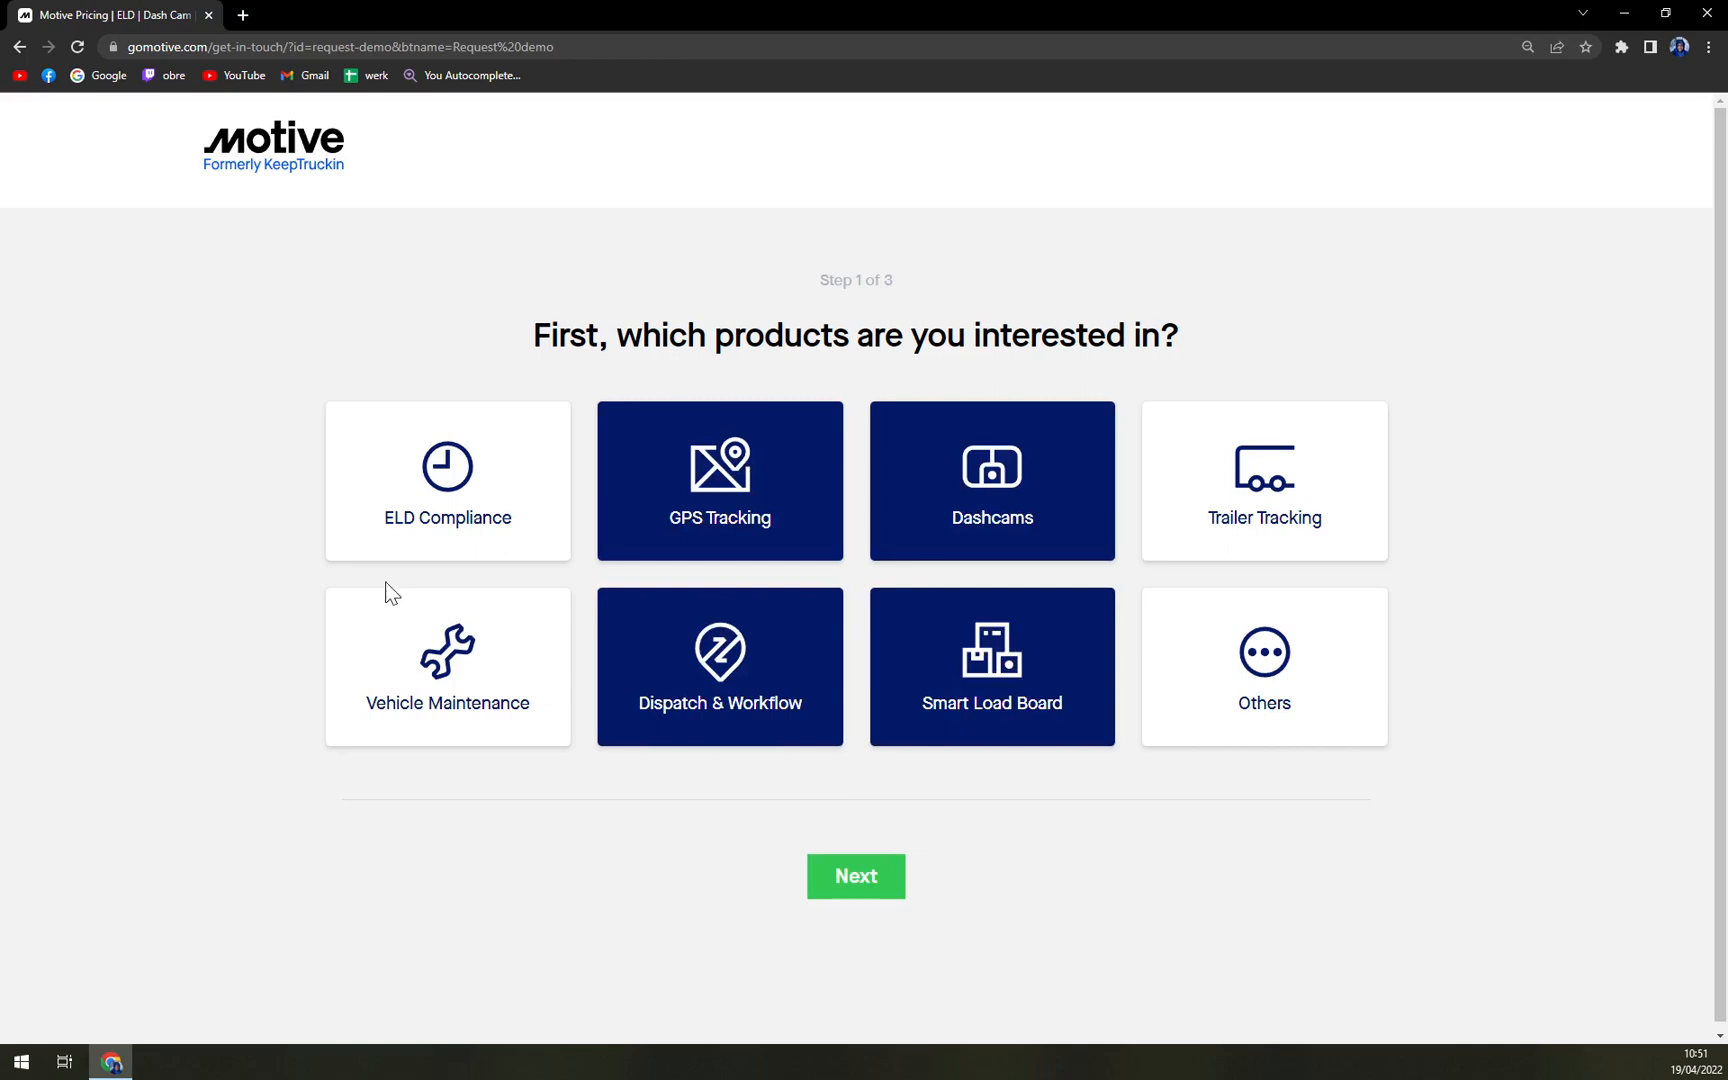
pyautogui.click(855, 876)
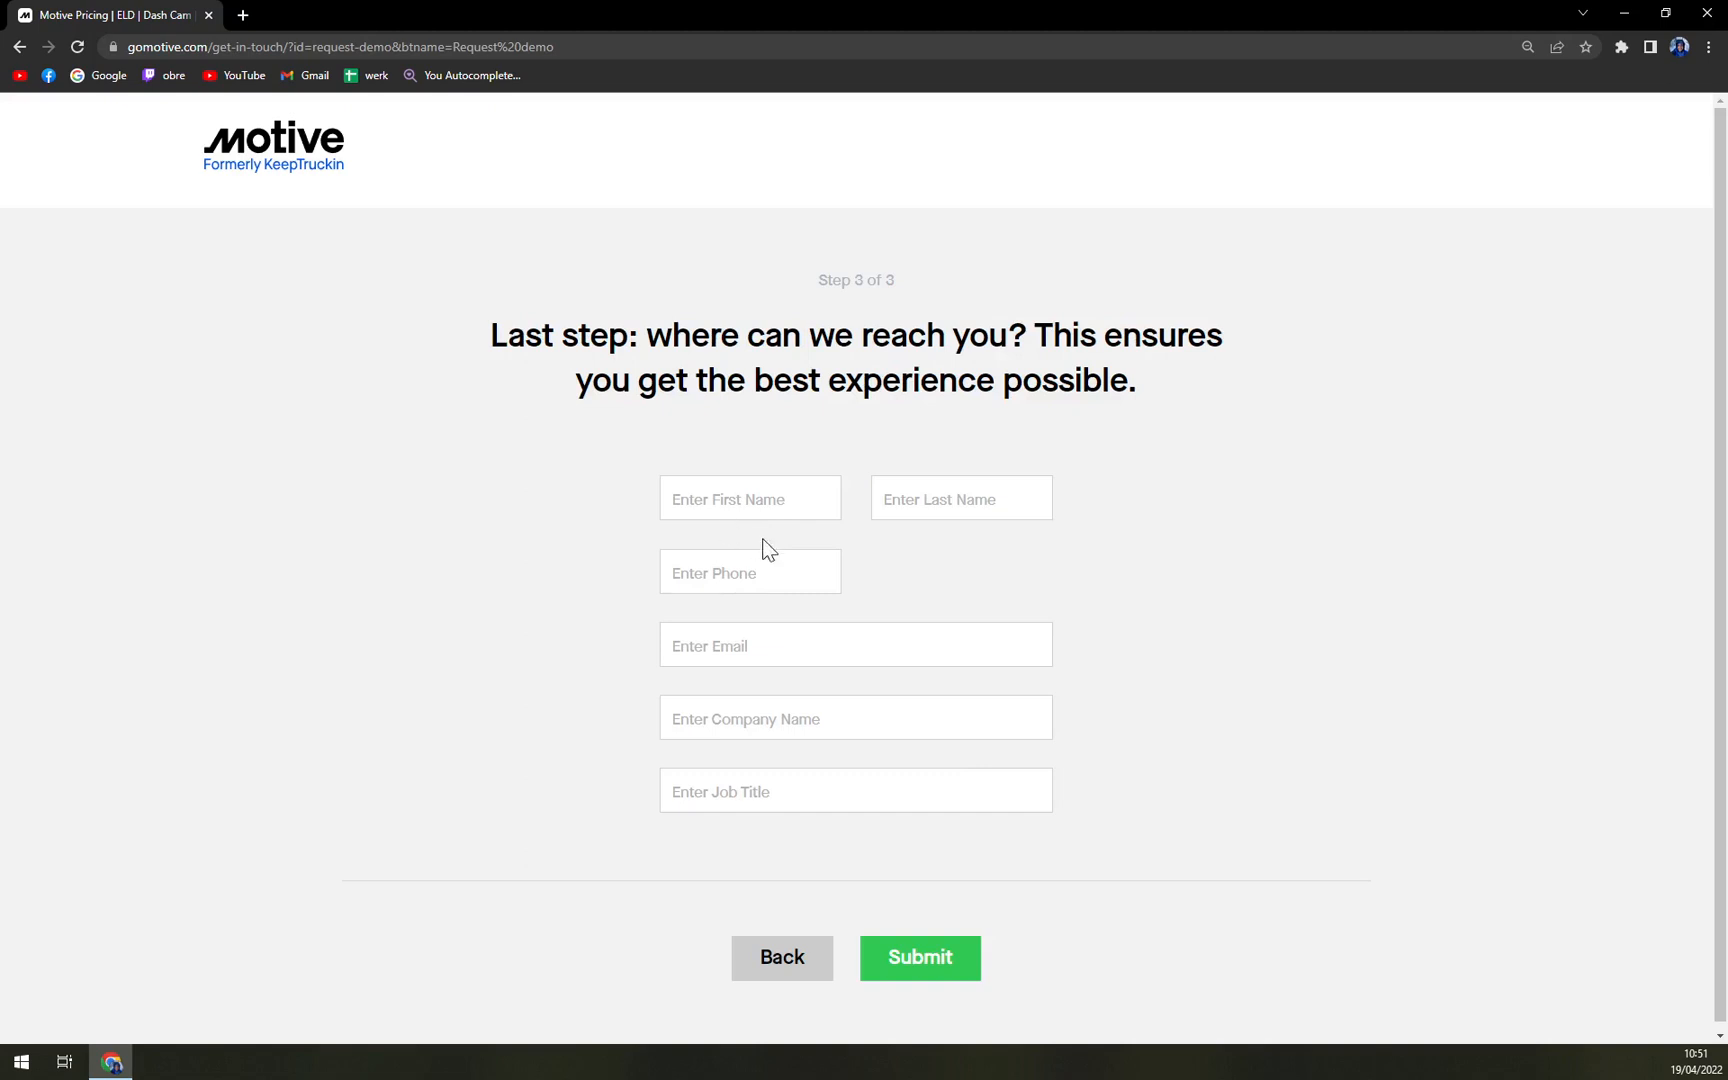
pyautogui.moveTo(767, 551)
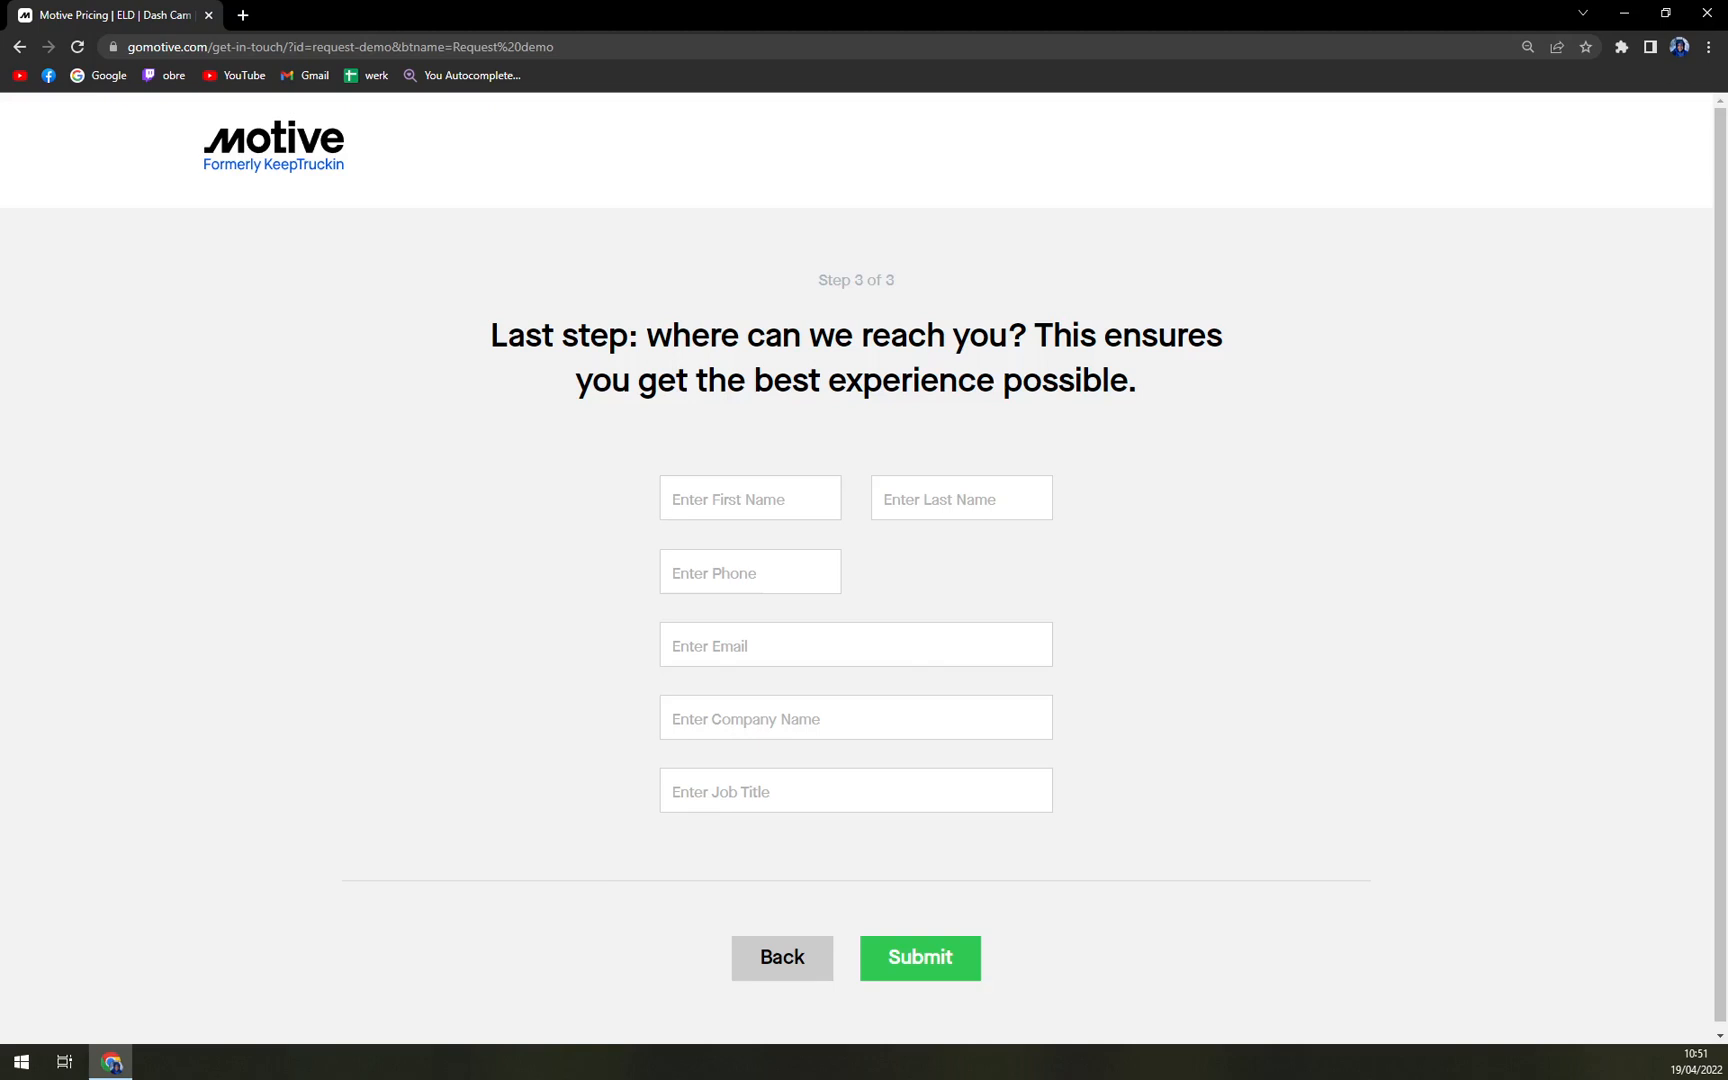
pyautogui.moveTo(478, 336)
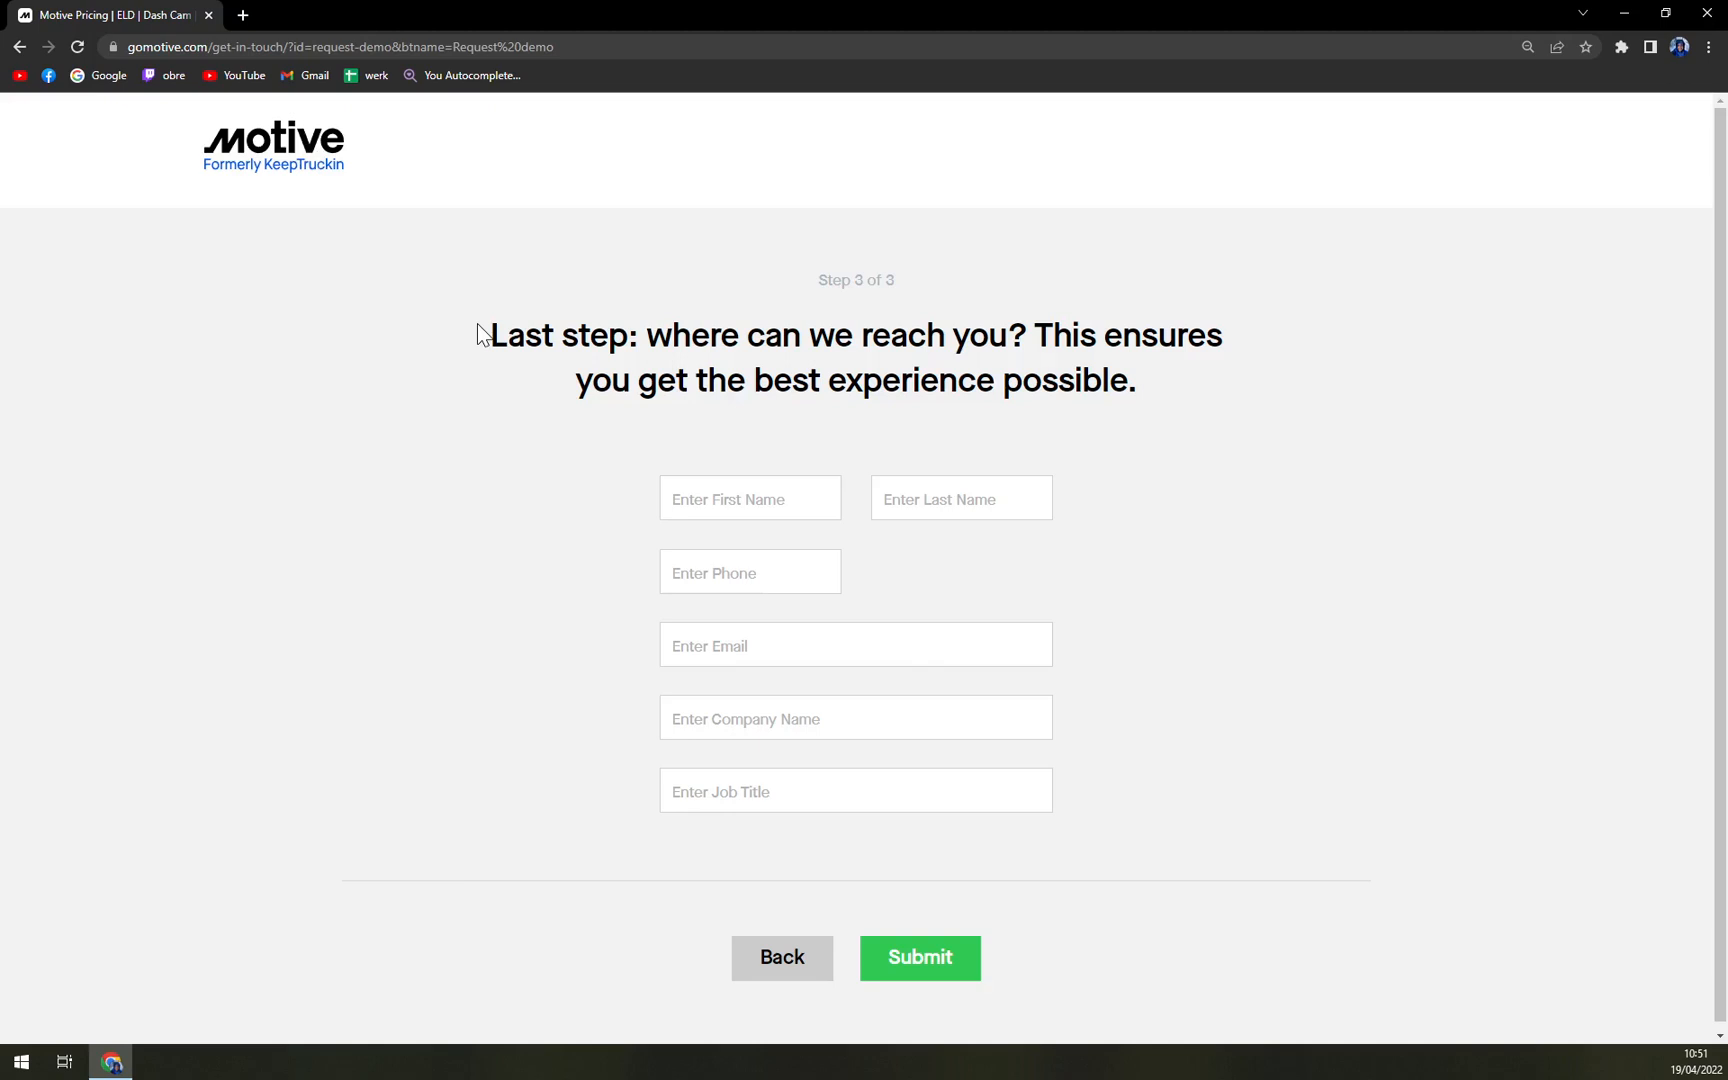
pyautogui.moveTo(483, 335)
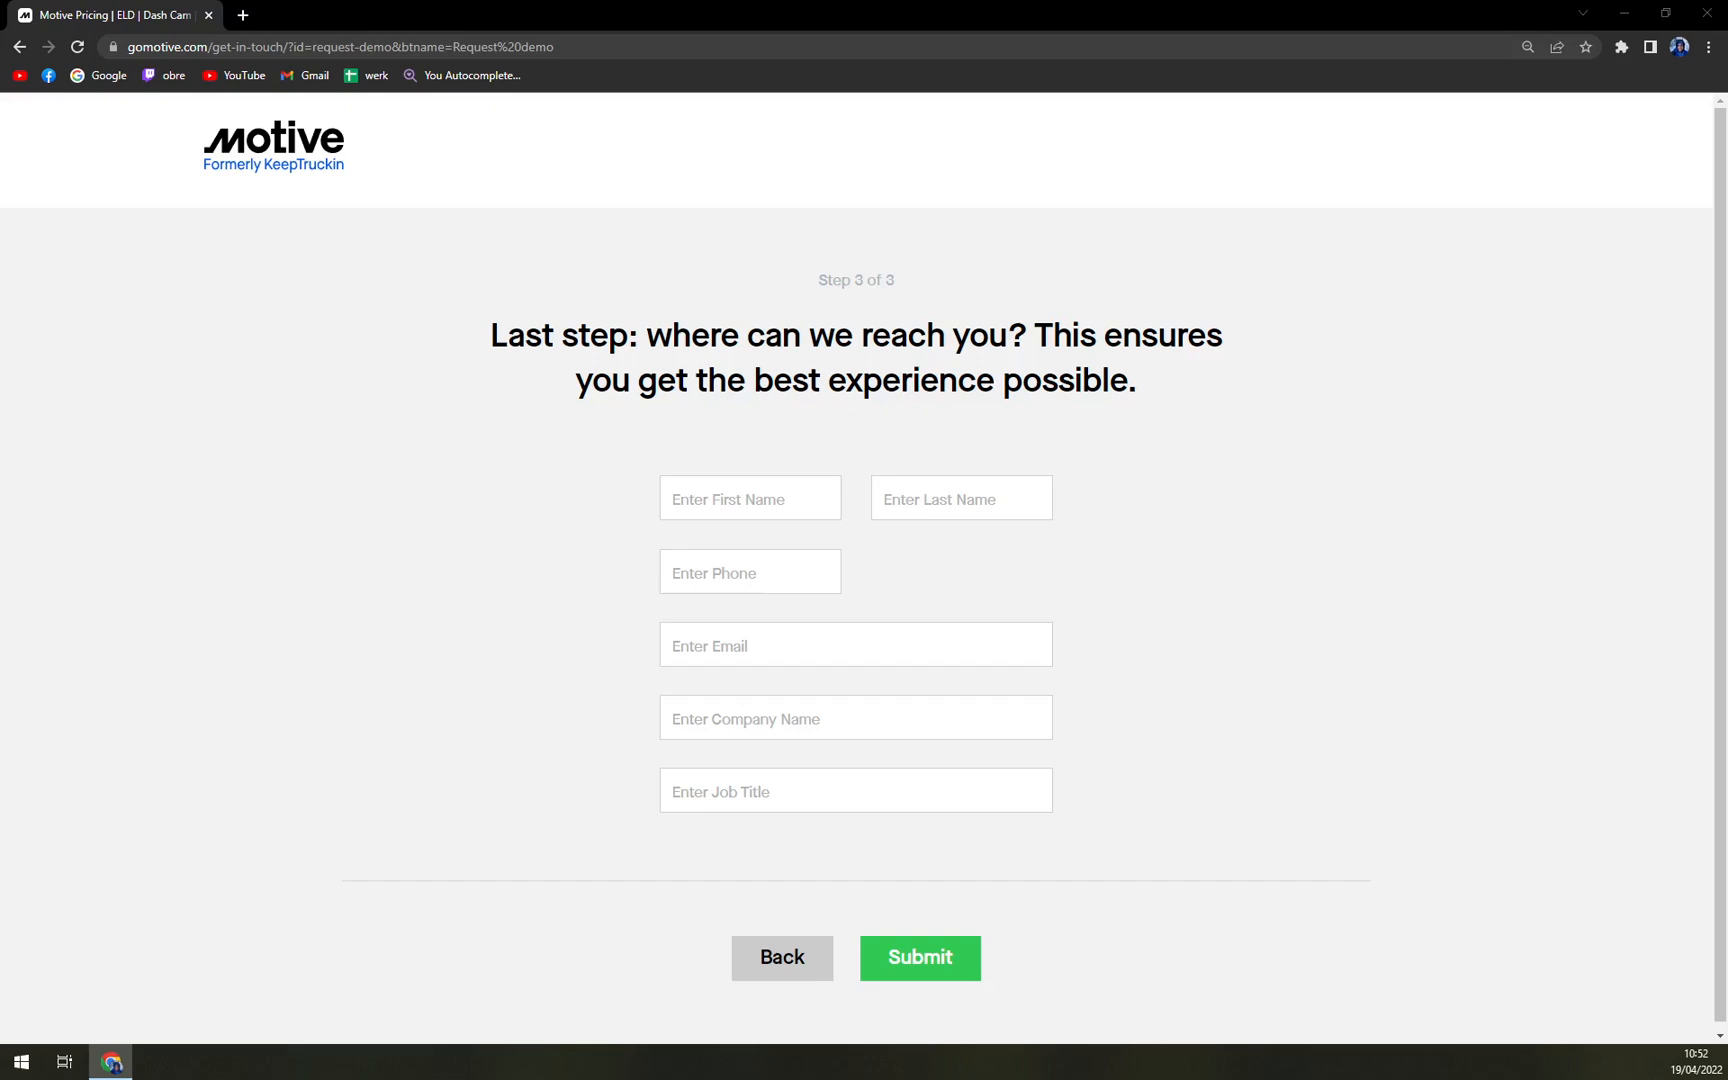
pyautogui.moveTo(274, 337)
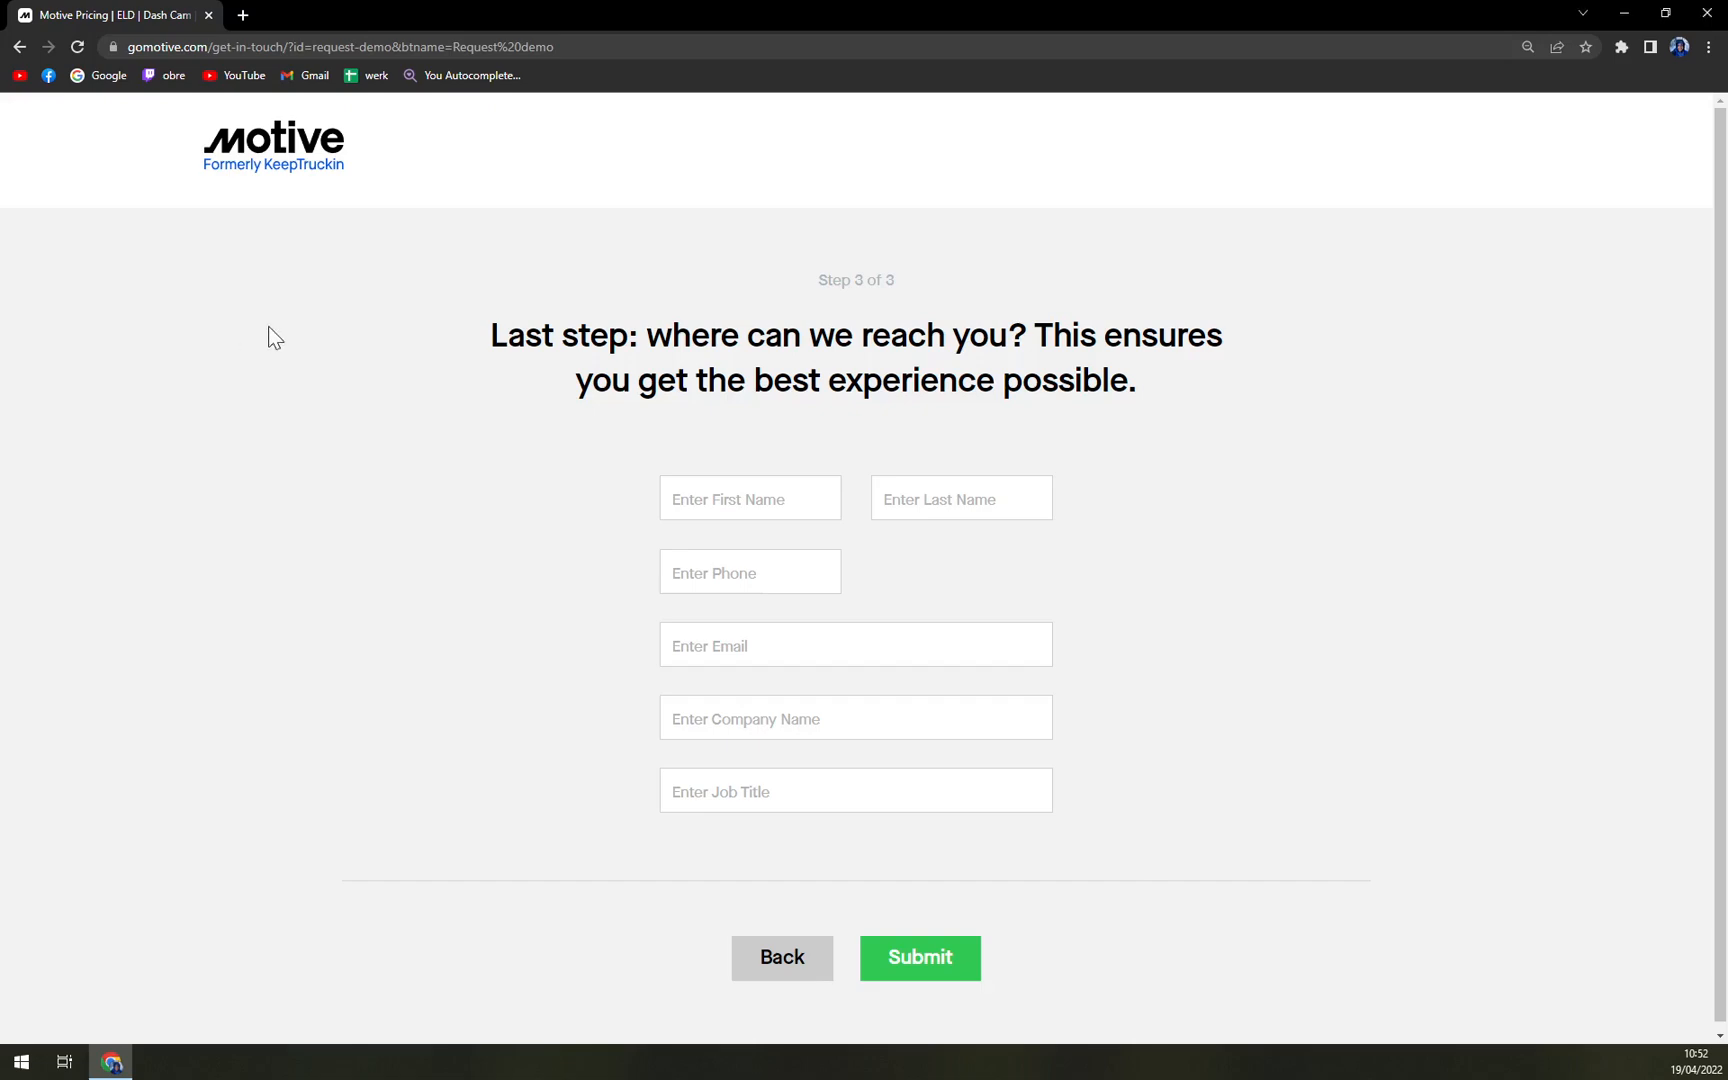
pyautogui.moveTo(259, 279)
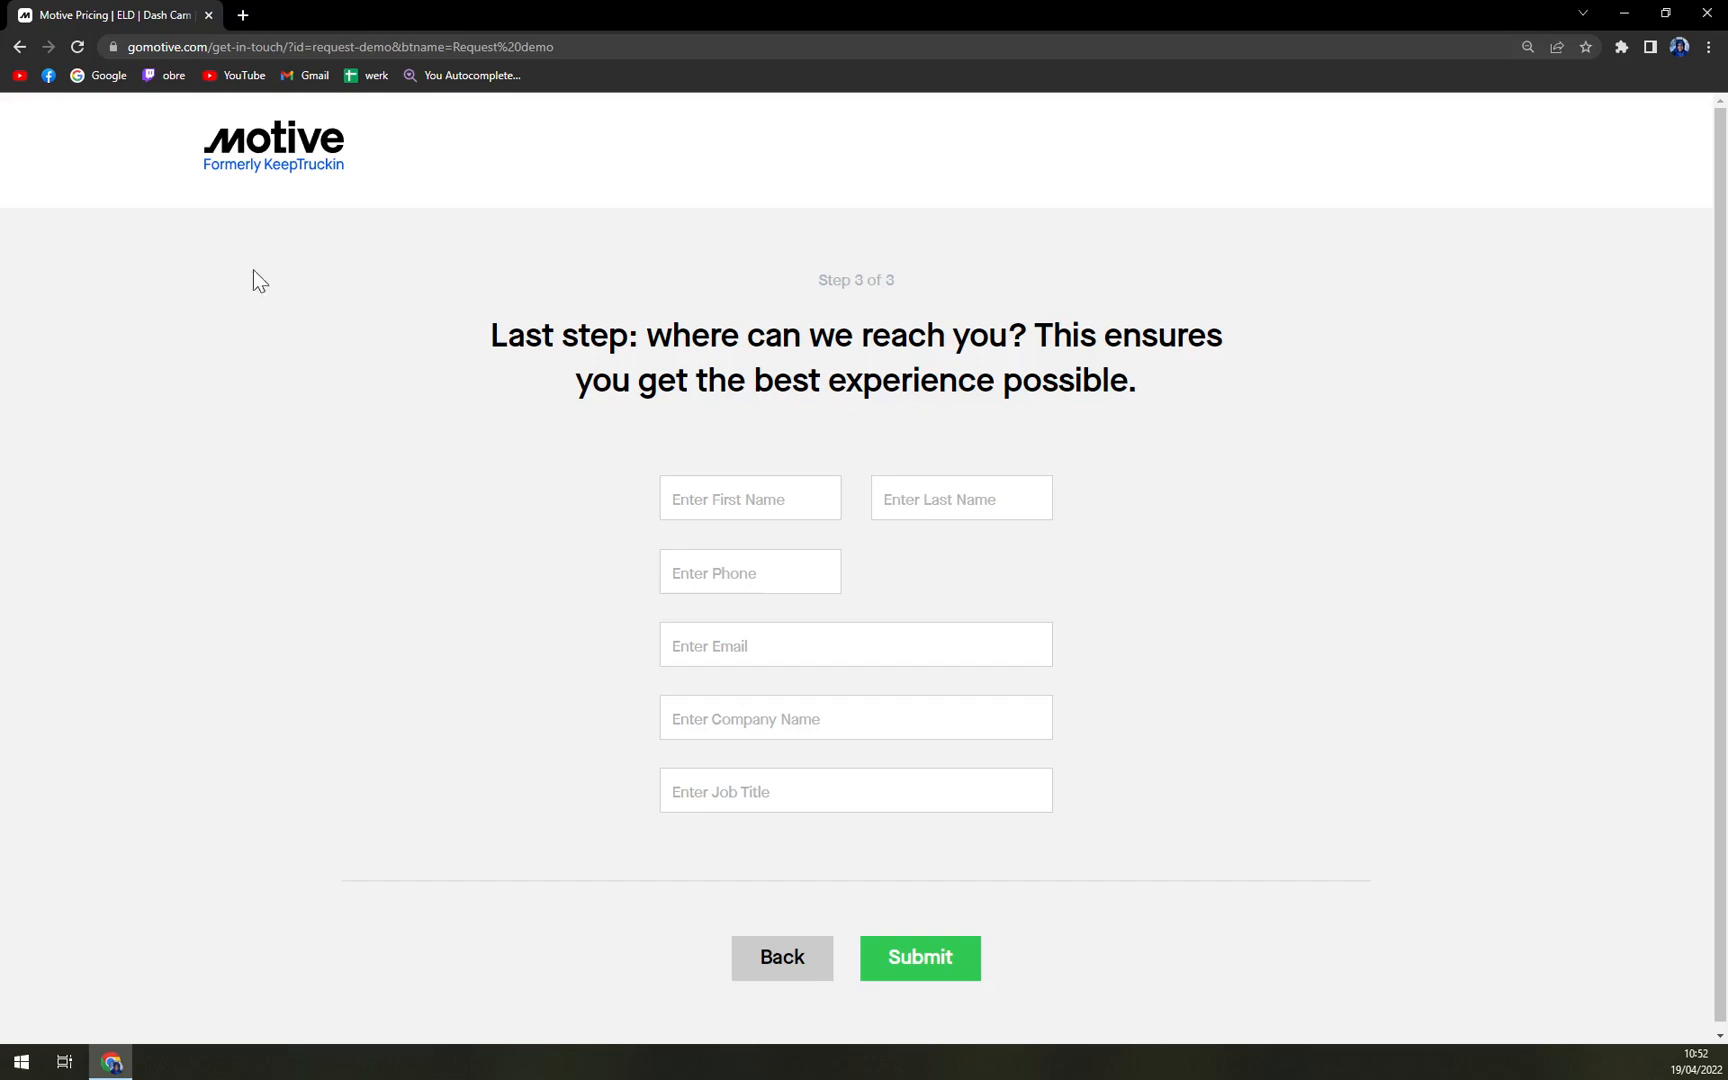
# Abandon the unfilled contact form and return home via the Motive logo.
pyautogui.click(20, 46)
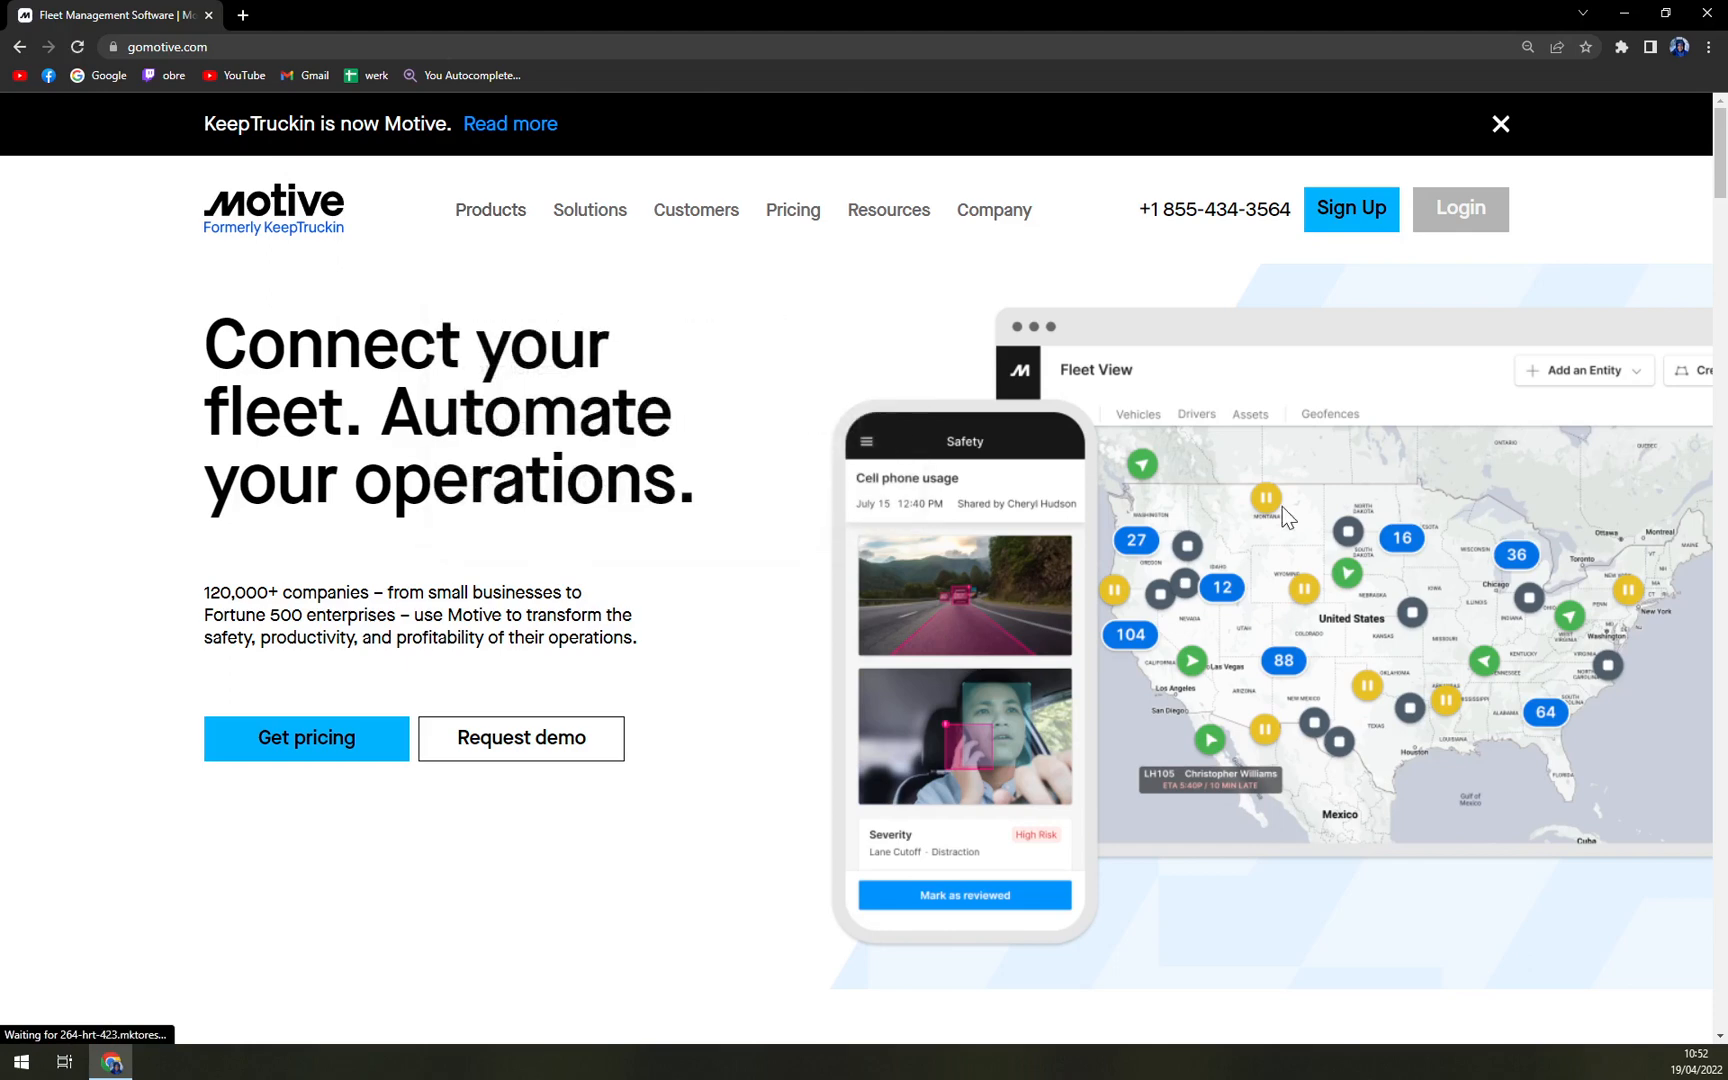